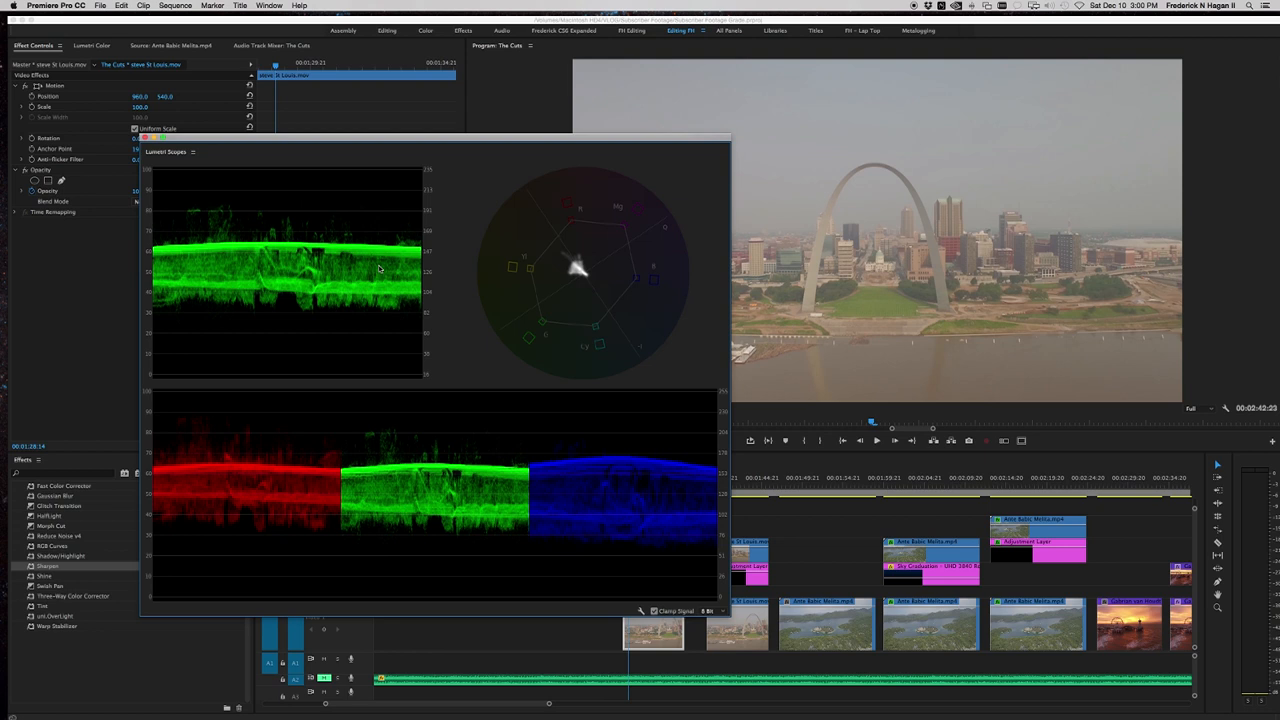
mouse_move(294, 300)
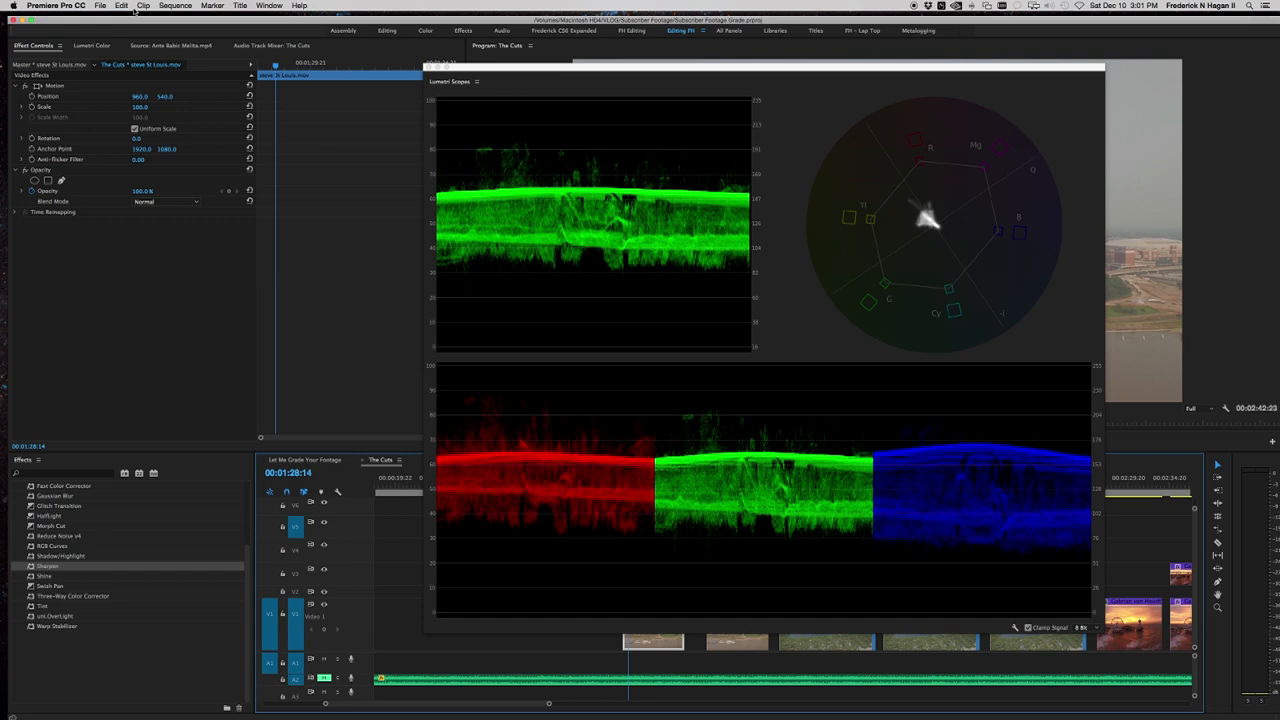
- Shape the Lumetri RGB curve into a steep S, pulling shadows down and highlights up
left_click(92, 44)
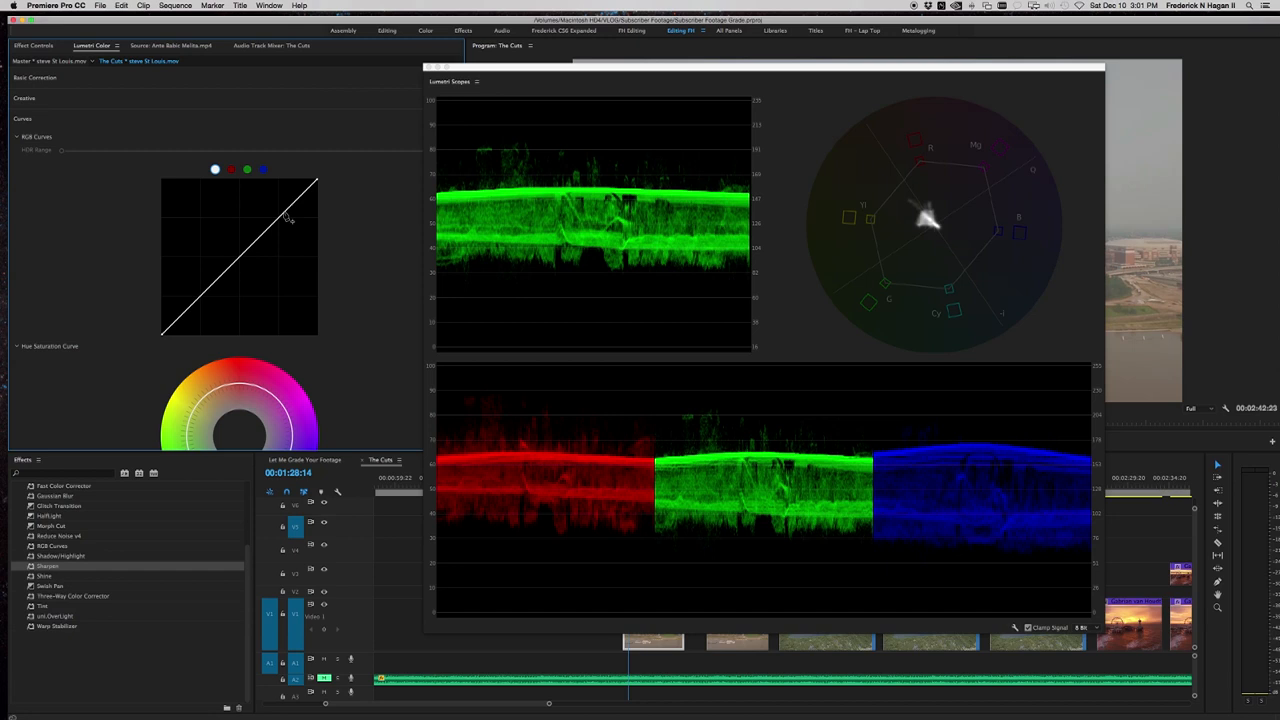
left_click_drag(290, 216, 276, 204)
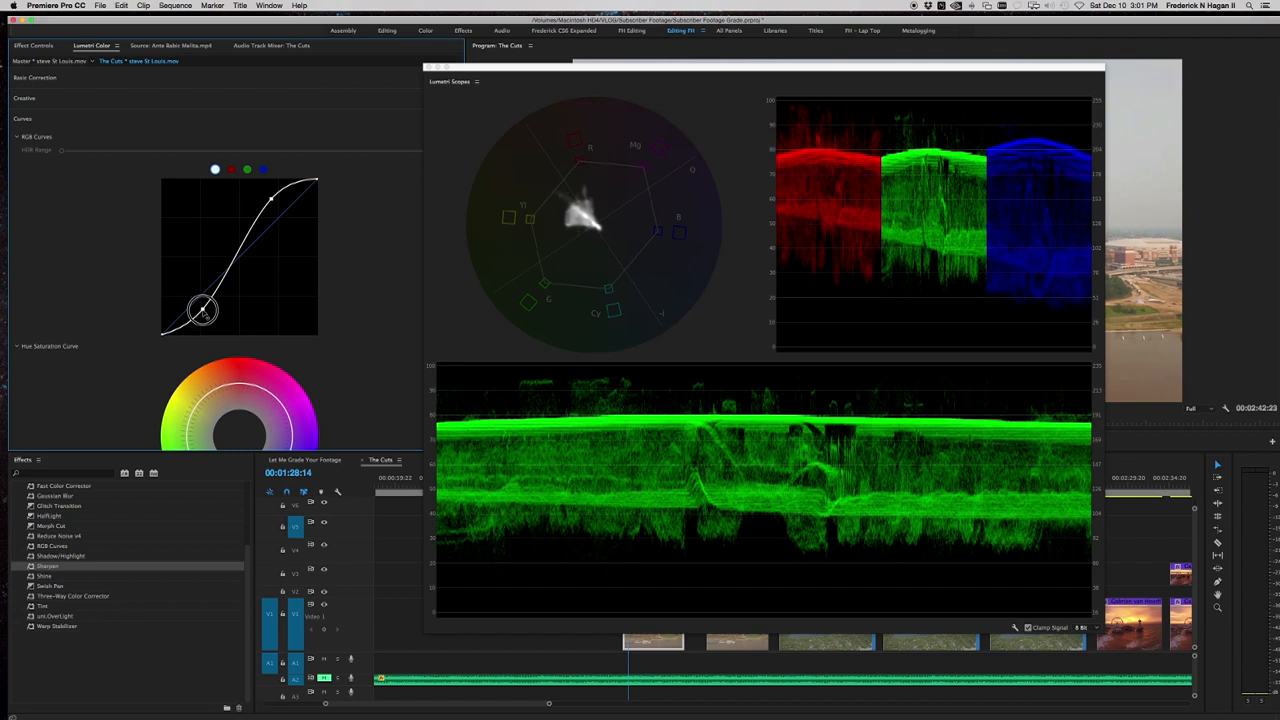
left_click_drag(204, 310, 270, 204)
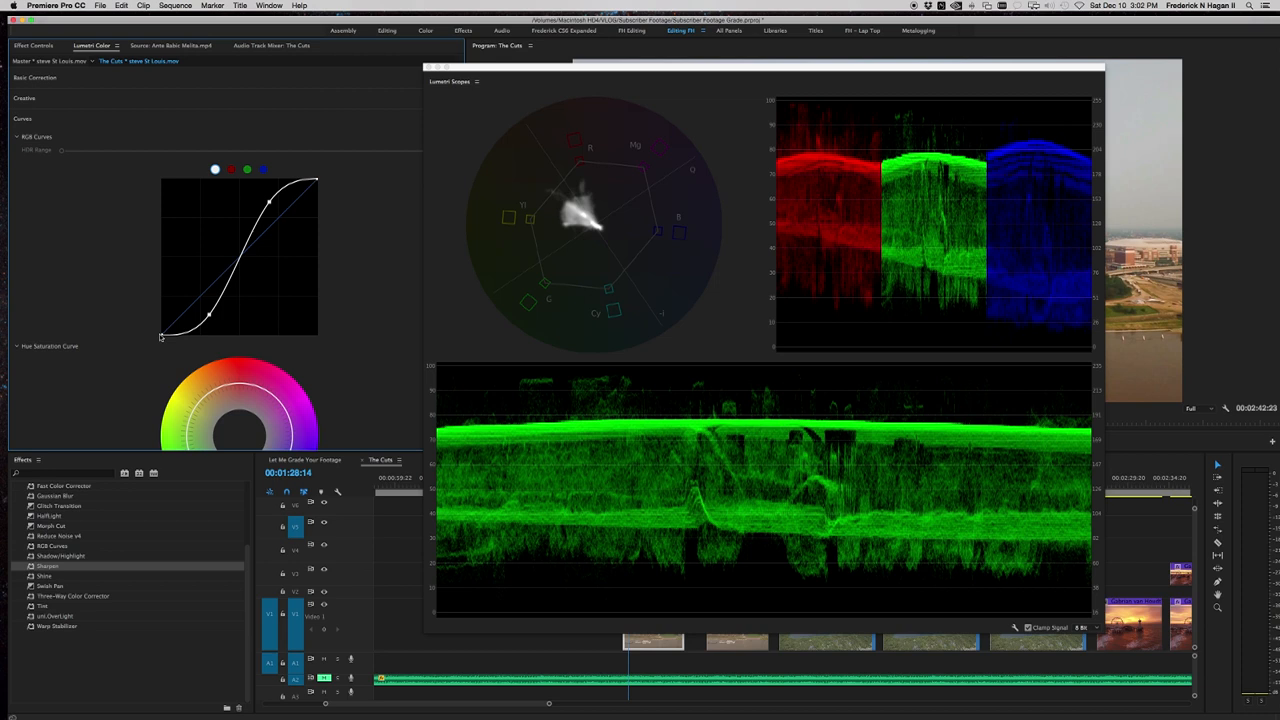
mouse_move(486, 570)
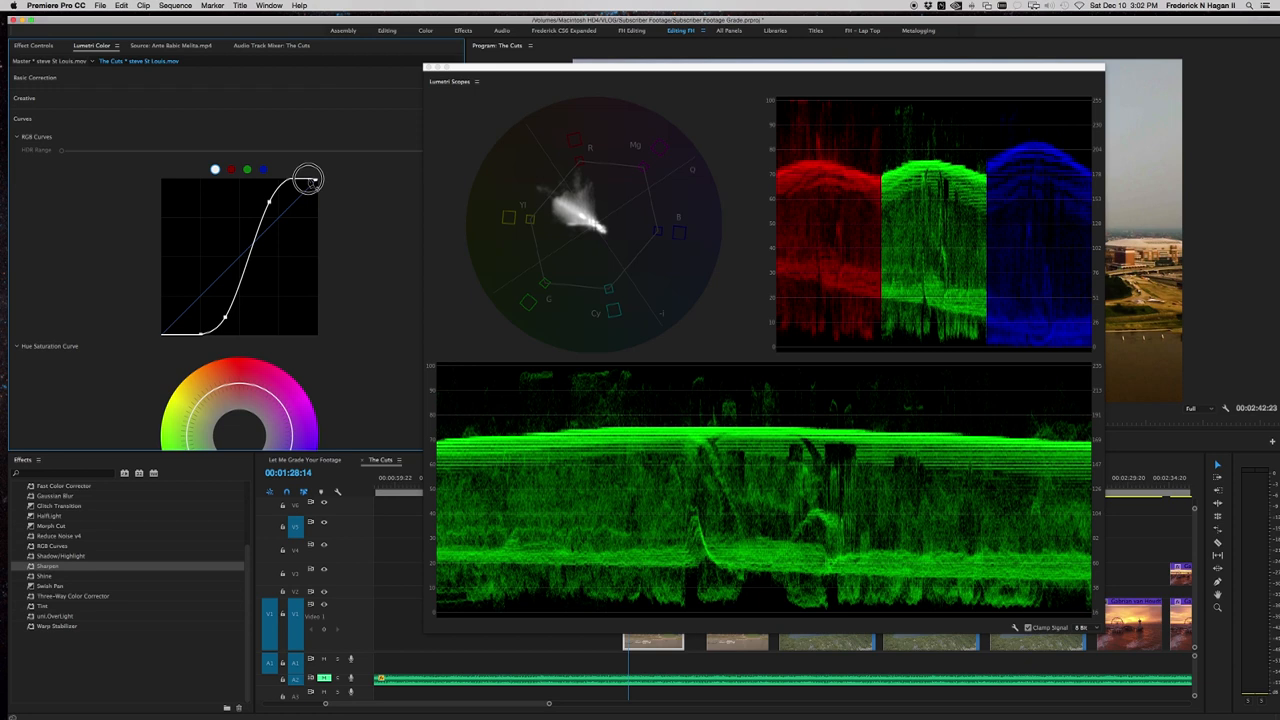
- Dock the Lumetri Scopes below the Program Monitor and clear them off the timeline
left_click_drag(308, 180, 252, 202)
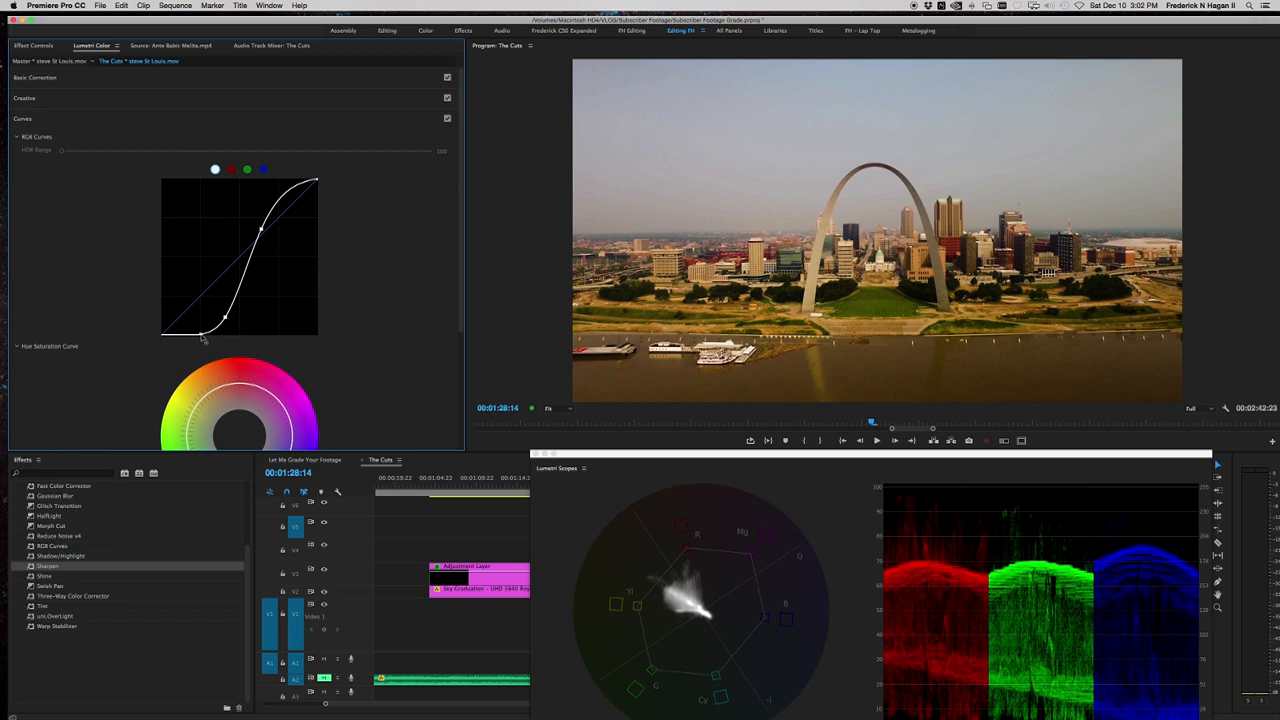
left_click_drag(224, 318, 218, 304)
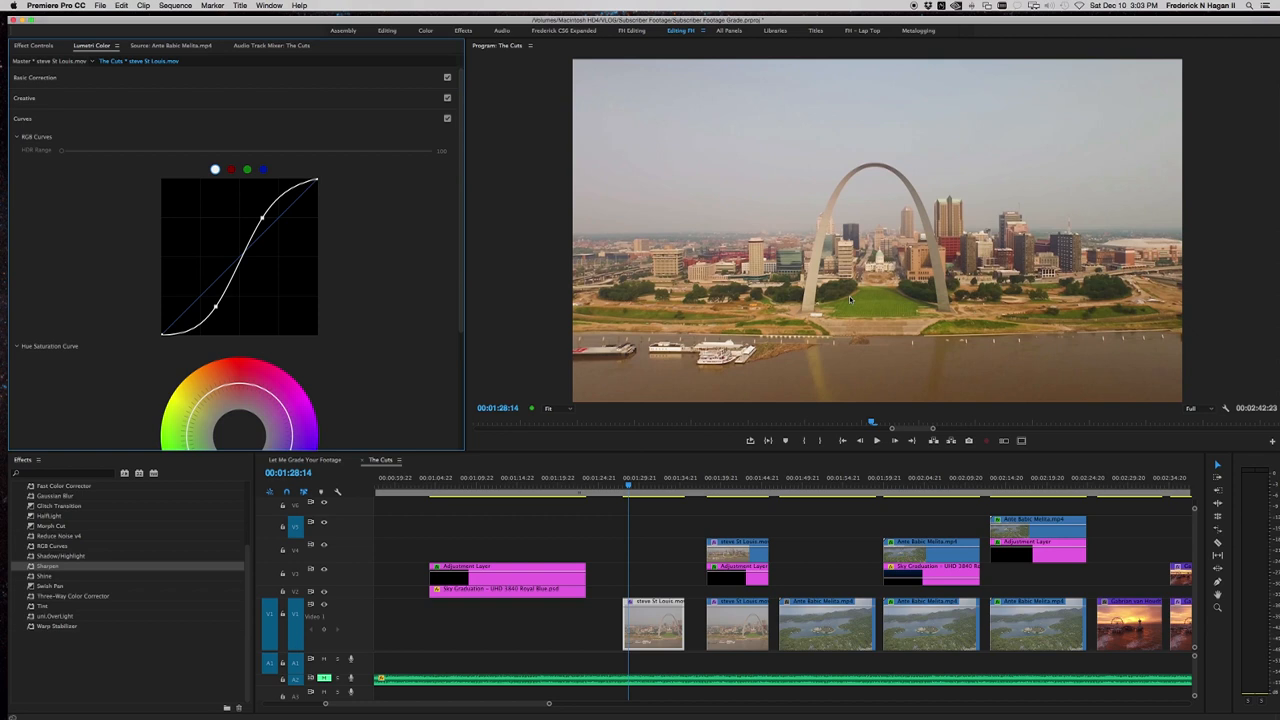
mouse_move(810, 290)
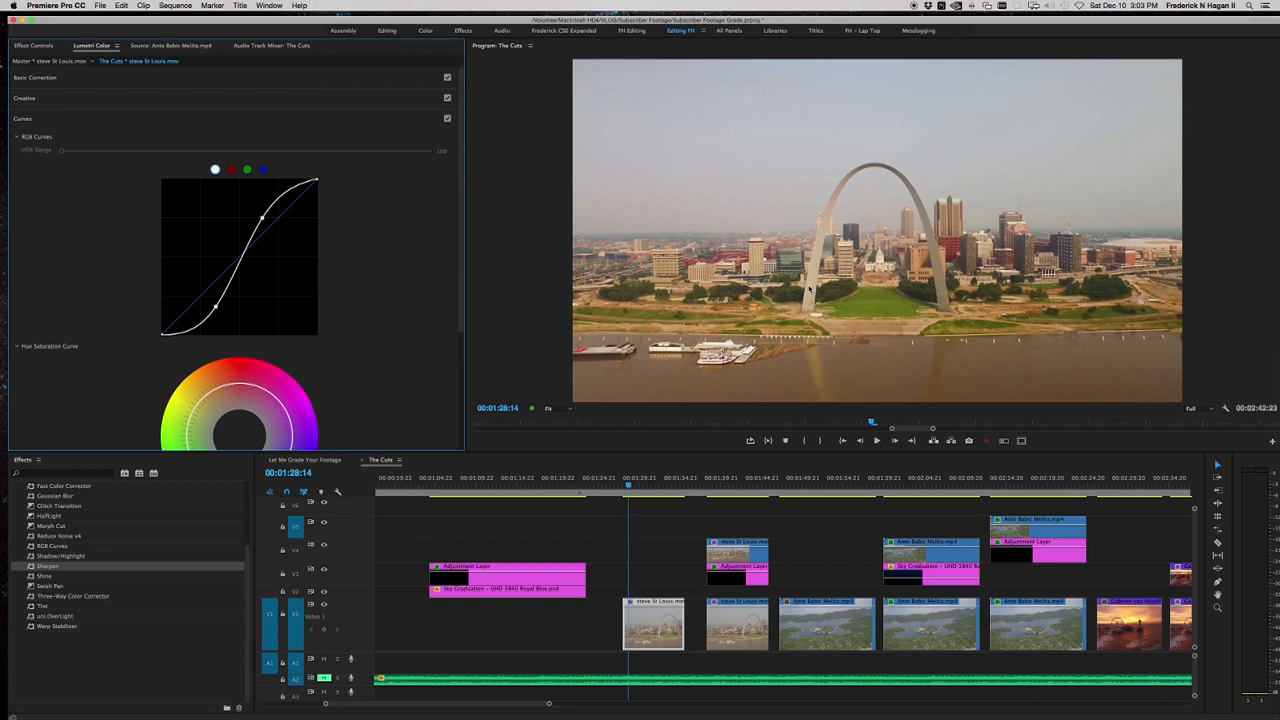
- In Basic Correction, drag Temperature negative toward blue, comparing against neutral before settling cooler
left_click(36, 76)
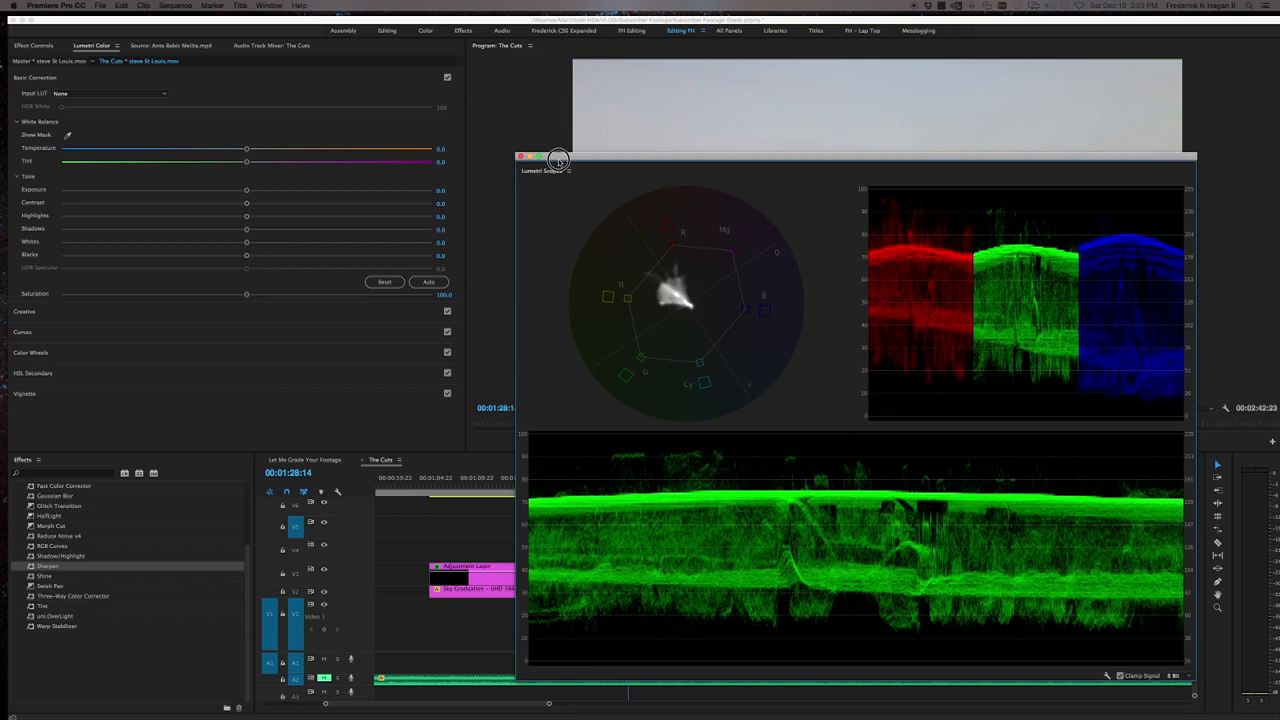
left_click_drag(546, 170, 598, 232)
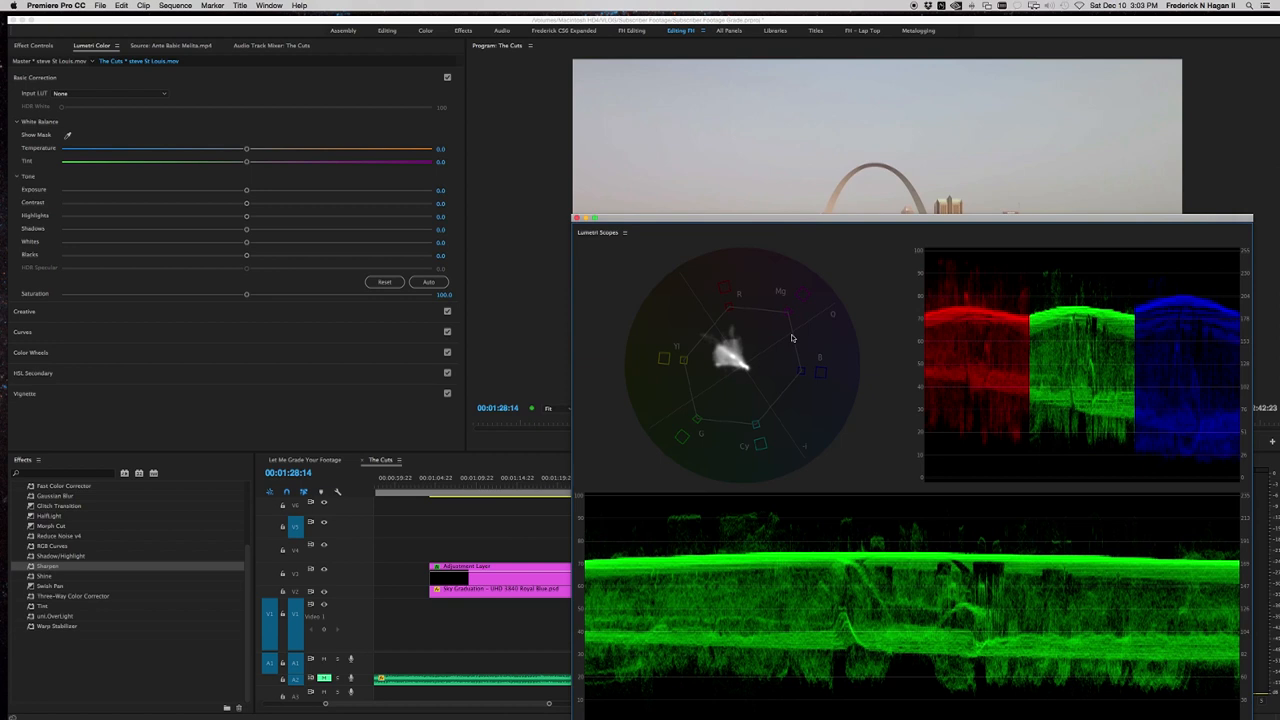
mouse_move(718, 346)
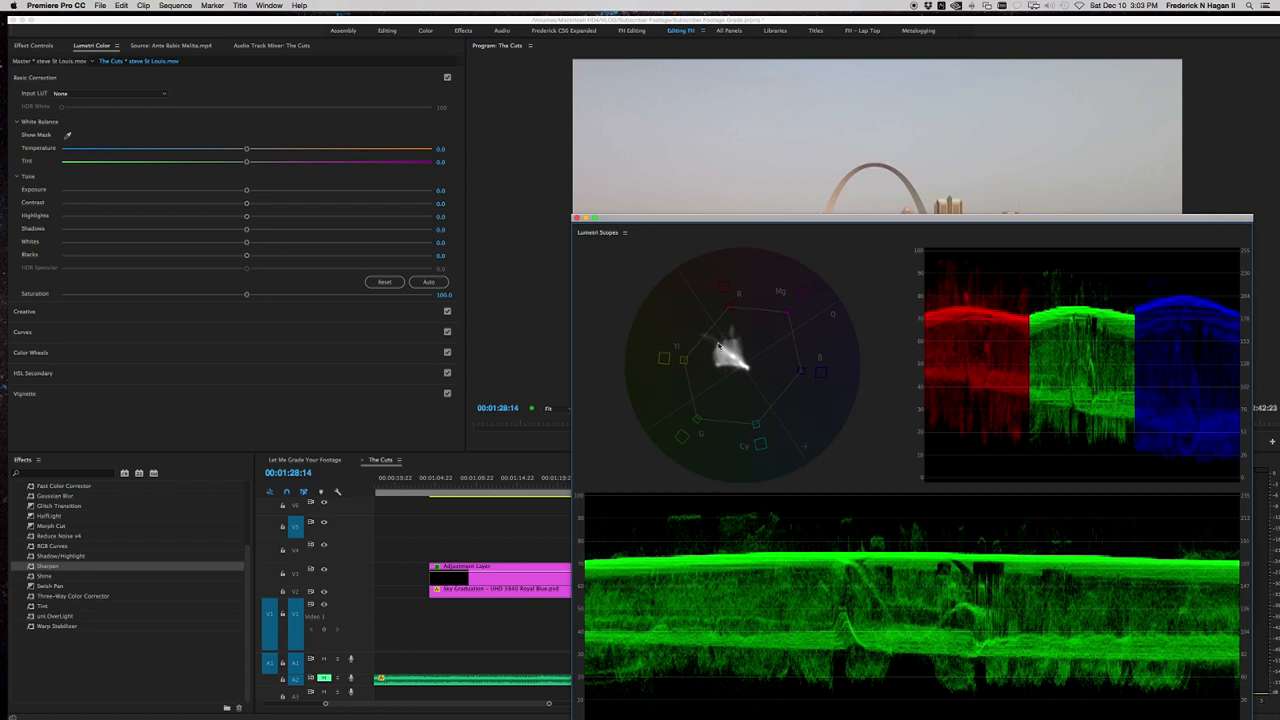
left_click_drag(246, 148, 236, 148)
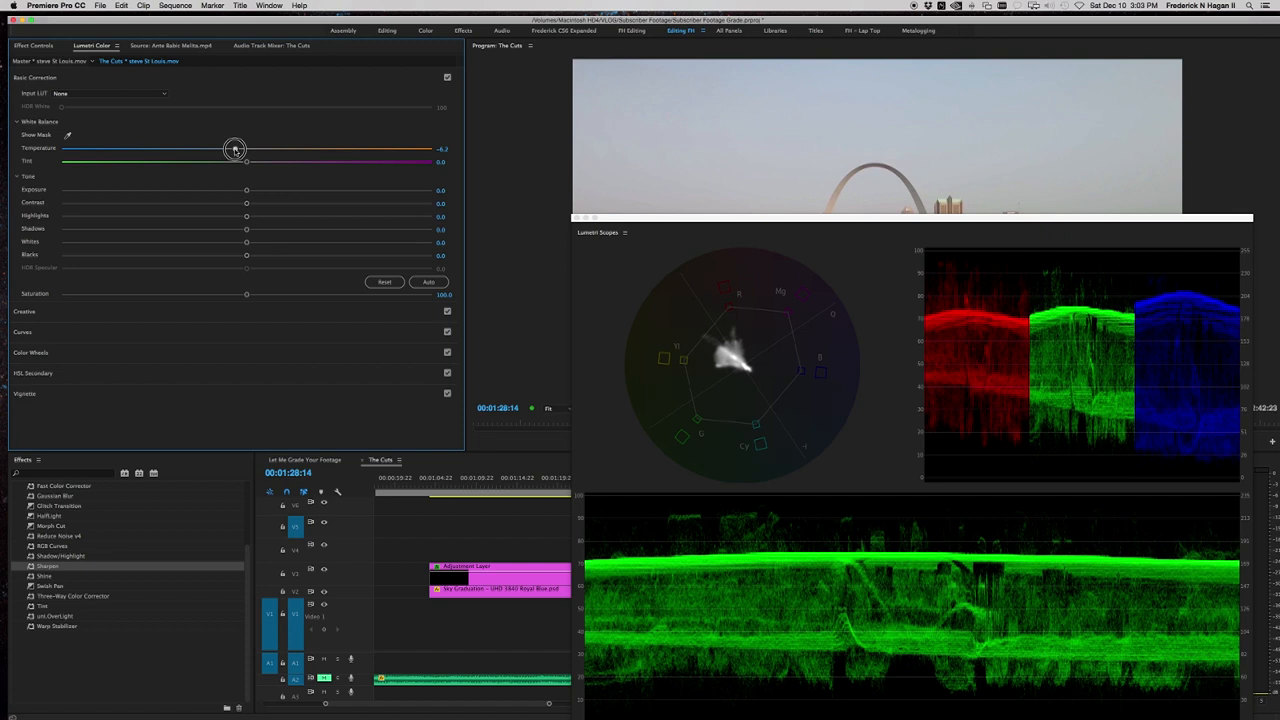
left_click_drag(234, 148, 208, 148)
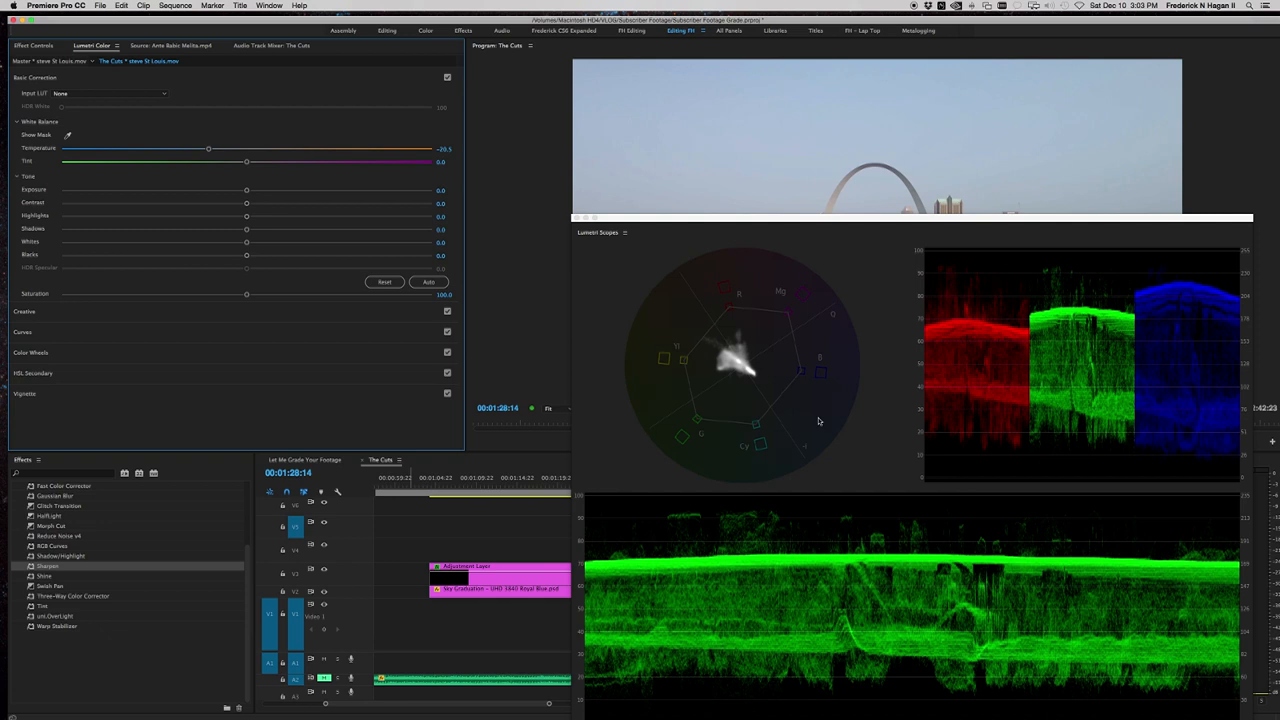
left_click_drag(208, 148, 200, 148)
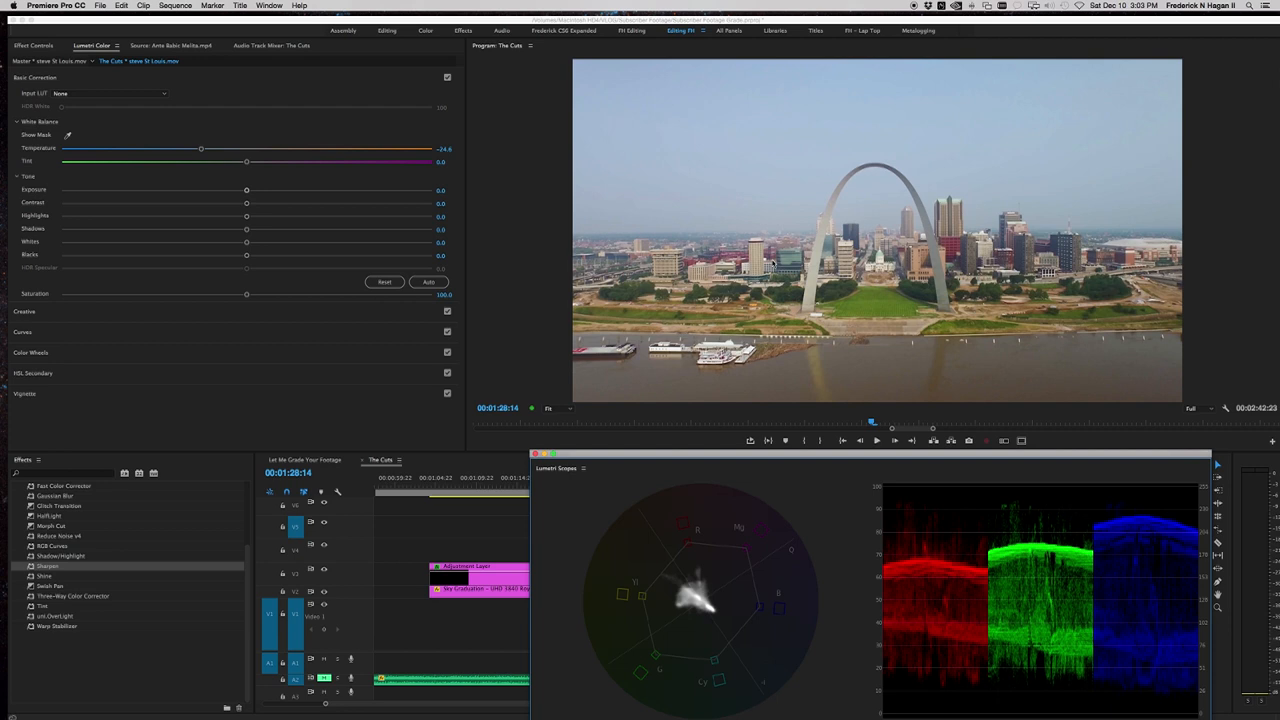
left_click_drag(200, 148, 248, 150)
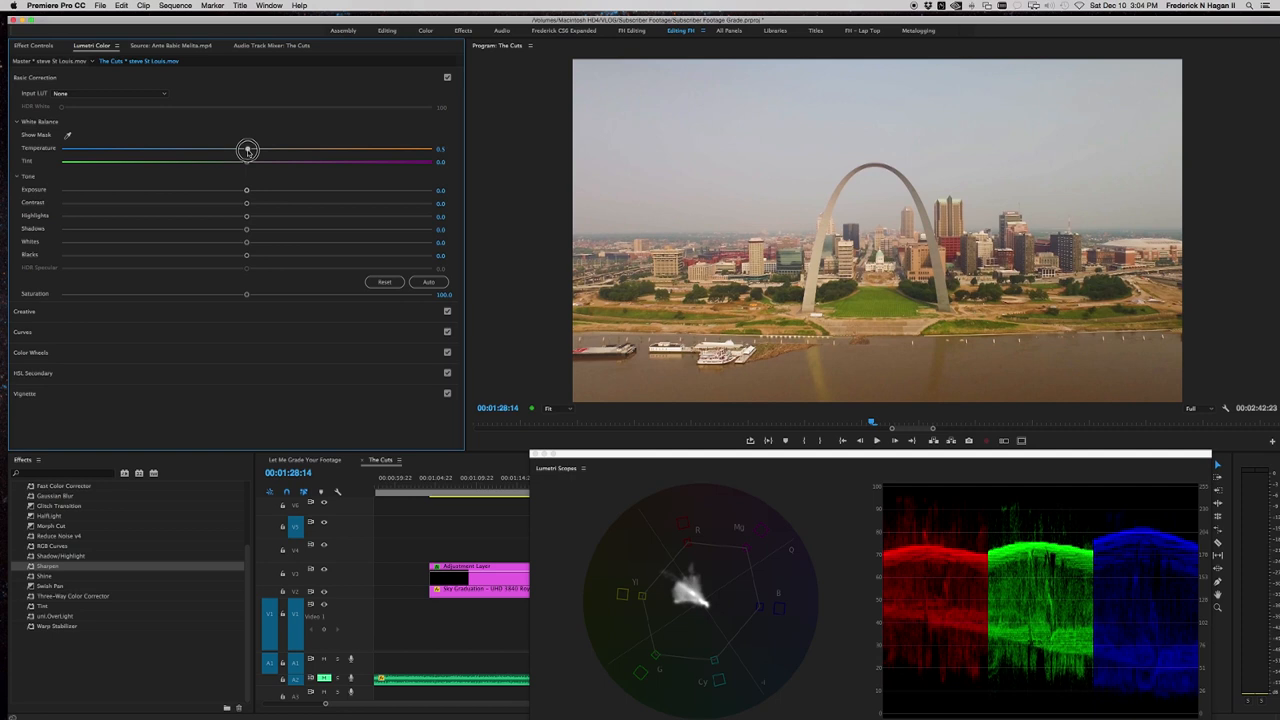
left_click_drag(248, 150, 204, 150)
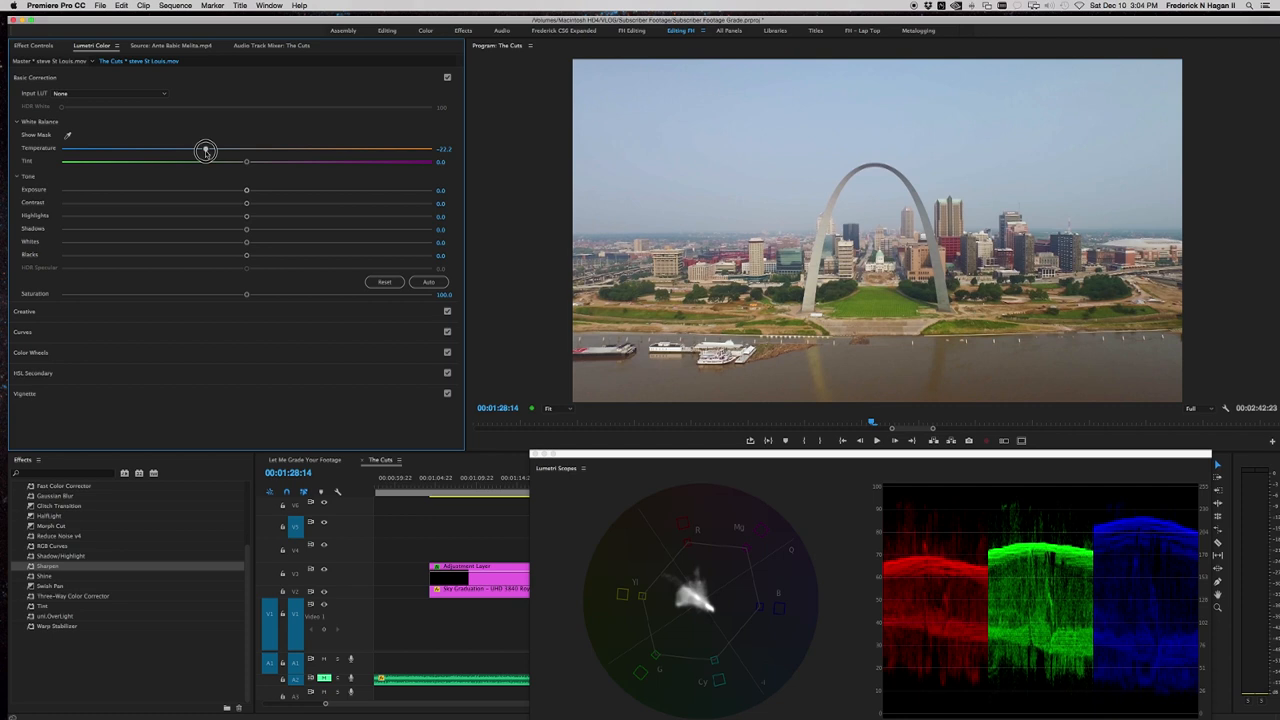
left_click_drag(204, 148, 200, 148)
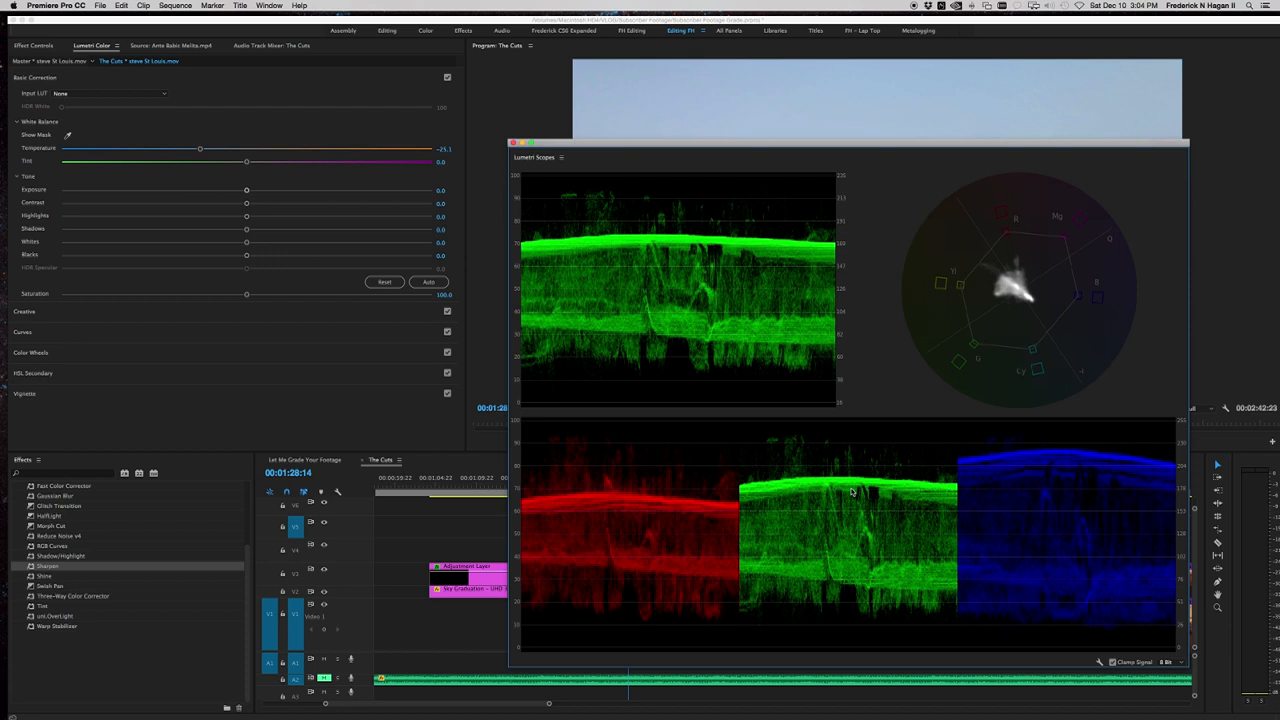
mouse_move(672, 284)
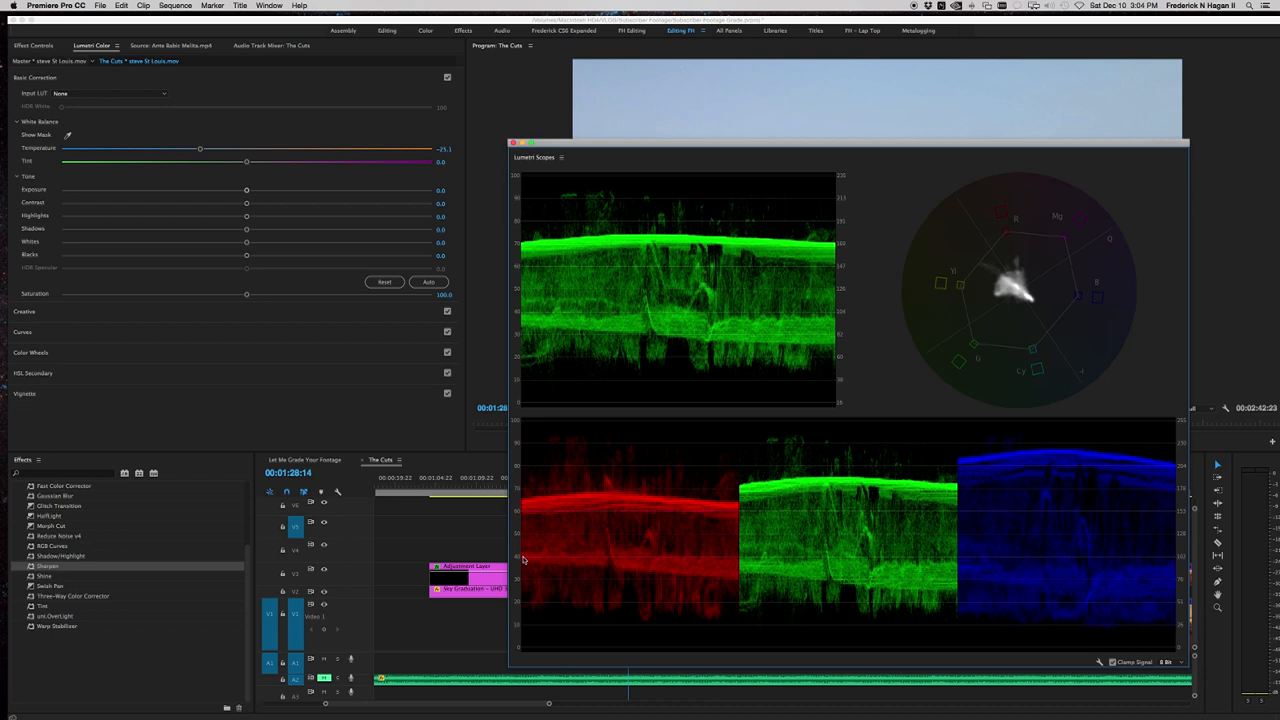
mouse_move(1036, 142)
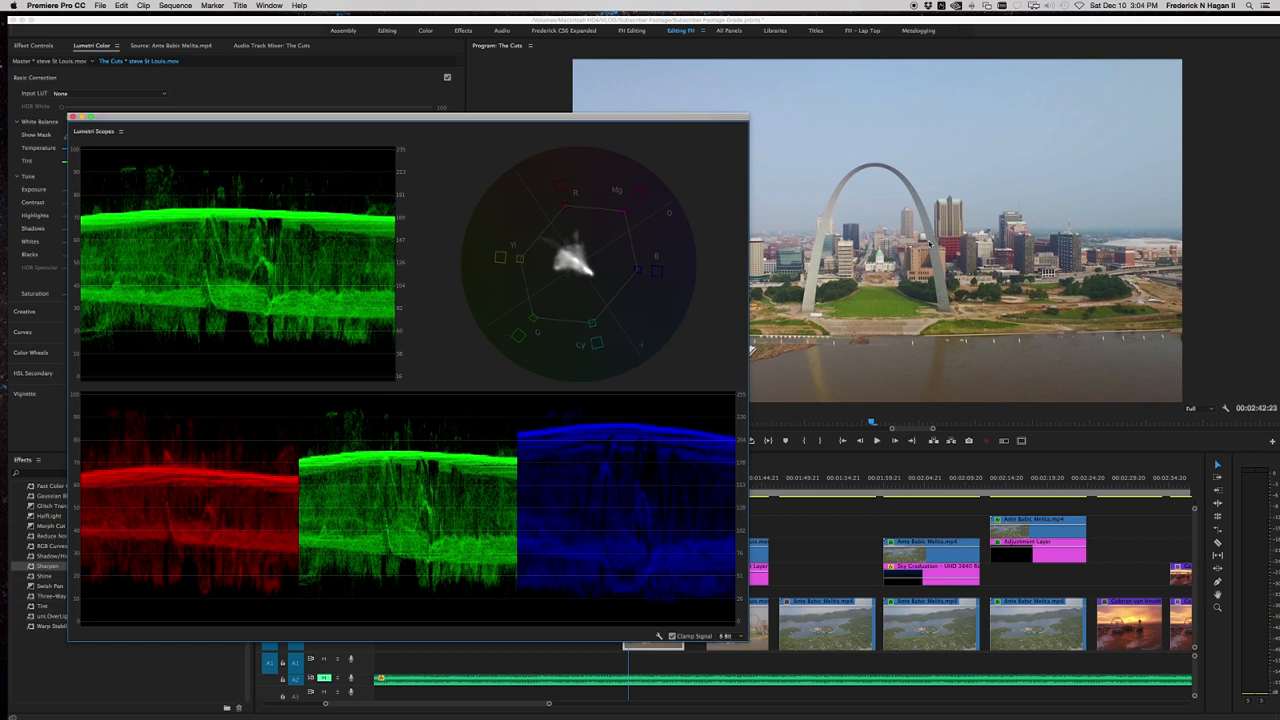
mouse_move(400, 462)
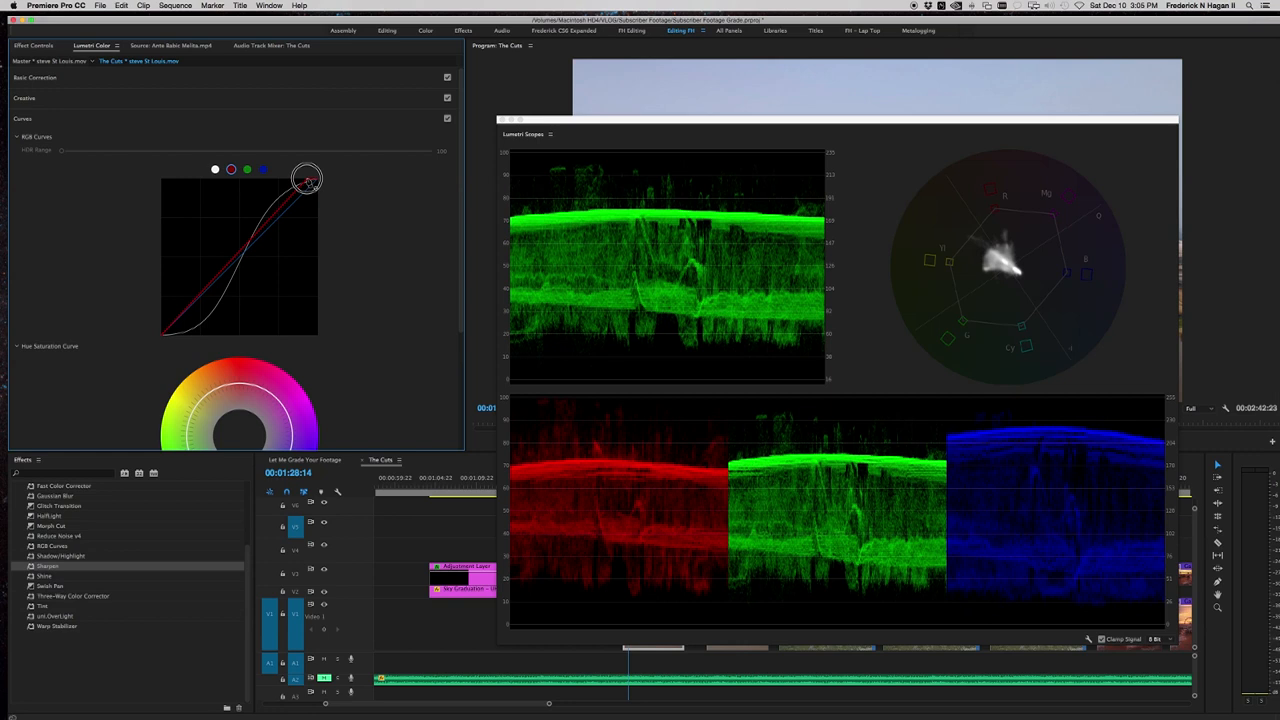
- Reshape the red channel curve and the blue channel curve, including its dark end
left_click_drag(308, 180, 312, 190)
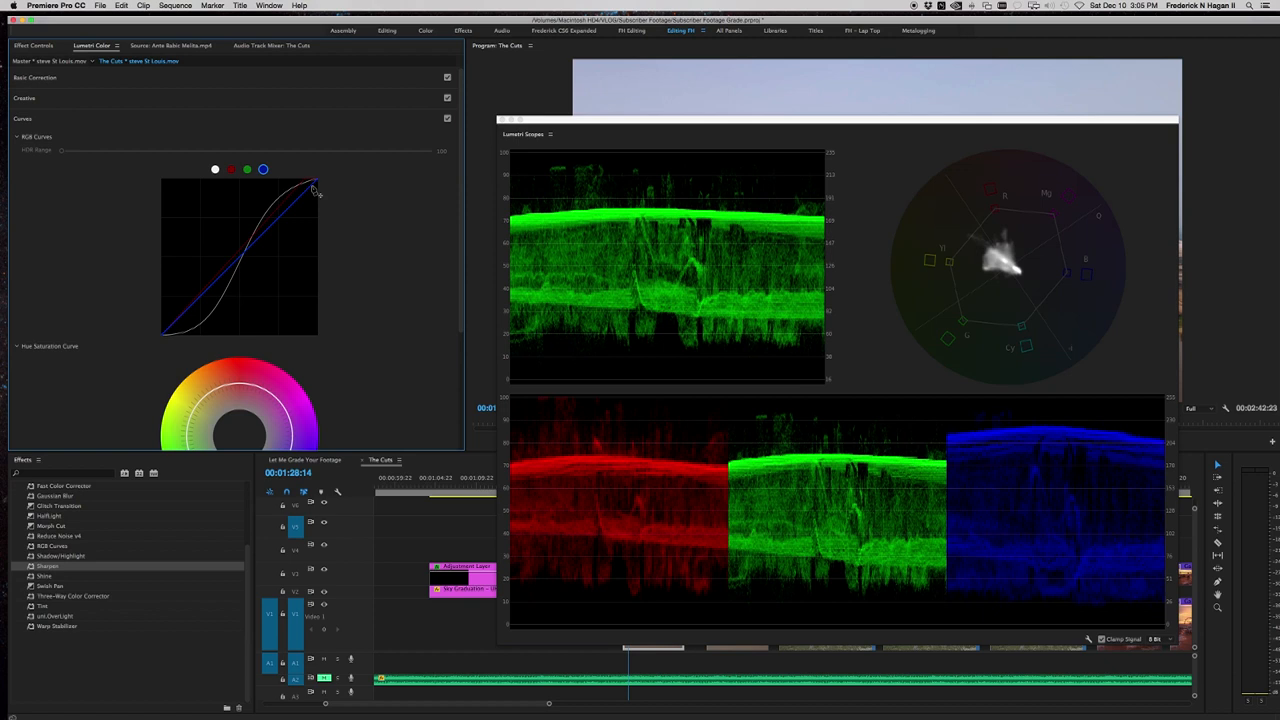
left_click_drag(312, 188, 318, 192)
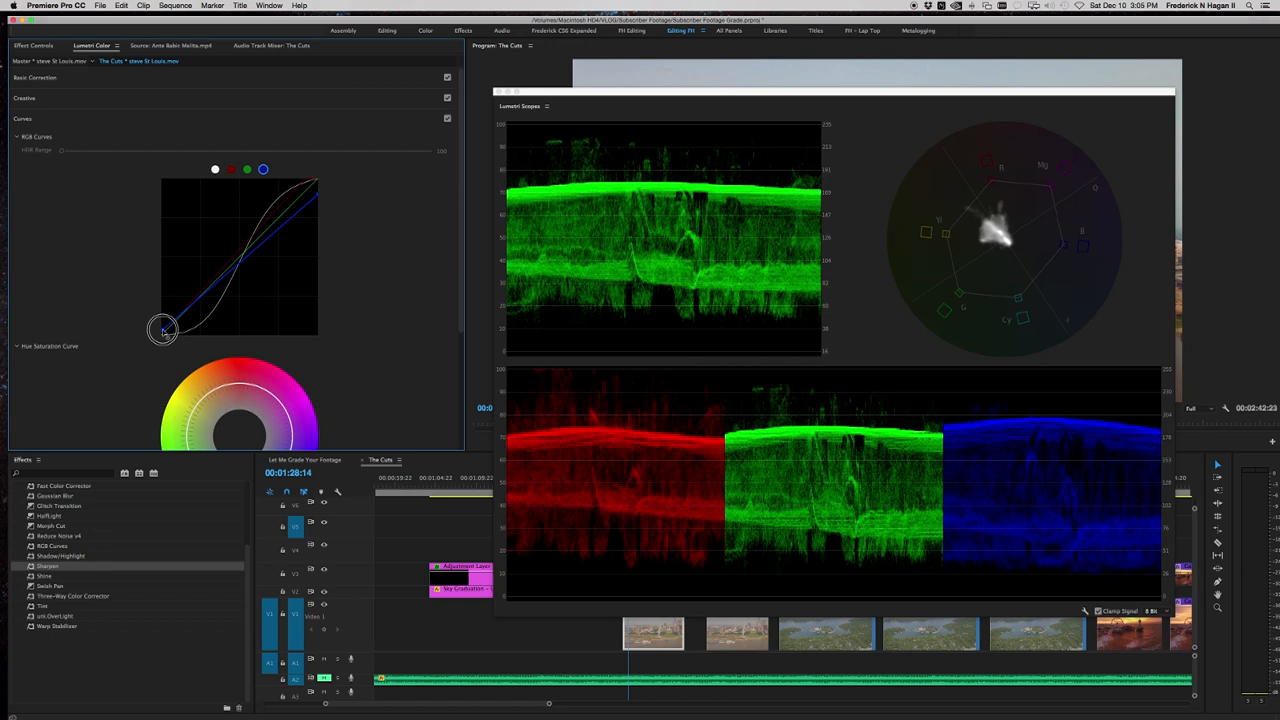
left_click_drag(164, 330, 168, 336)
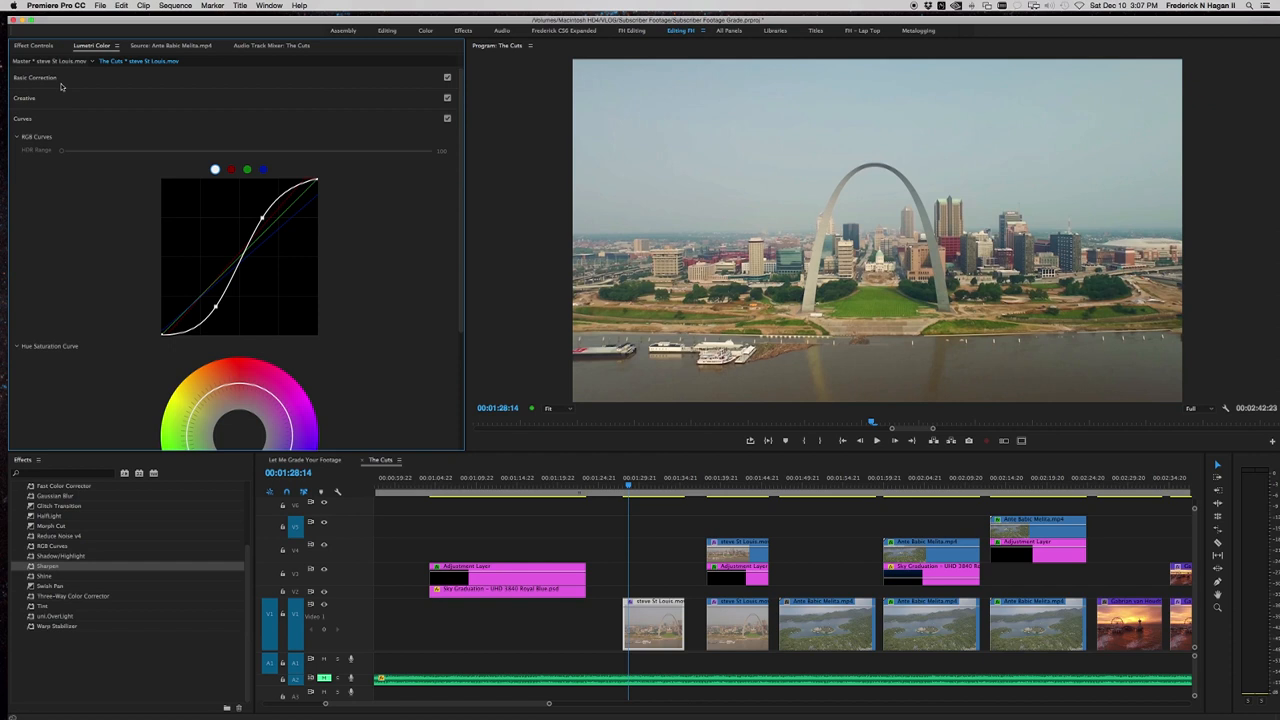
- In Basic Correction, adjust white balance and pull the Highlights slider down for deeper tones
left_click(36, 78)
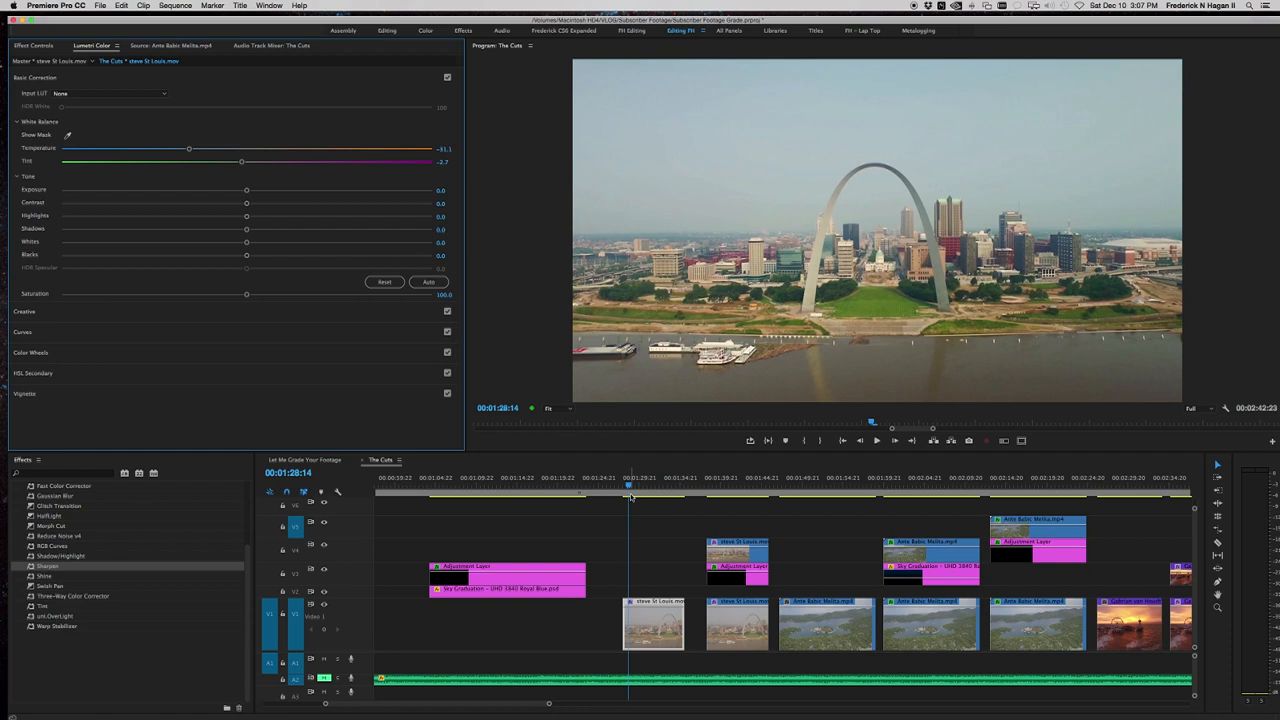
left_click_drag(246, 216, 224, 230)
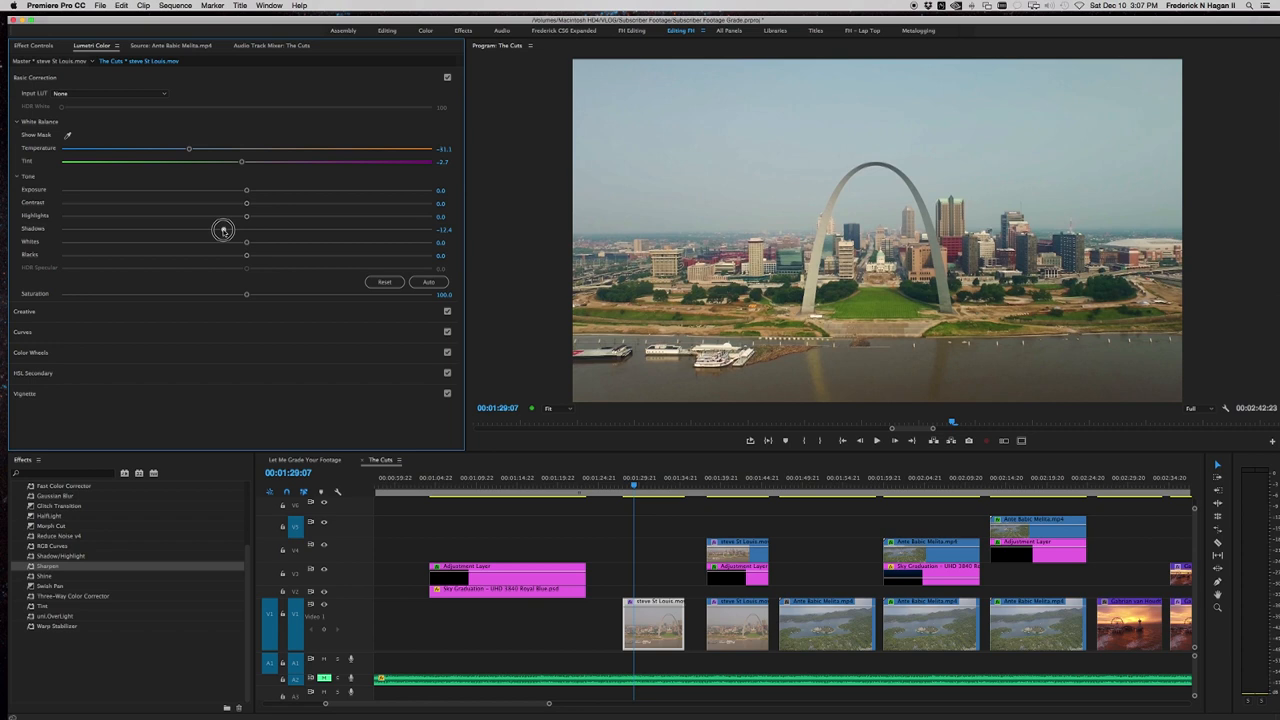
left_click_drag(224, 230, 204, 232)
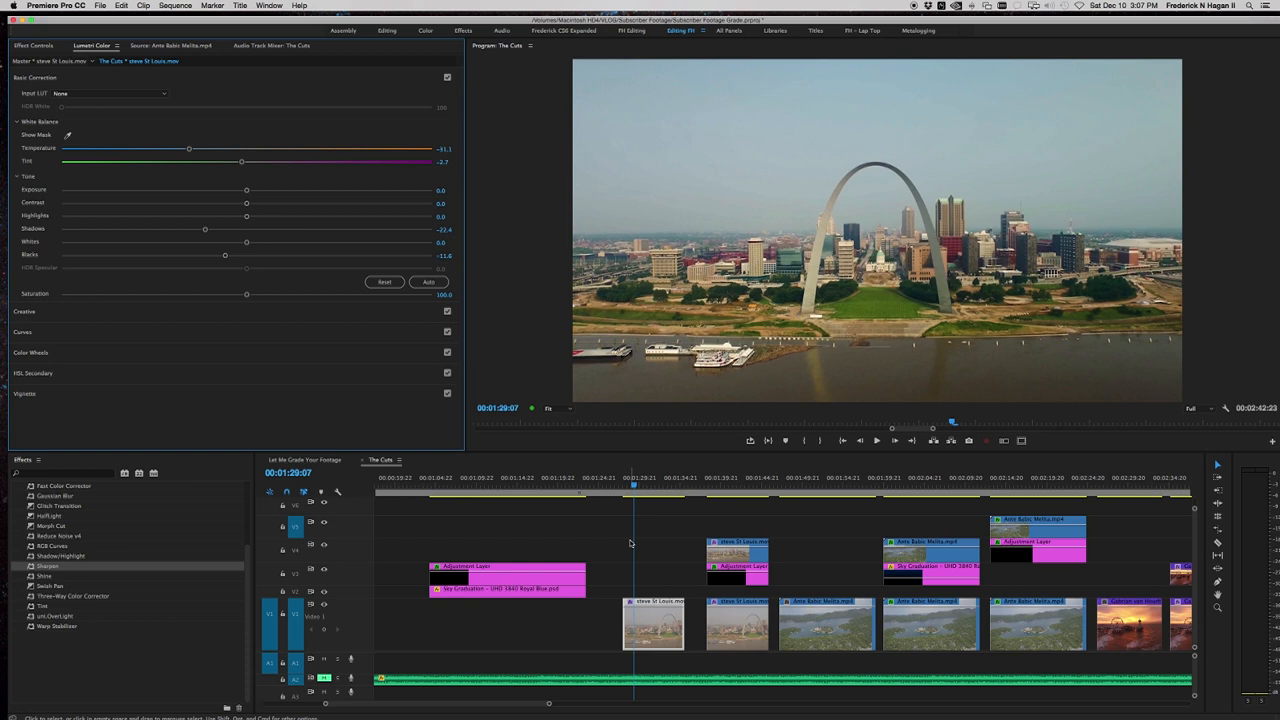
left_click(720, 486)
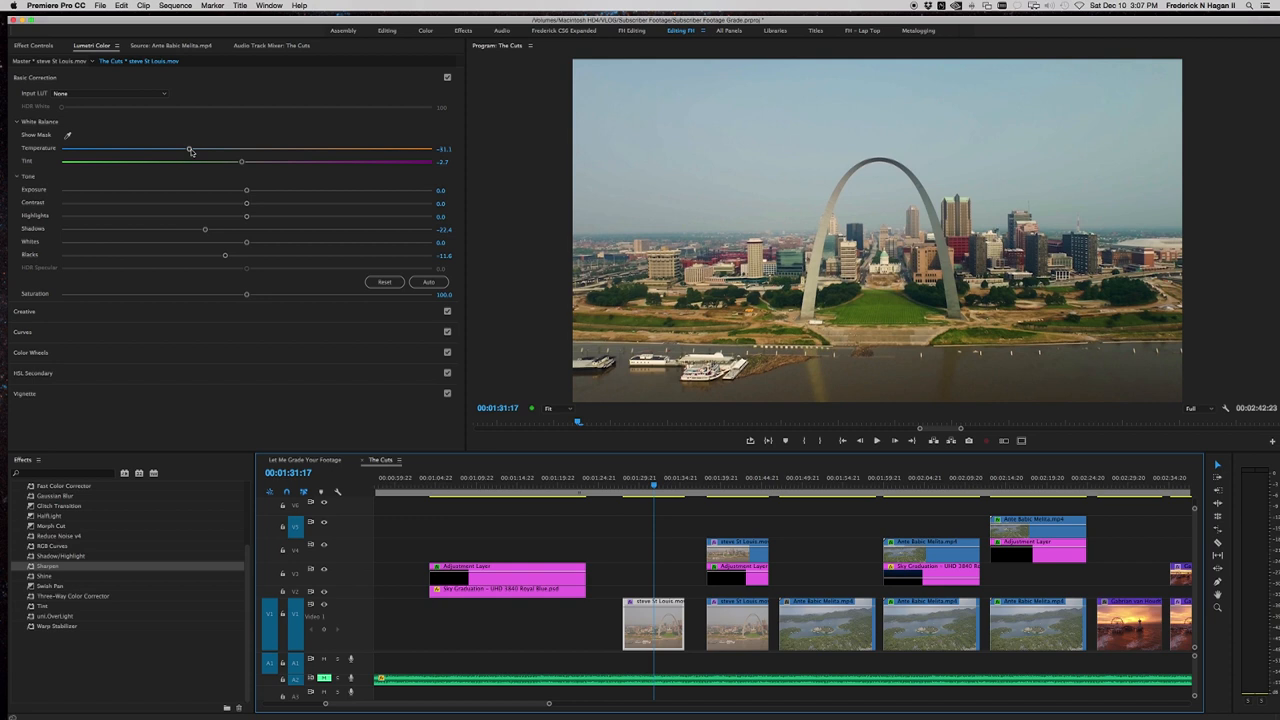
- Drag the Temperature slider further left so the arch shot reads cooler and bluer
left_click_drag(190, 148, 176, 148)
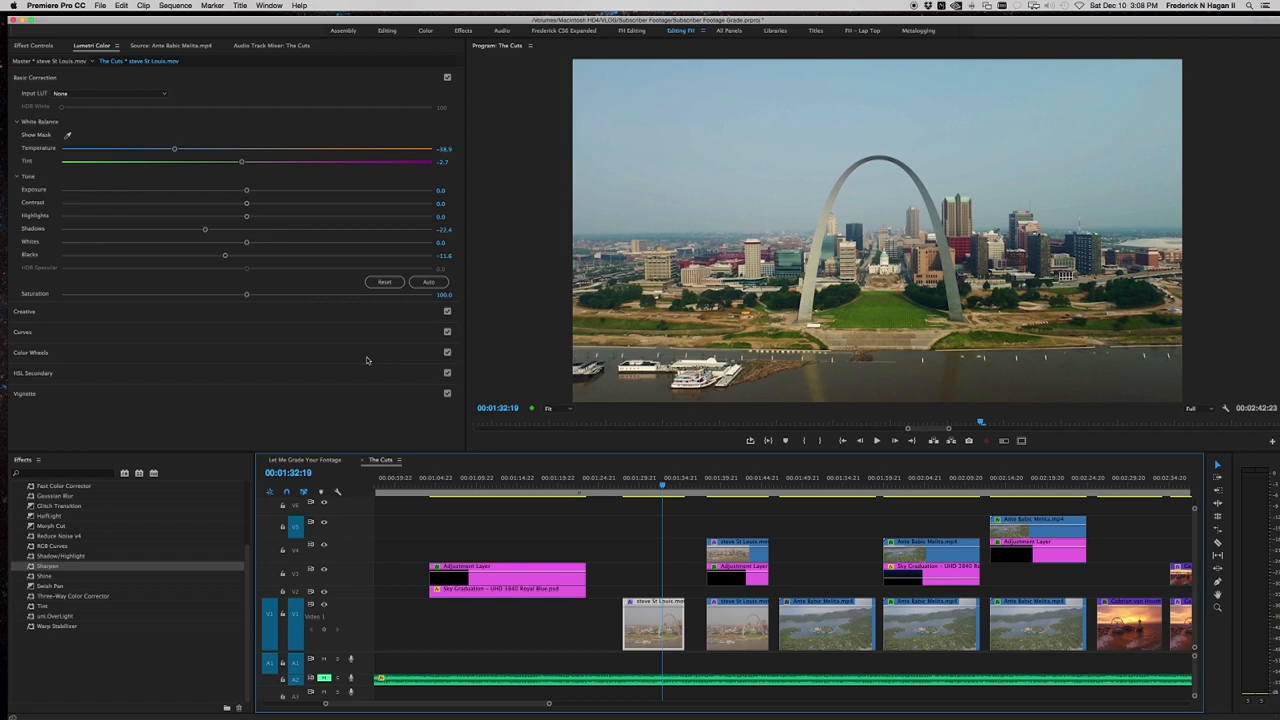
mouse_move(868, 144)
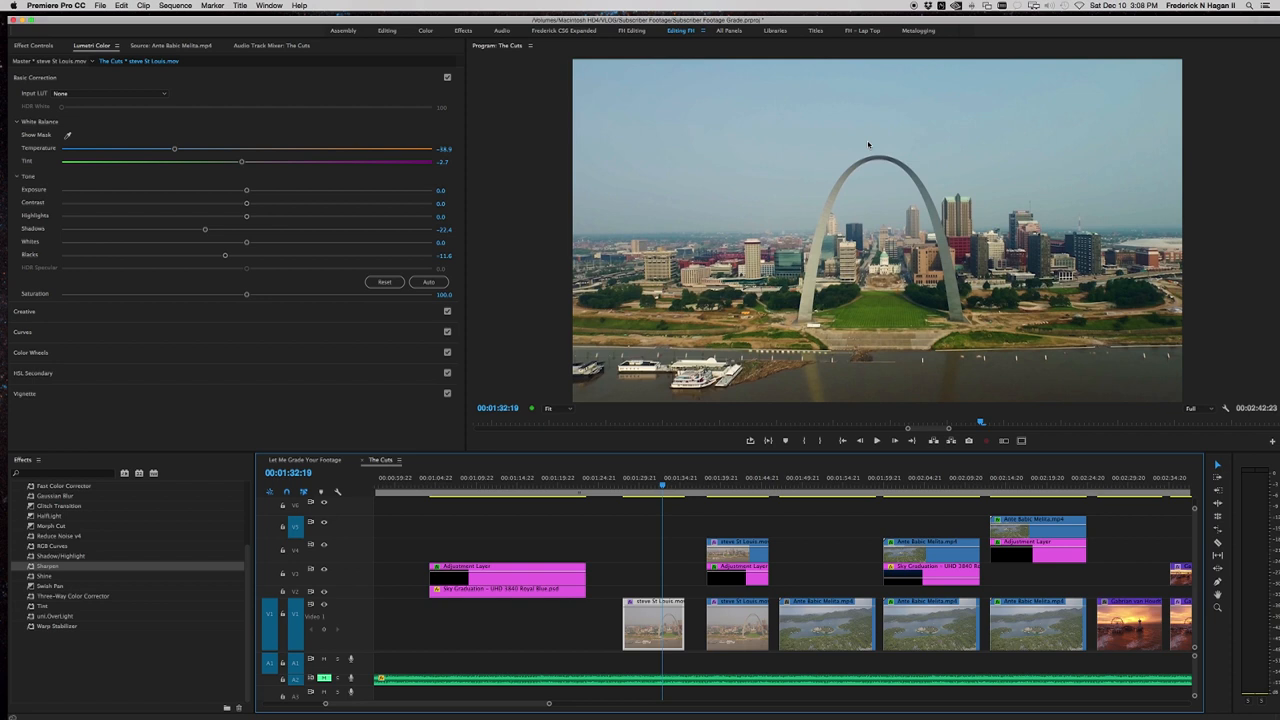
mouse_move(876, 296)
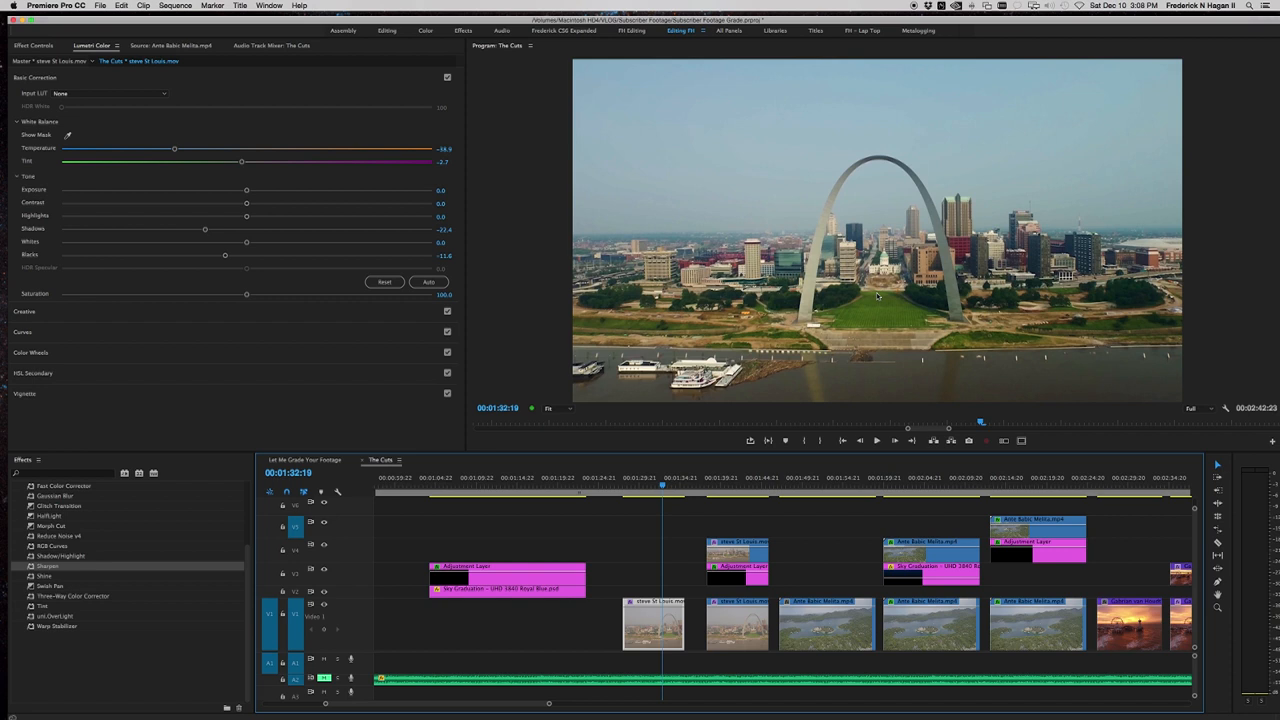
mouse_move(1062, 170)
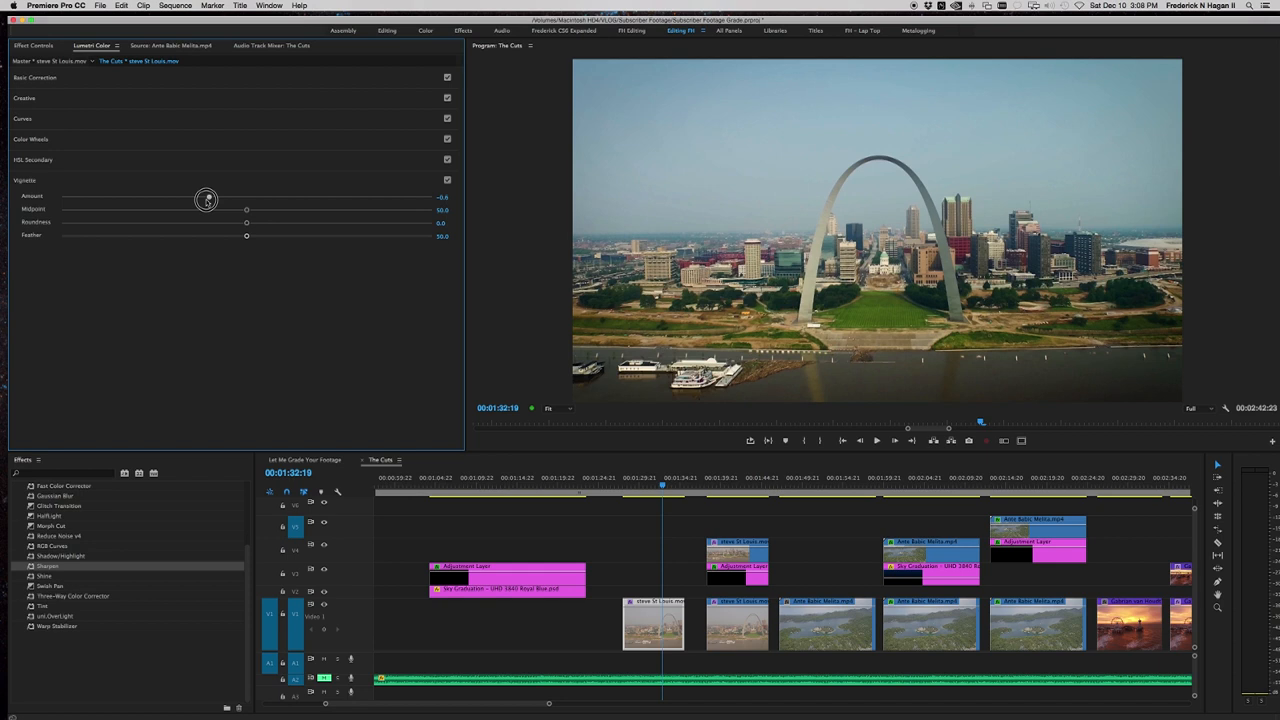
- Drag the Vignette Amount negative to darken the edges of the arch shot
left_click_drag(204, 198, 112, 198)
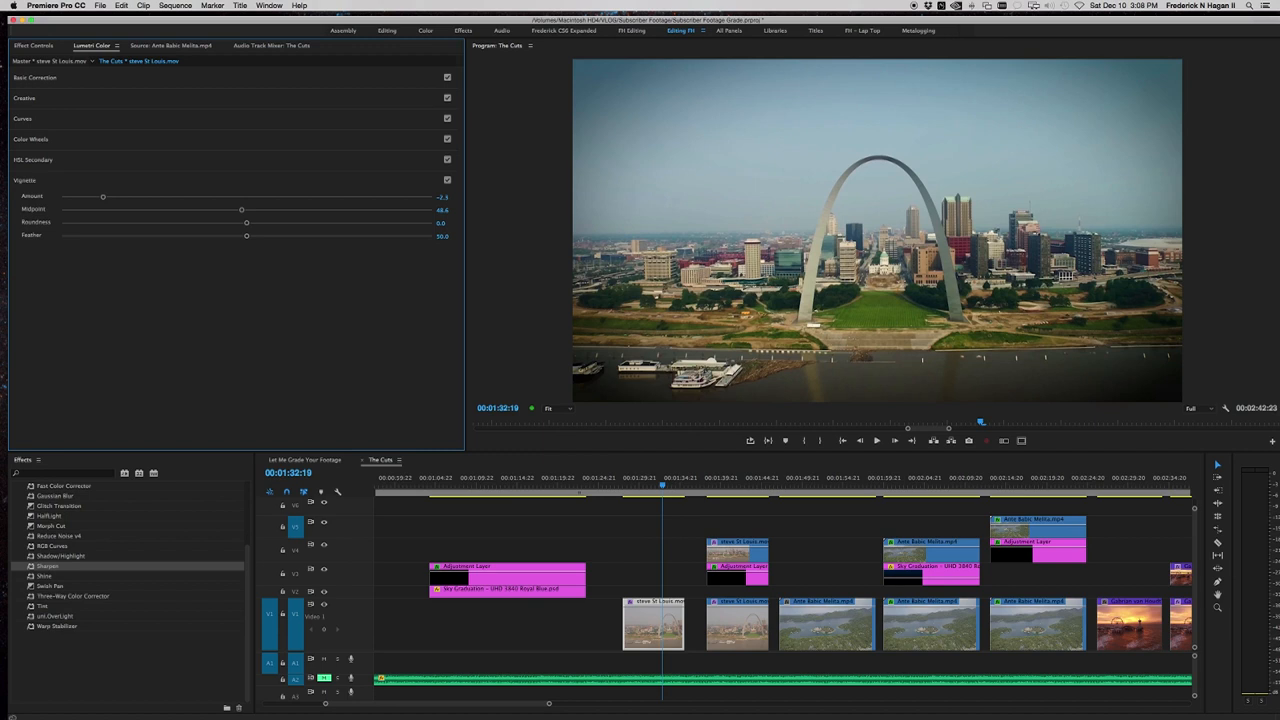
left_click(648, 486)
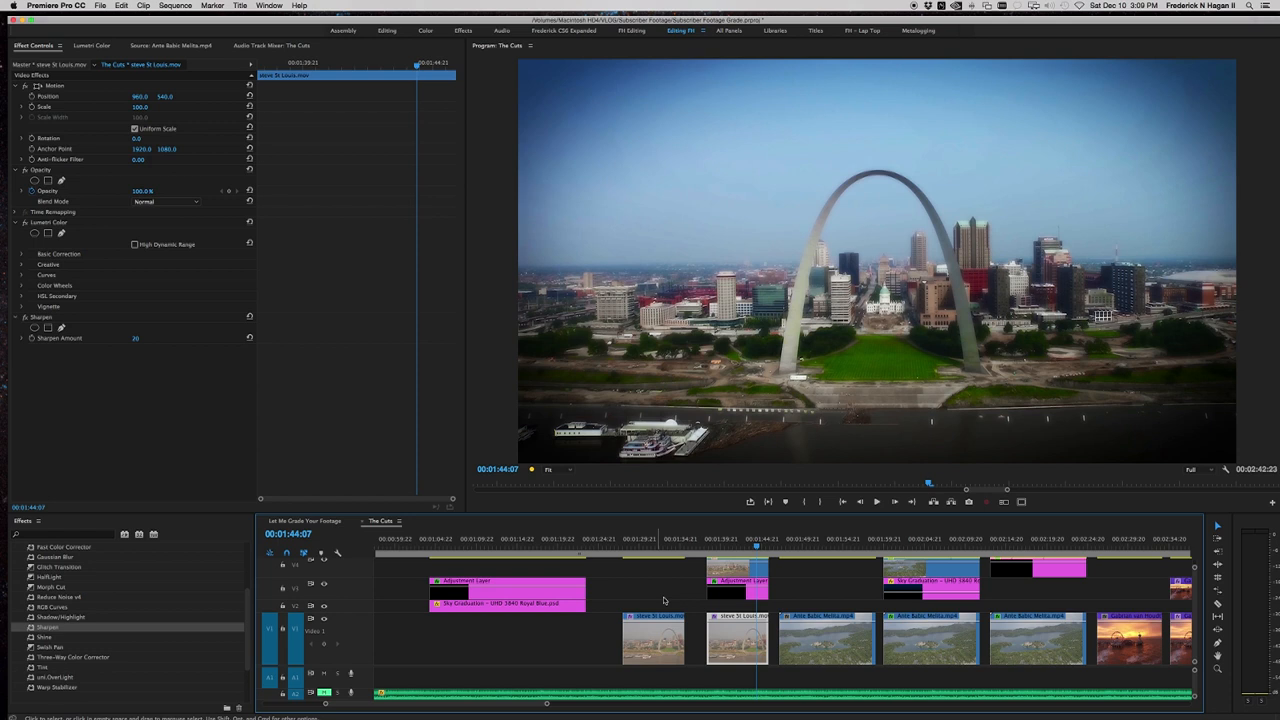
- Select the adjustment layer sitting above the arch clip in the timeline
left_click(736, 590)
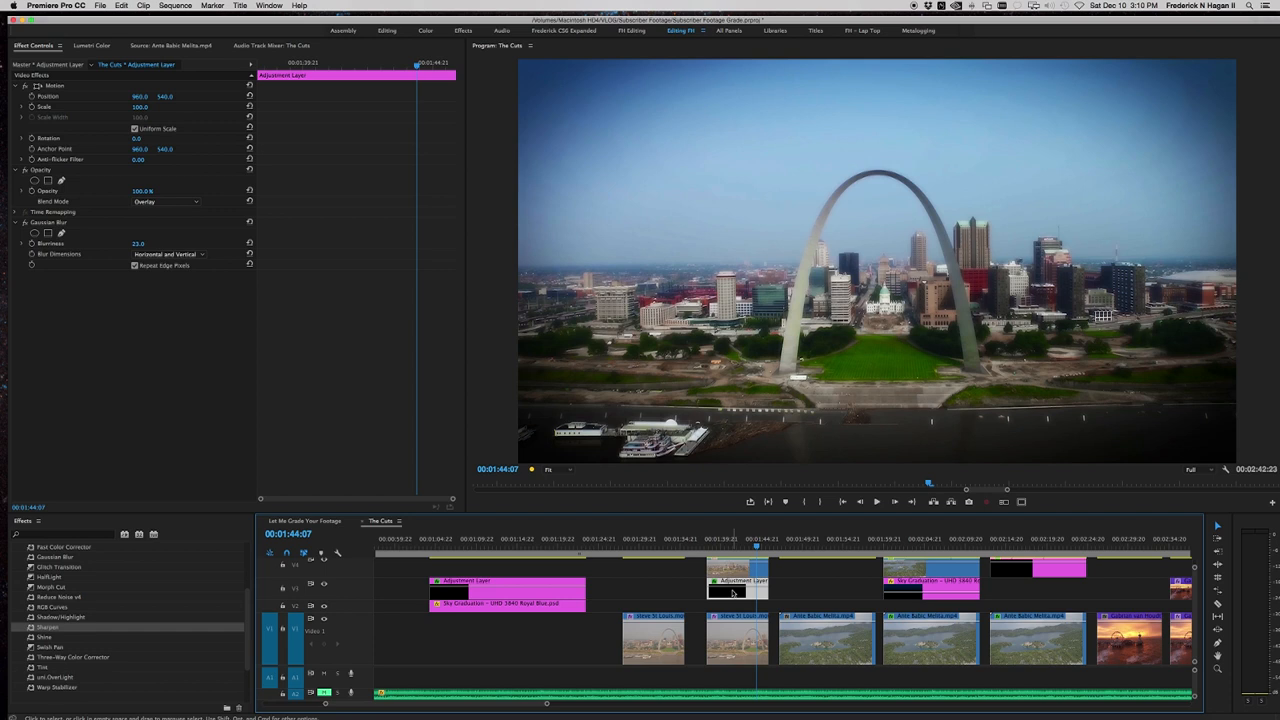
- Compare the graded shot with the original and review the adjustment layer's blur settings
left_click(738, 640)
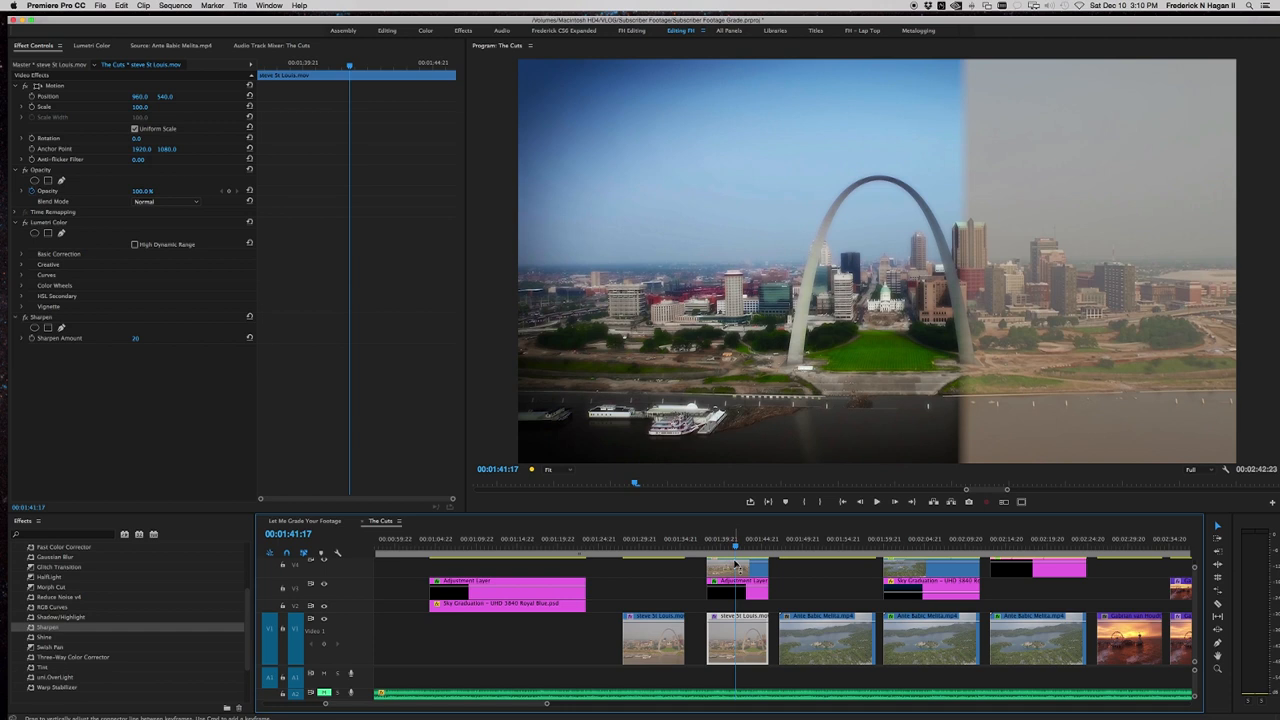
left_click(736, 580)
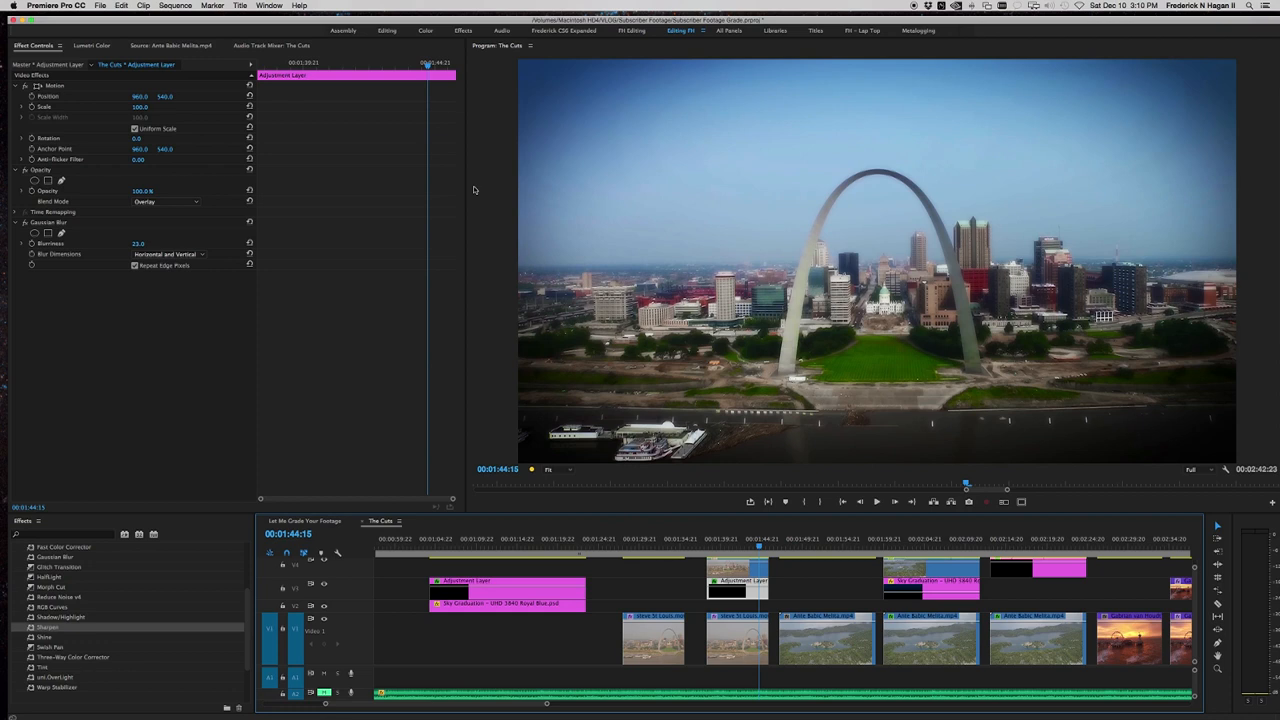
left_click(48, 222)
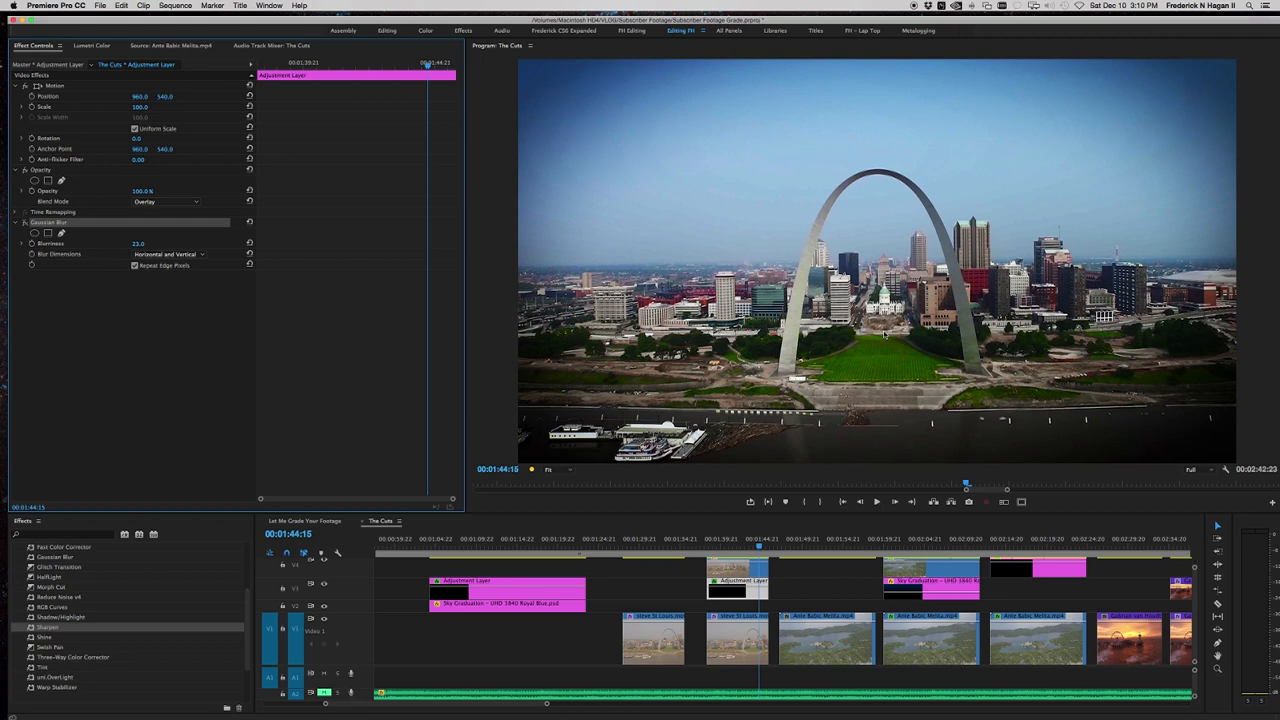
mouse_move(910, 316)
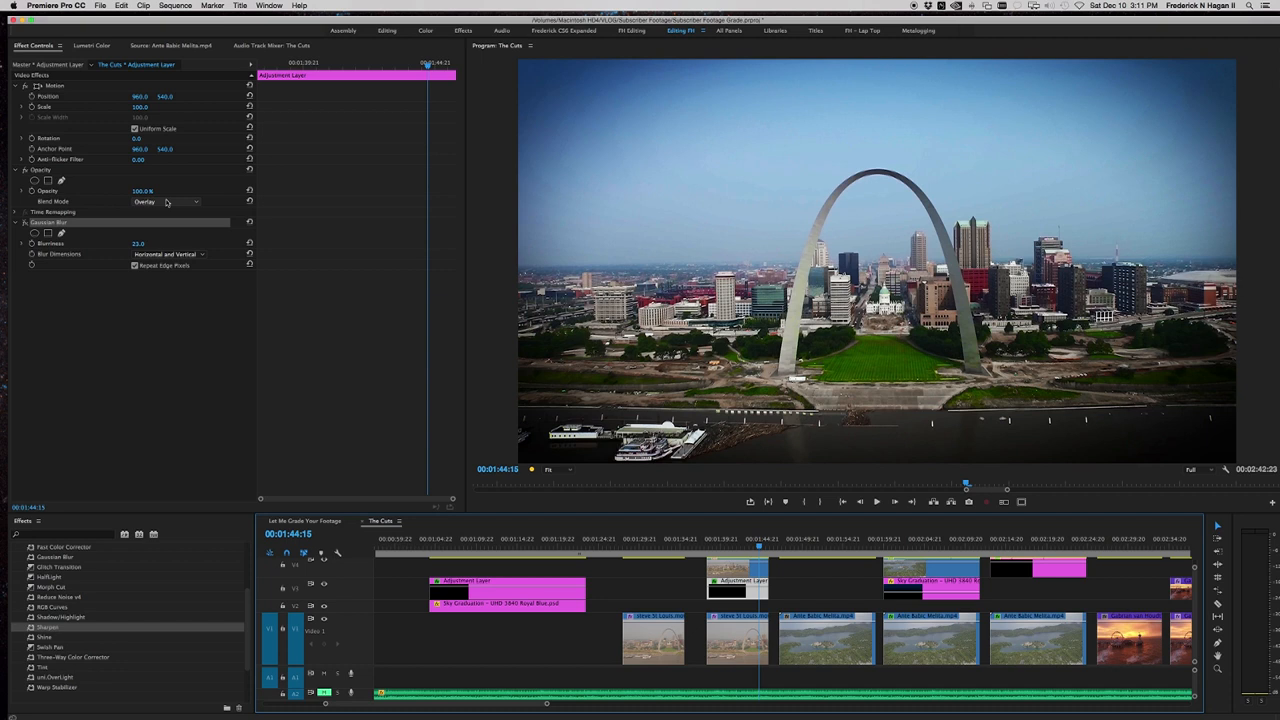
- Set the adjustment layer's Opacity blend mode to Overlay
left_click(170, 200)
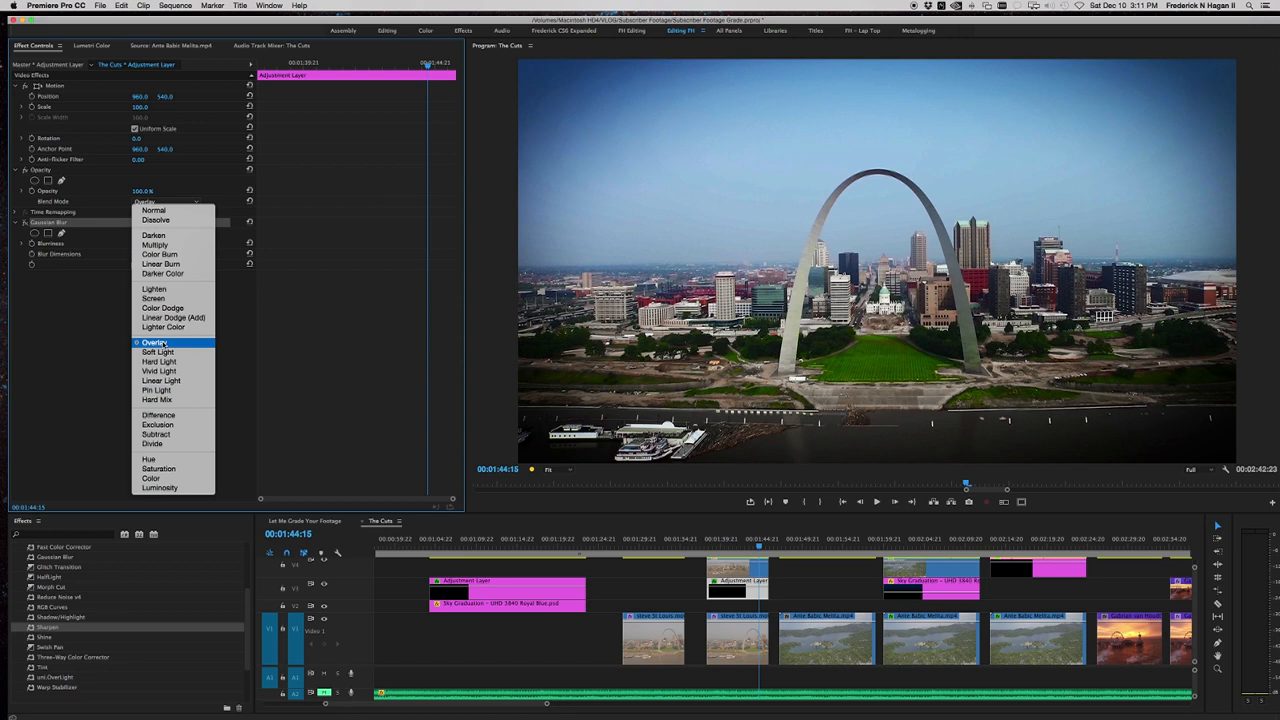
left_click(152, 342)
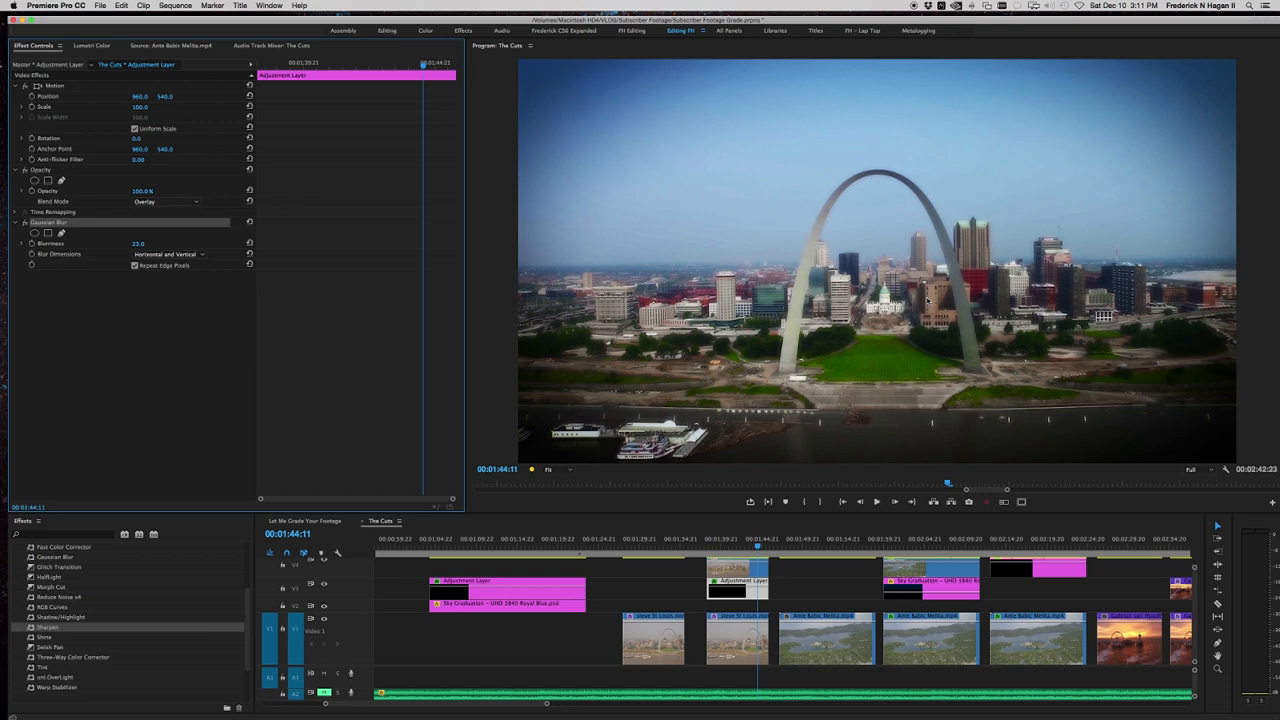
mouse_move(772, 452)
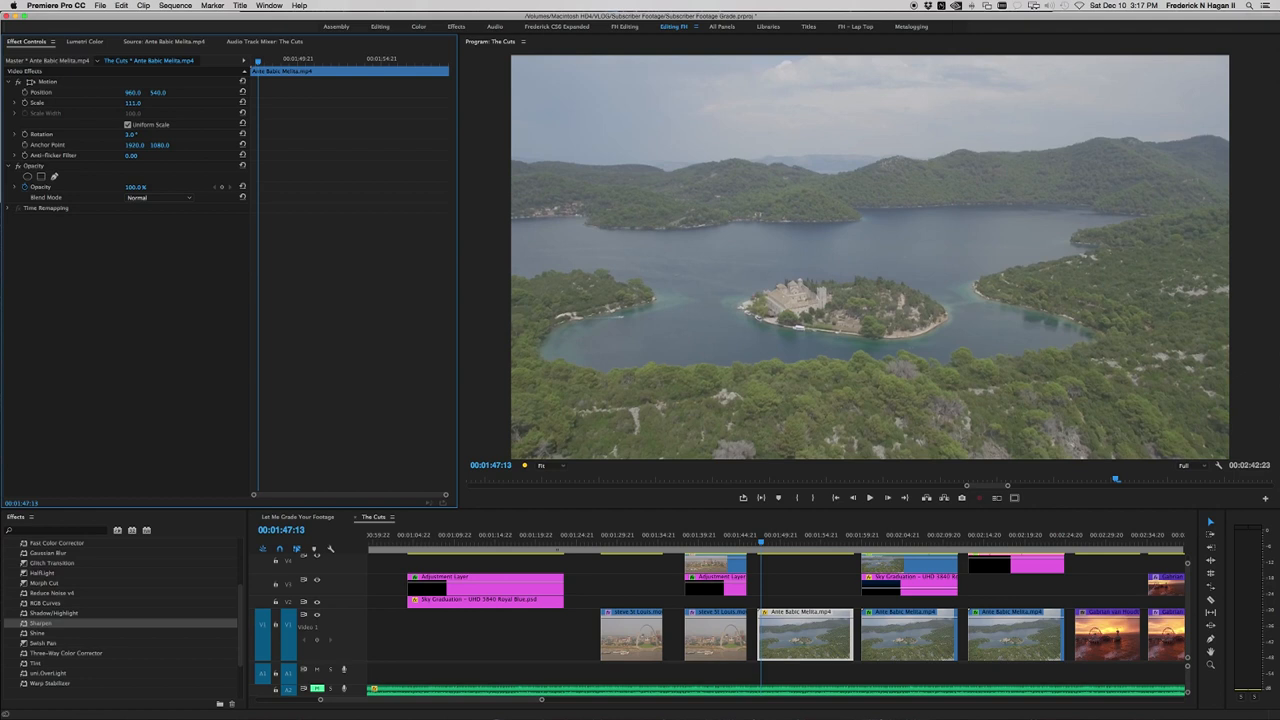
- Select the Ame Bako island clip so its settings show in Effect Controls
left_click(132, 102)
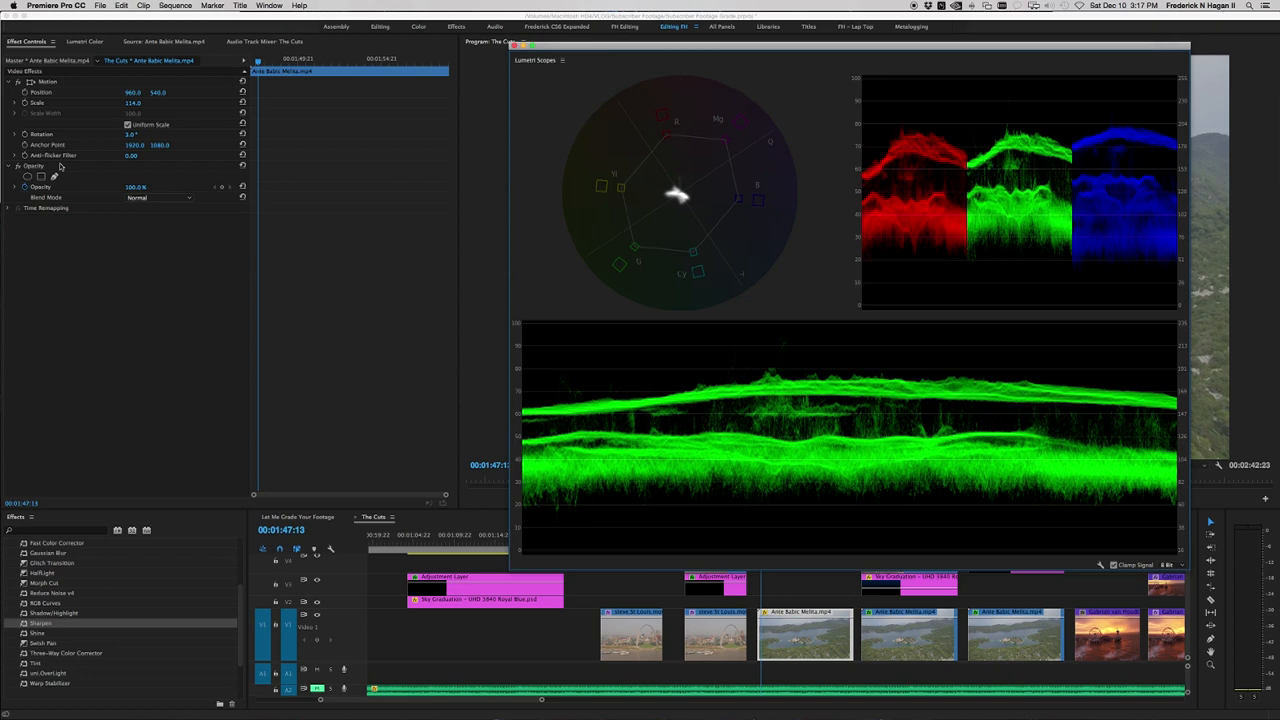
- Bring up the Lumetri colour grading controls for the island clip
left_click(84, 40)
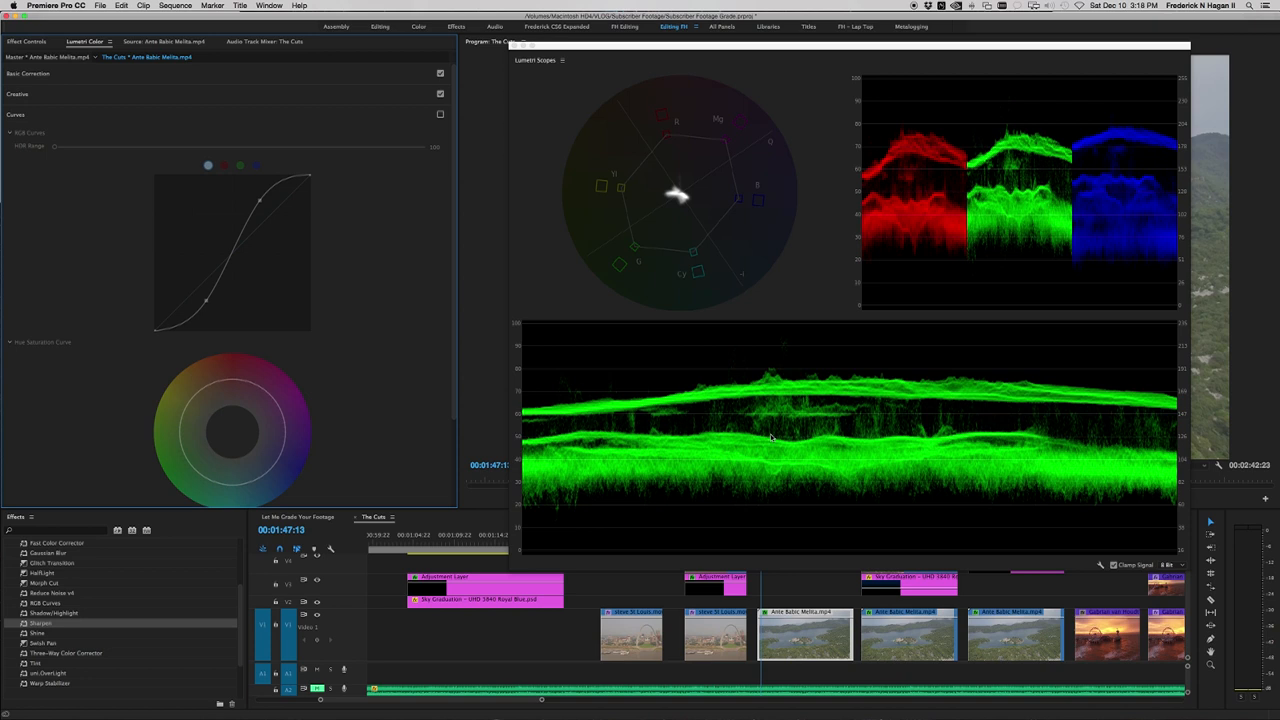
mouse_move(516, 252)
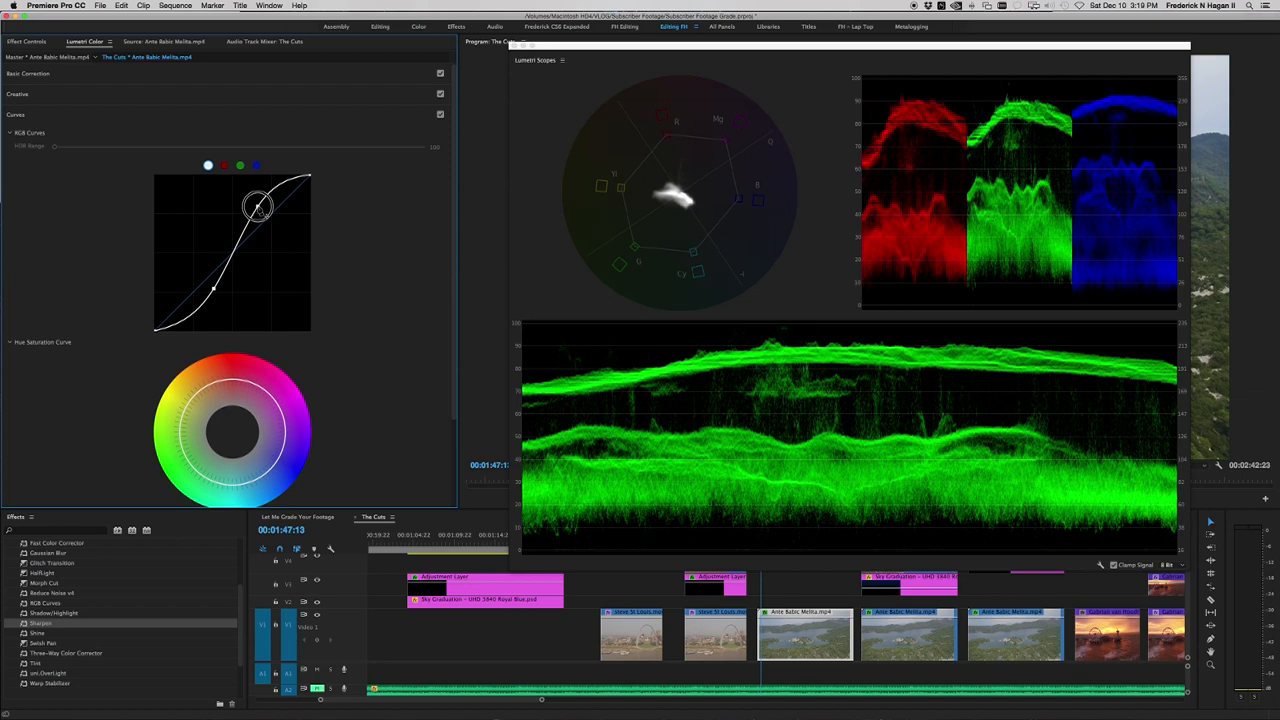
- Steepen the island clip's S-curve and pull its highlight and white points into place
left_click_drag(258, 206, 218, 292)
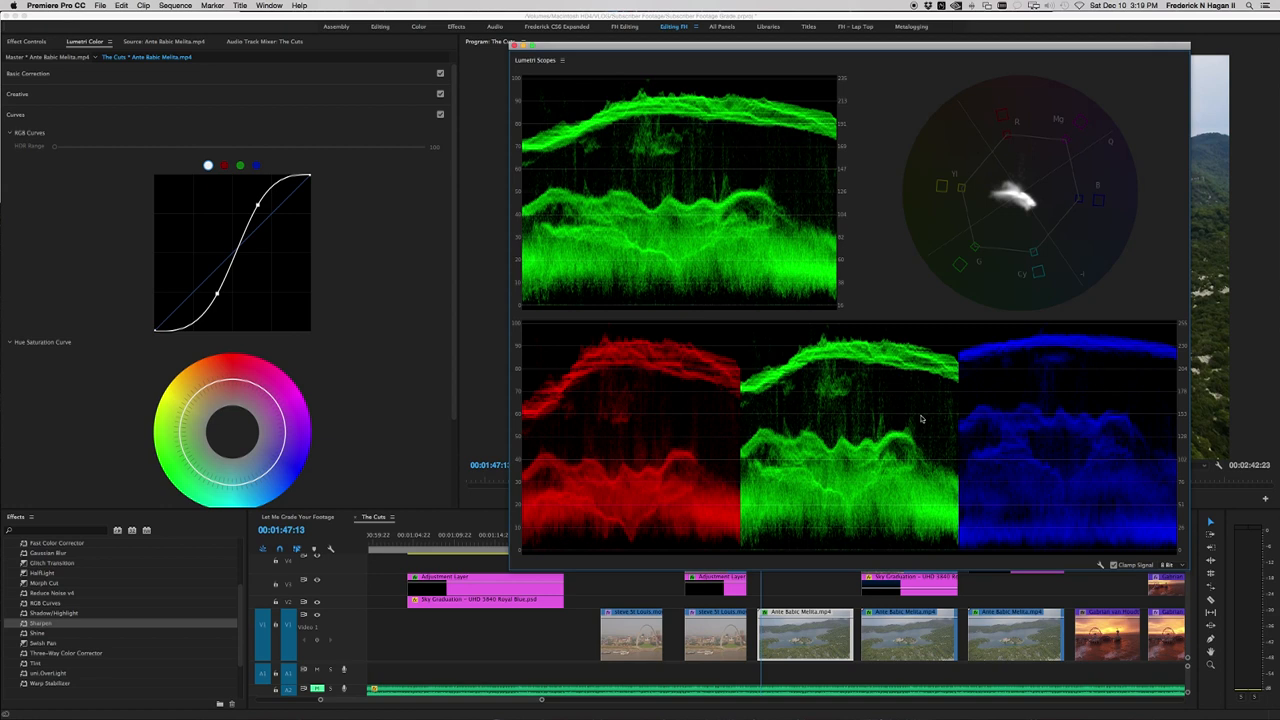
left_click_drag(256, 204, 308, 182)
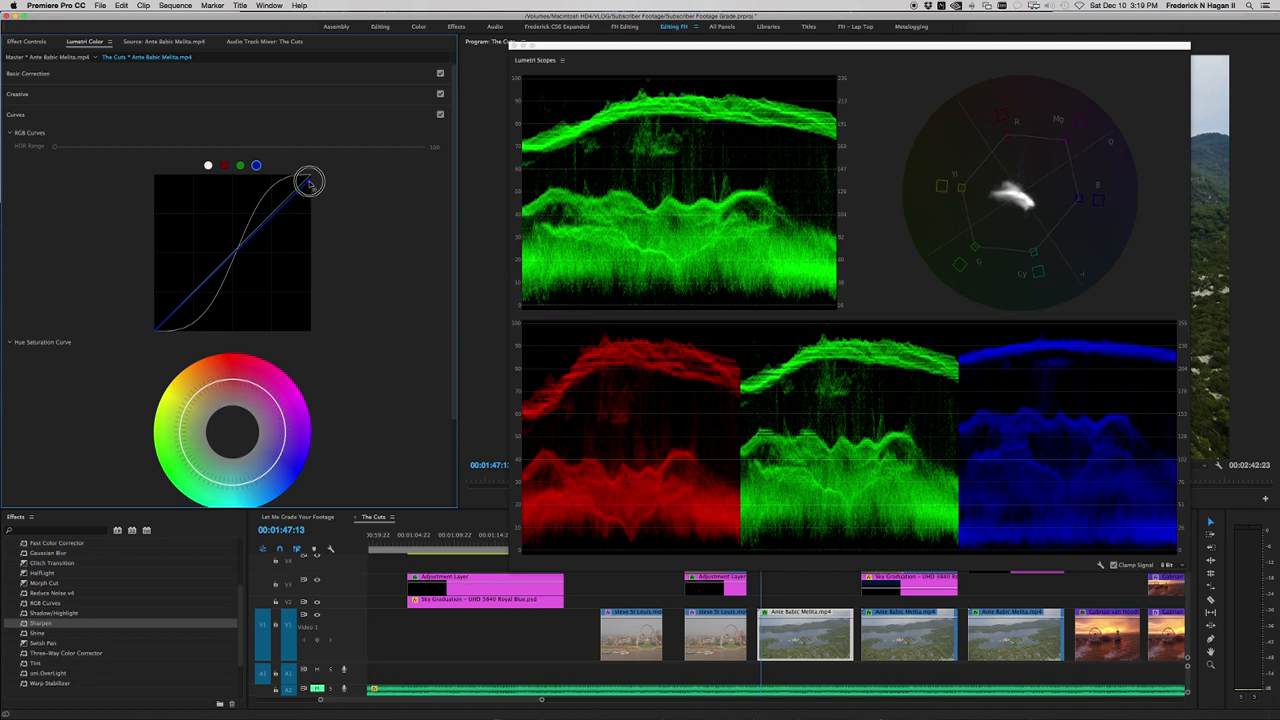
left_click_drag(308, 182, 158, 330)
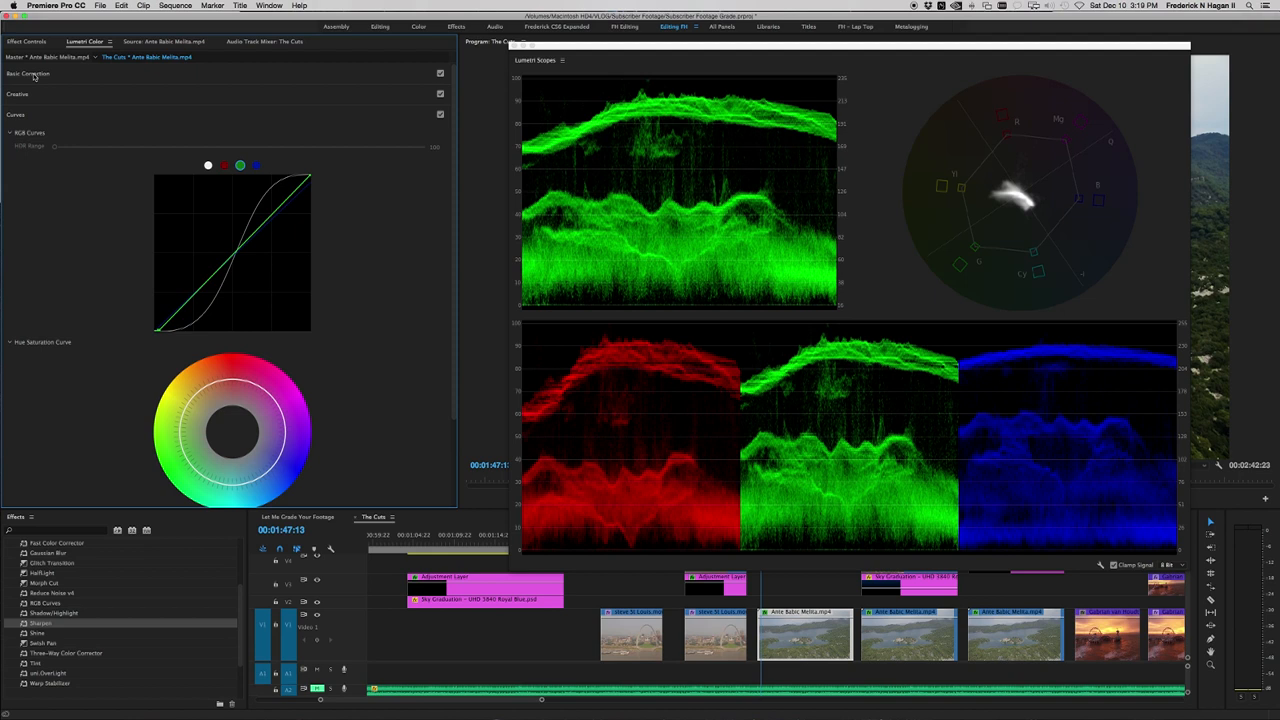
- Shift the island clip's Temperature slider under Basic Correction white balance
left_click(28, 72)
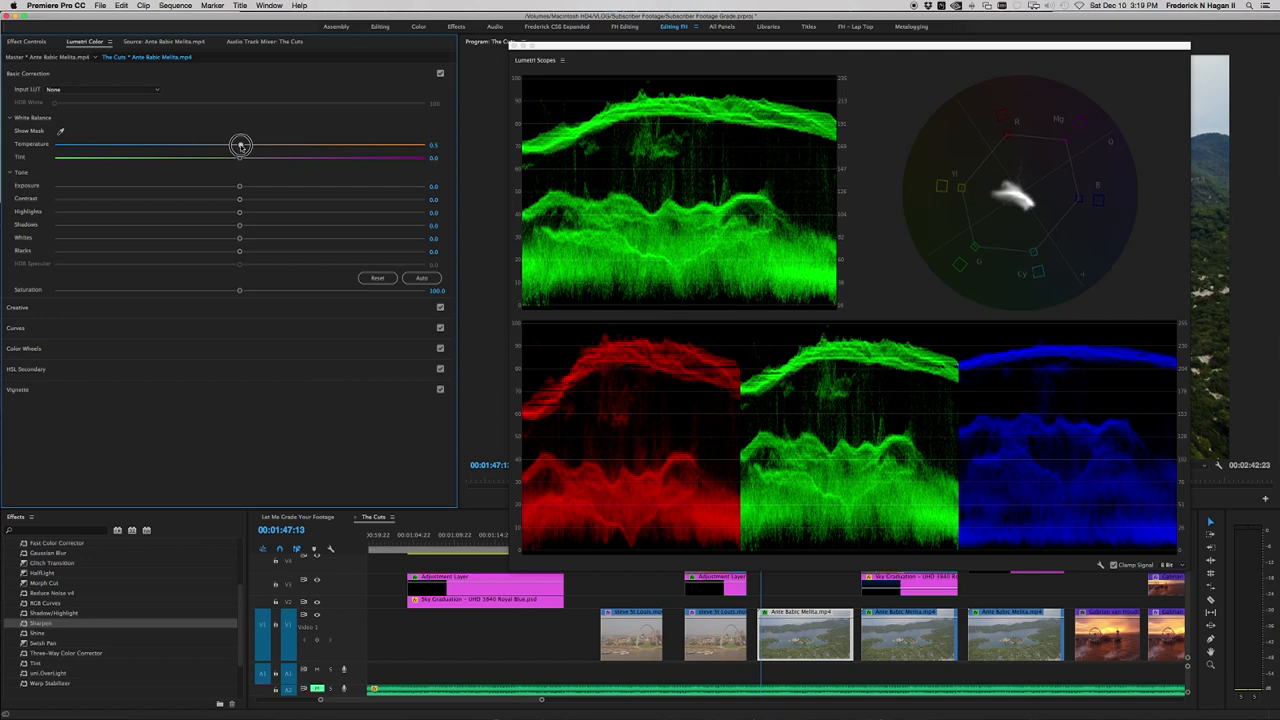
left_click_drag(240, 144, 228, 144)
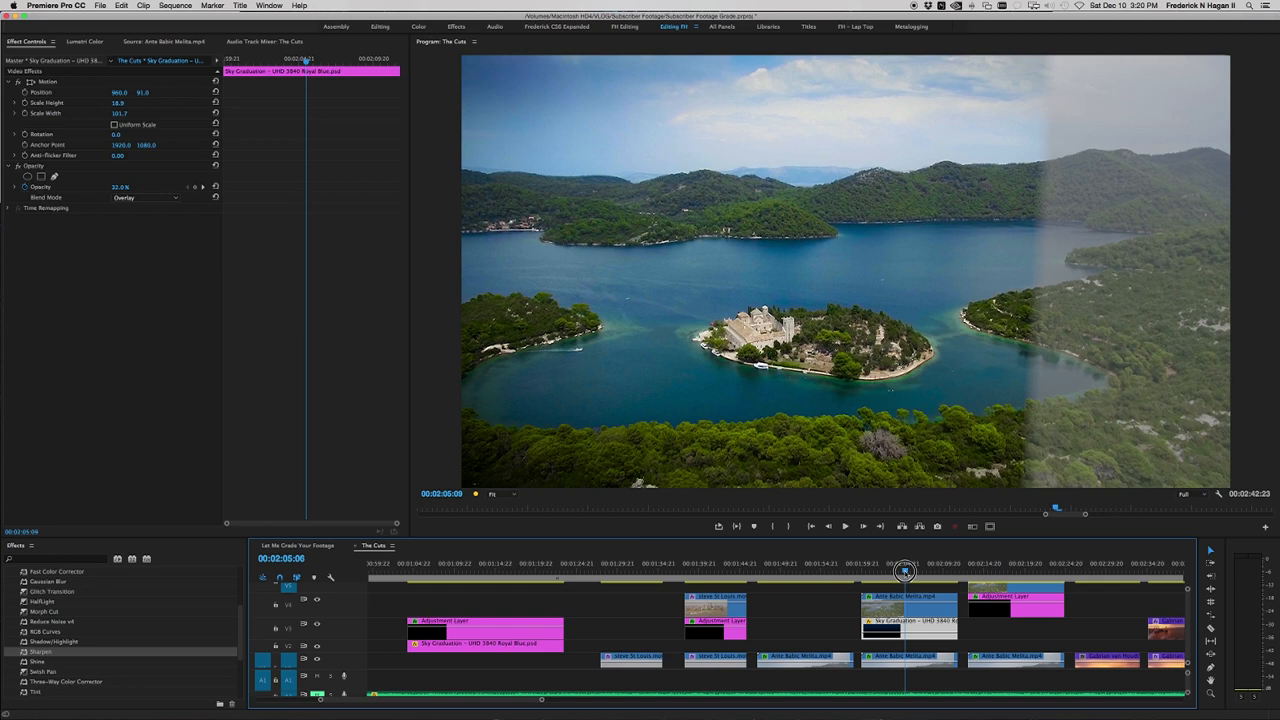
- Scrub the playhead to preview the island shot under the Overlay-blended sky graduation
left_click_drag(904, 572, 928, 572)
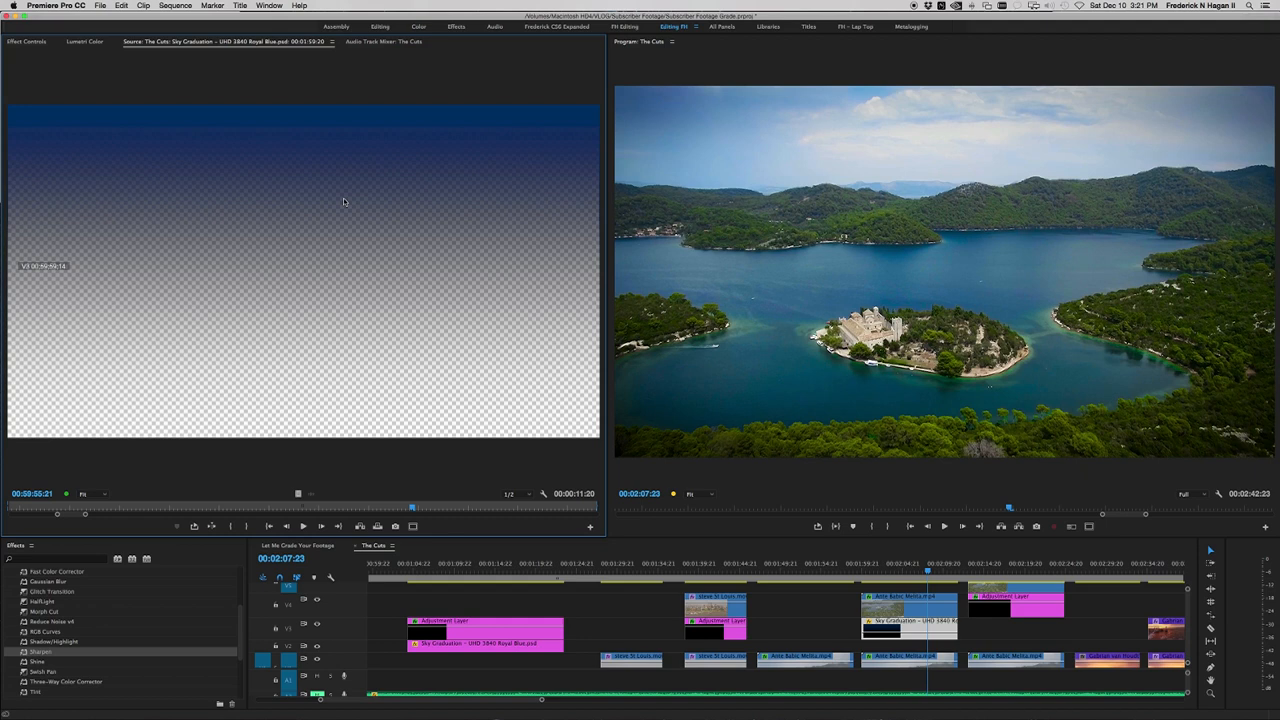
mouse_move(344, 190)
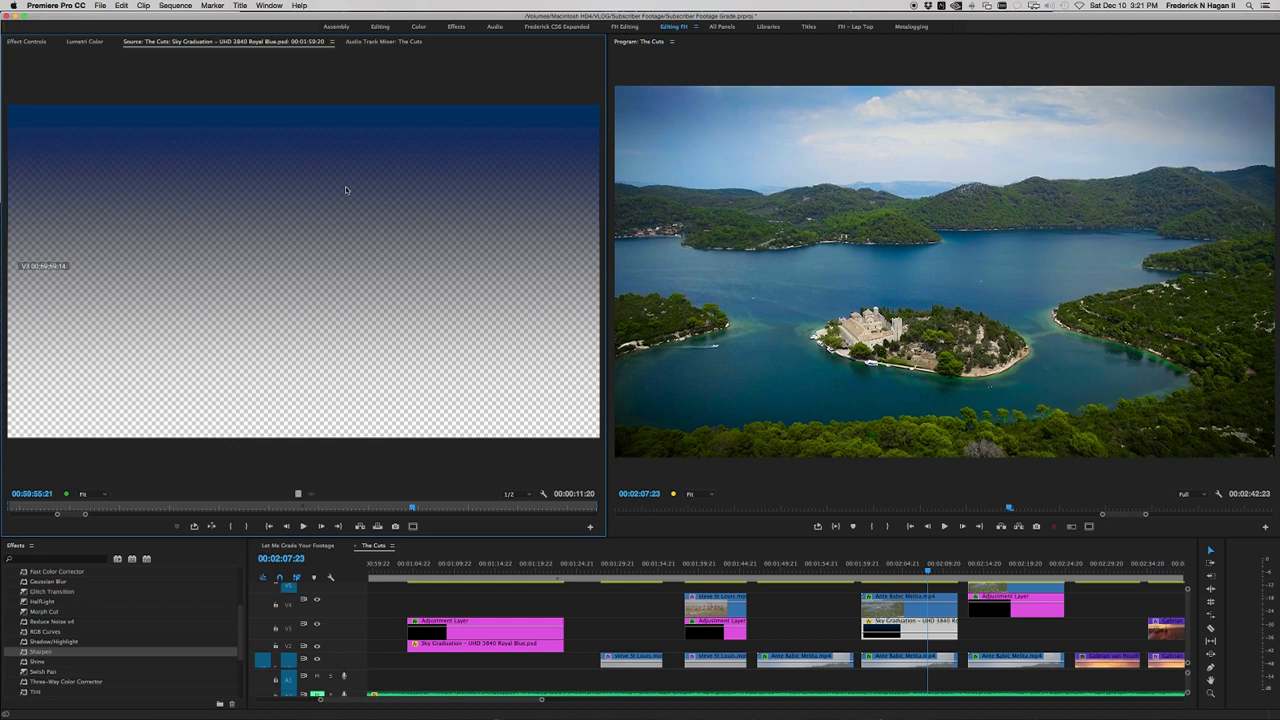
mouse_move(288, 292)
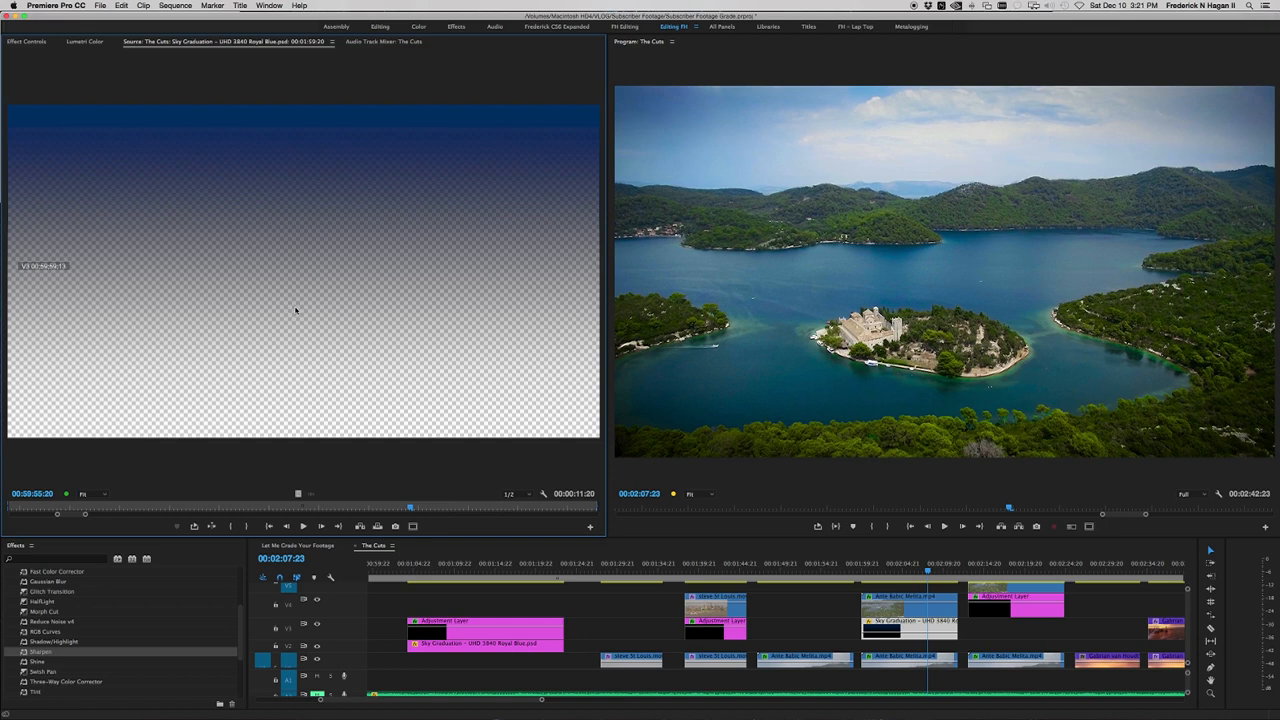
mouse_move(448, 396)
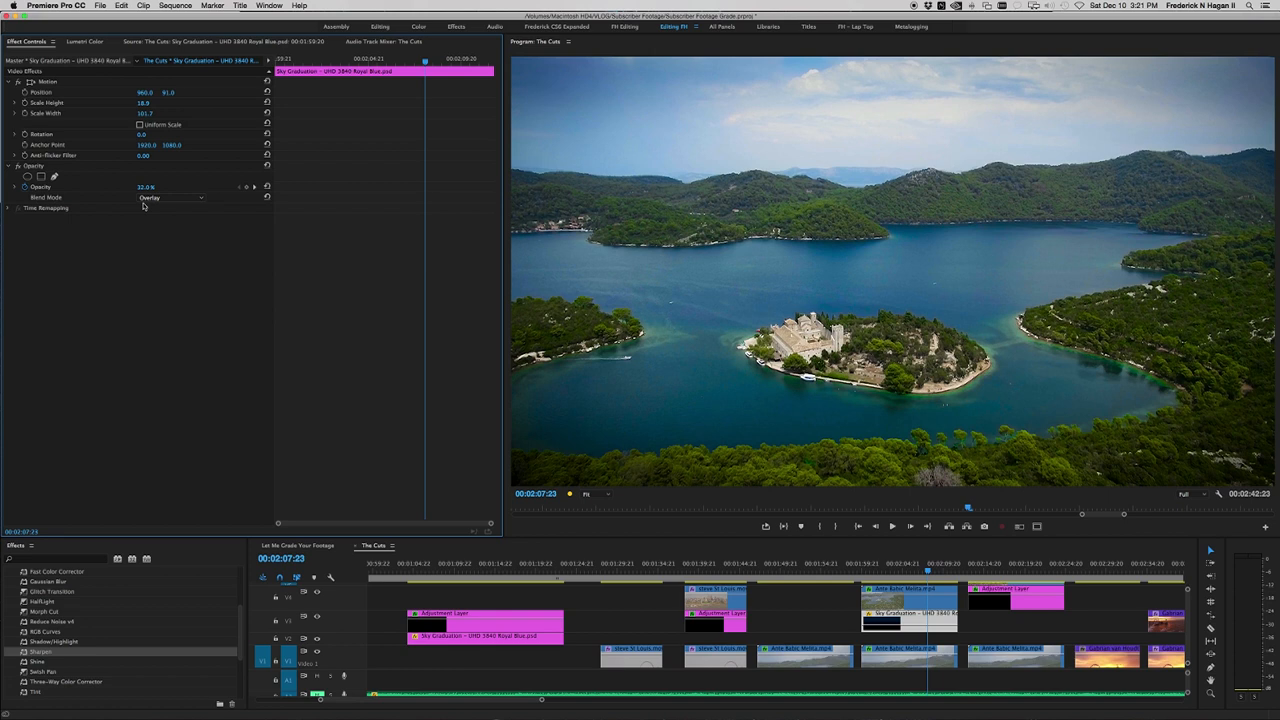
left_click(170, 198)
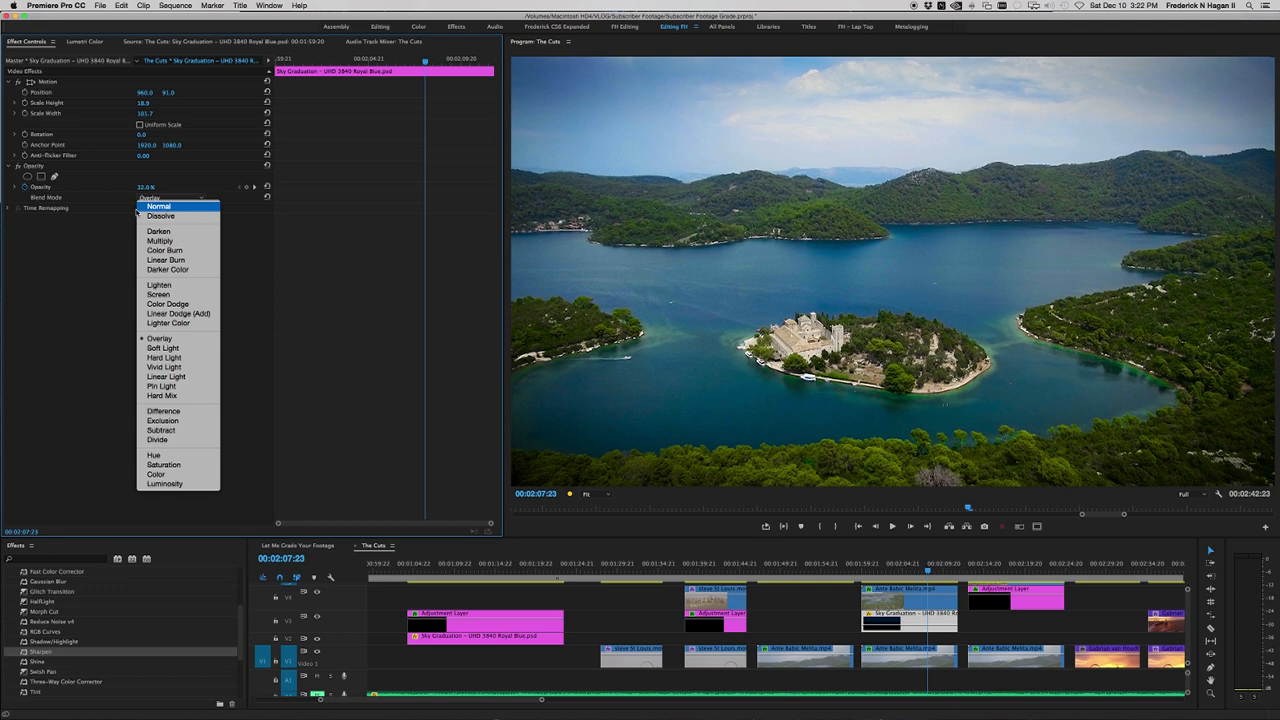
left_click(158, 206)
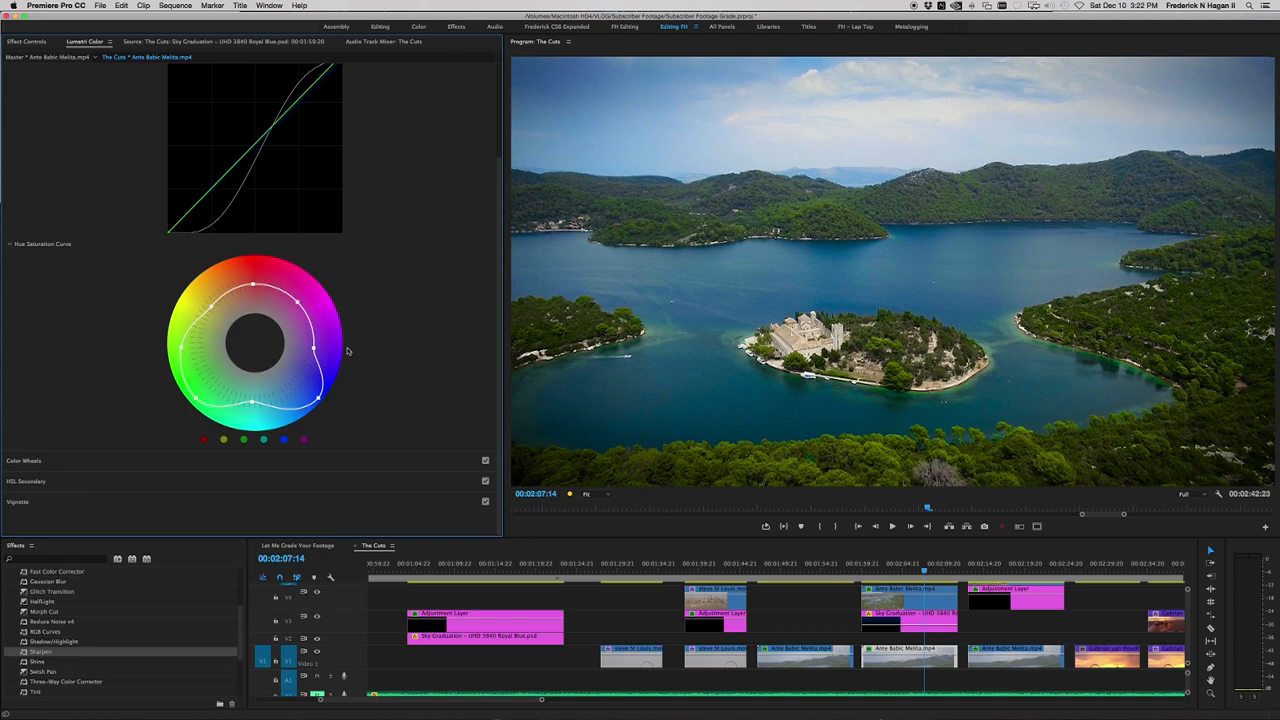
mouse_move(208, 352)
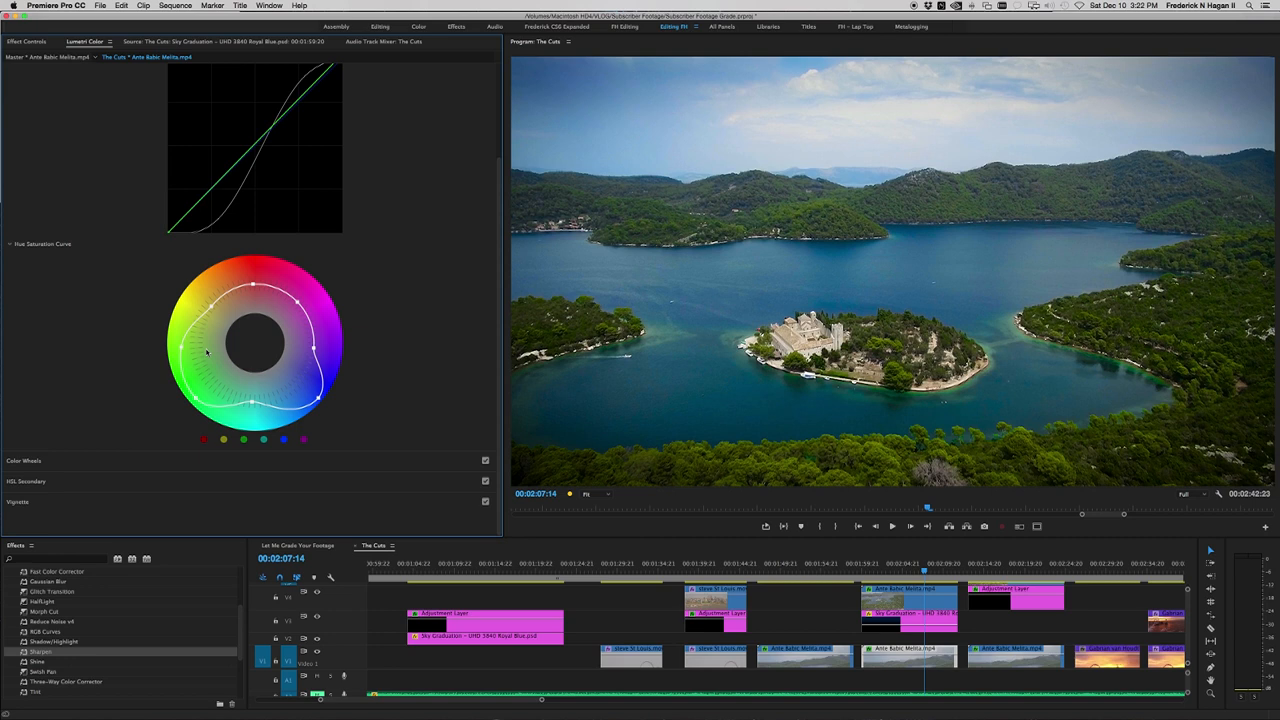
mouse_move(324, 398)
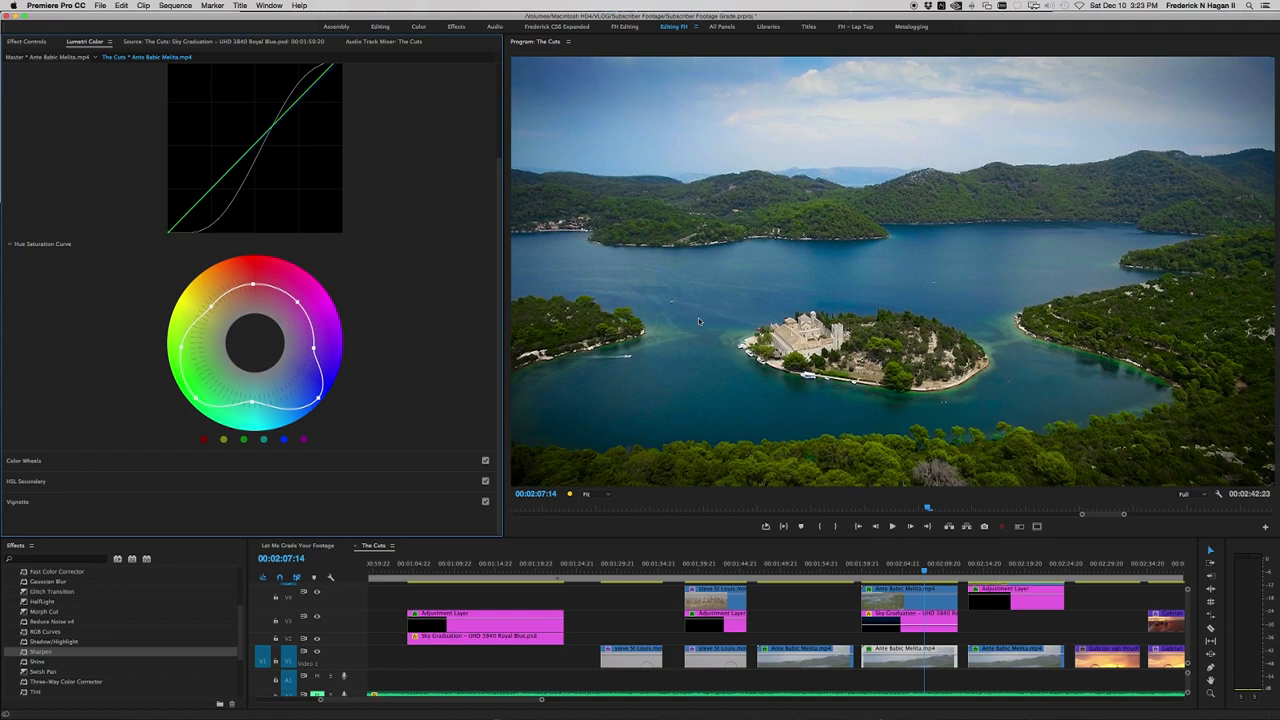
mouse_move(652, 250)
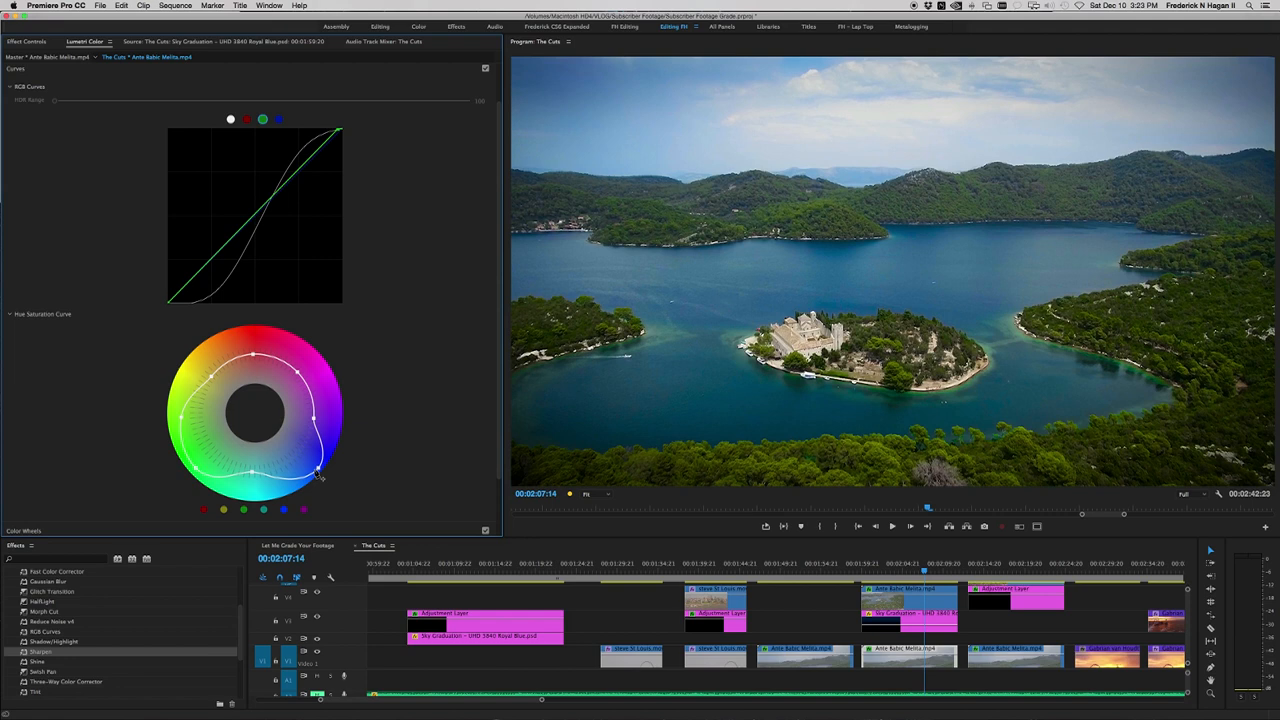
- Collapse the Hue Saturation curve to desaturate, restore it, then enrich the blue hues
left_click_drag(316, 476, 276, 440)
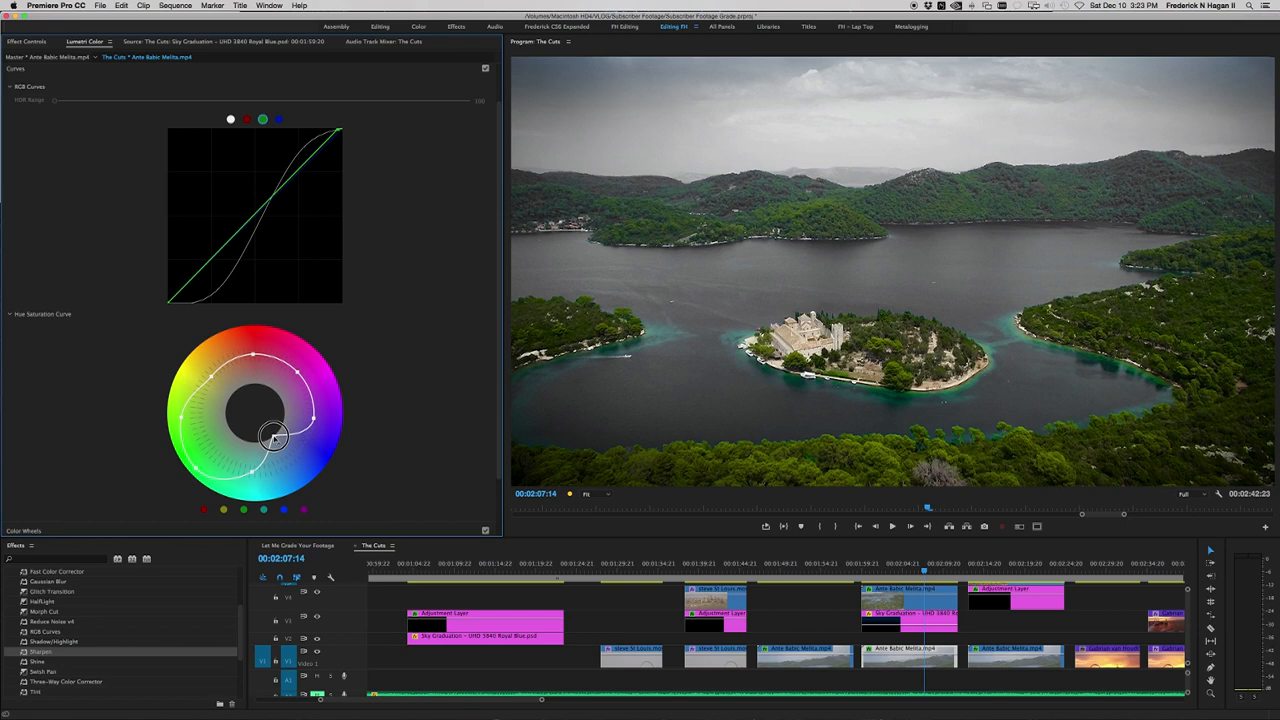
left_click_drag(276, 440, 320, 468)
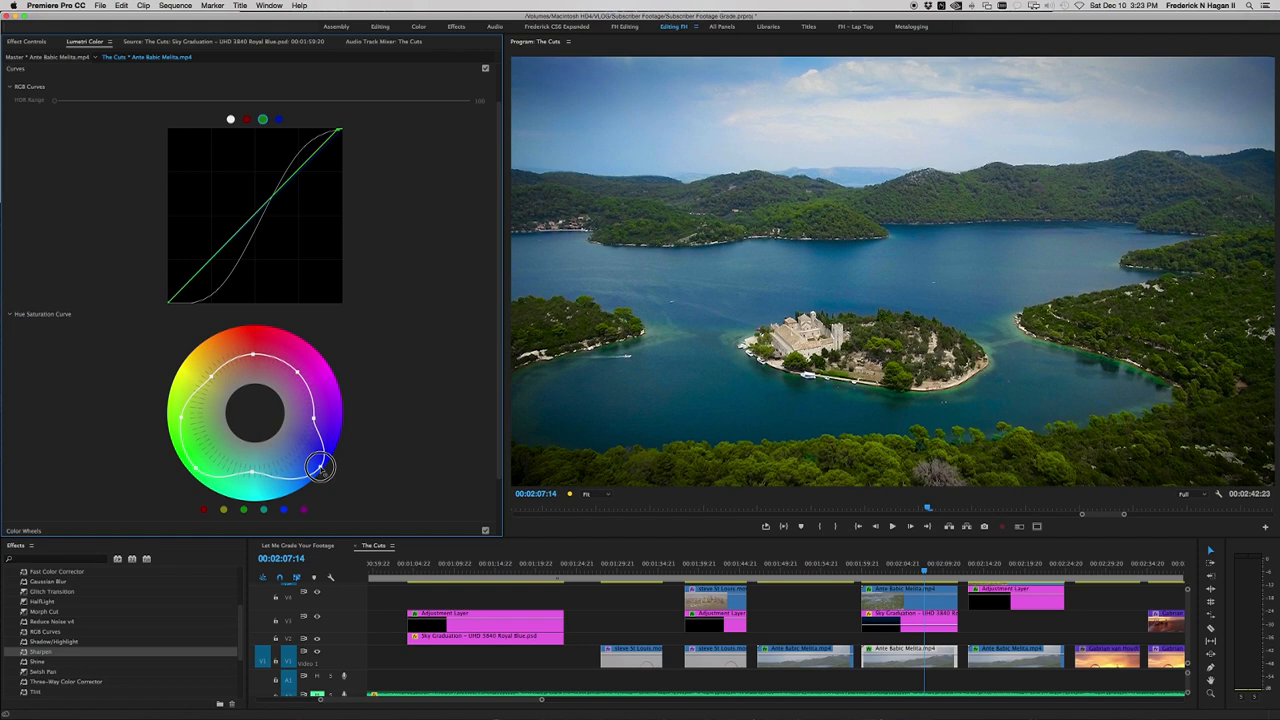
left_click_drag(320, 470, 200, 420)
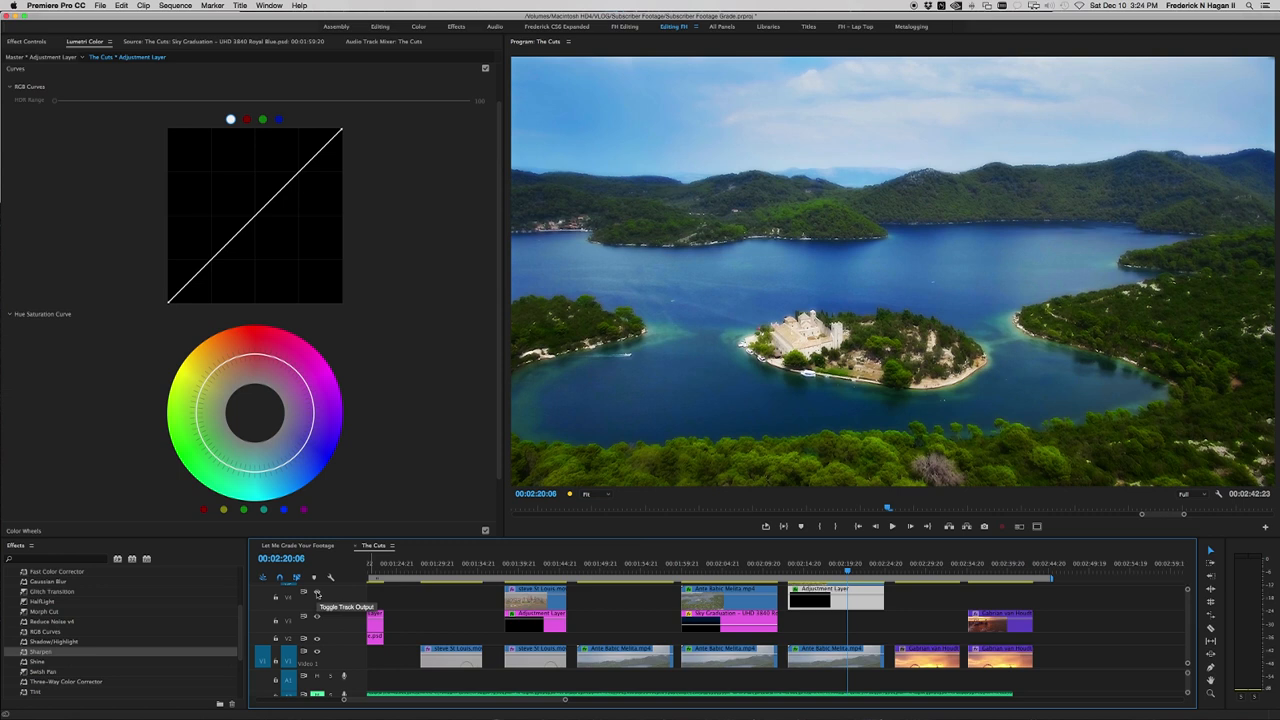
mouse_move(1000, 554)
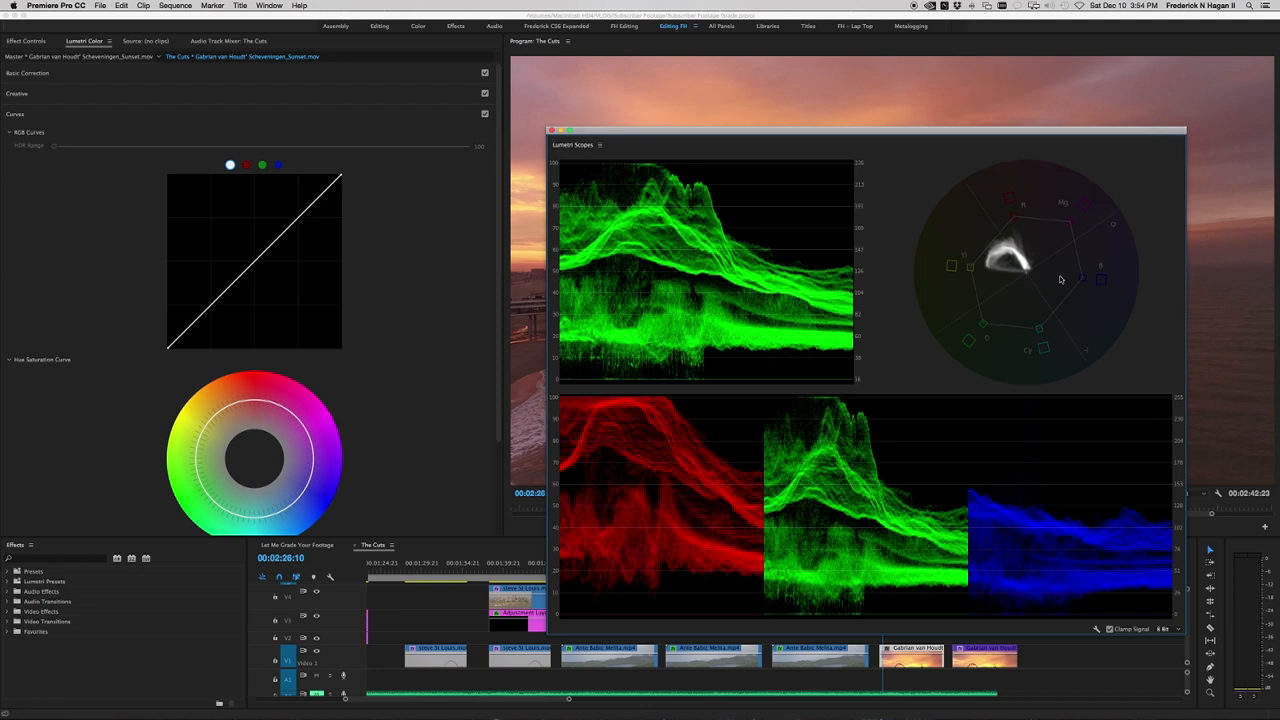
mouse_move(984, 246)
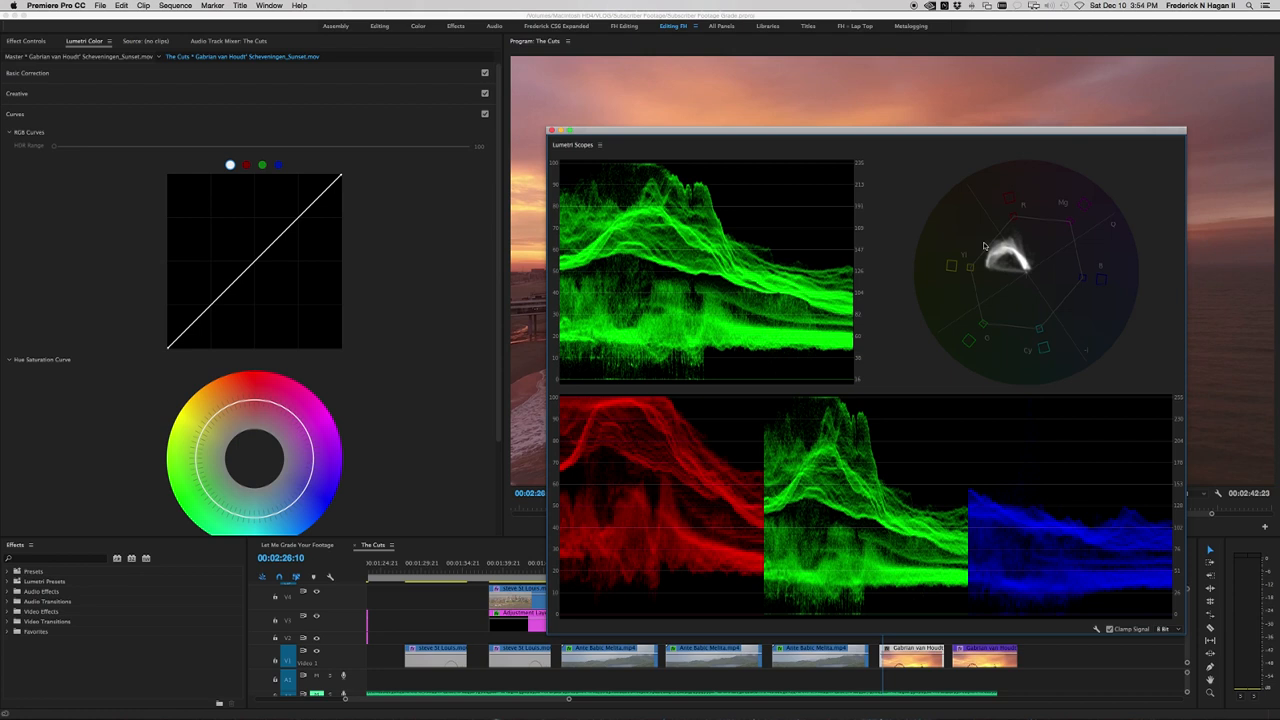
- Dismiss the Lumetri Scopes to view the full sunset pier frame
left_click(552, 132)
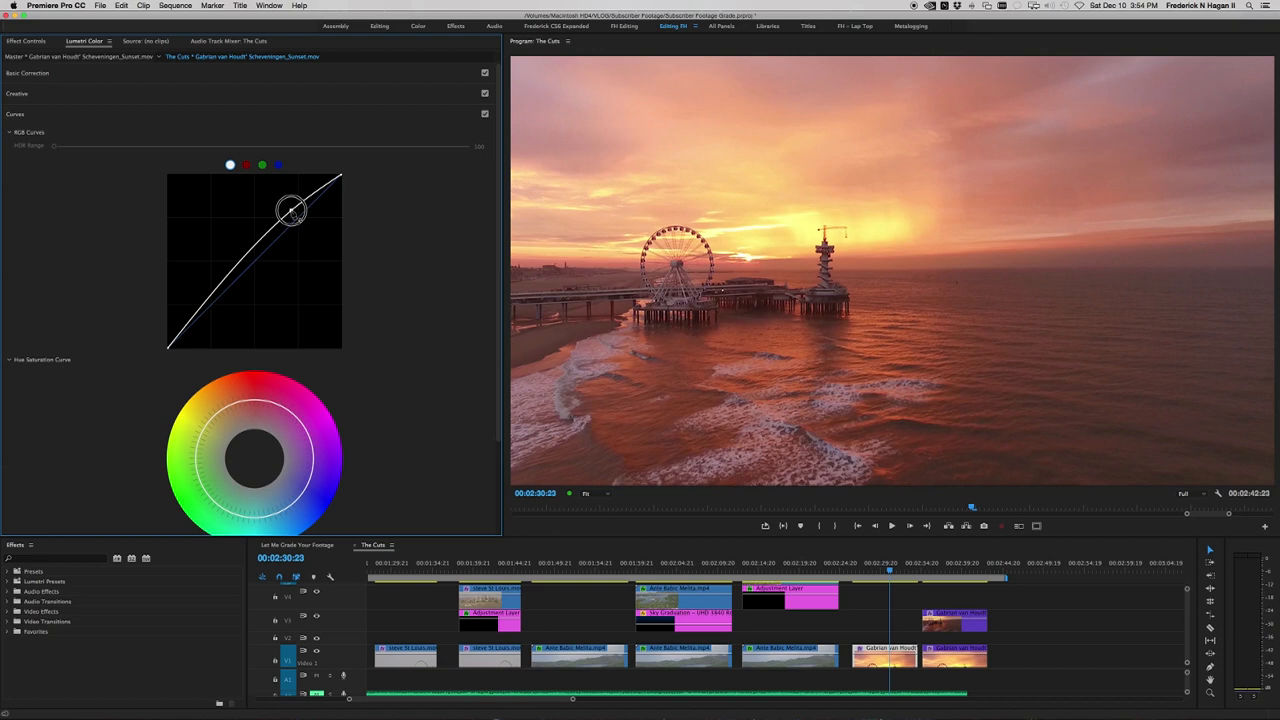
- Lift the highlight end of the sunset shot's RGB curve toward an S shape
left_click_drag(290, 210, 224, 304)
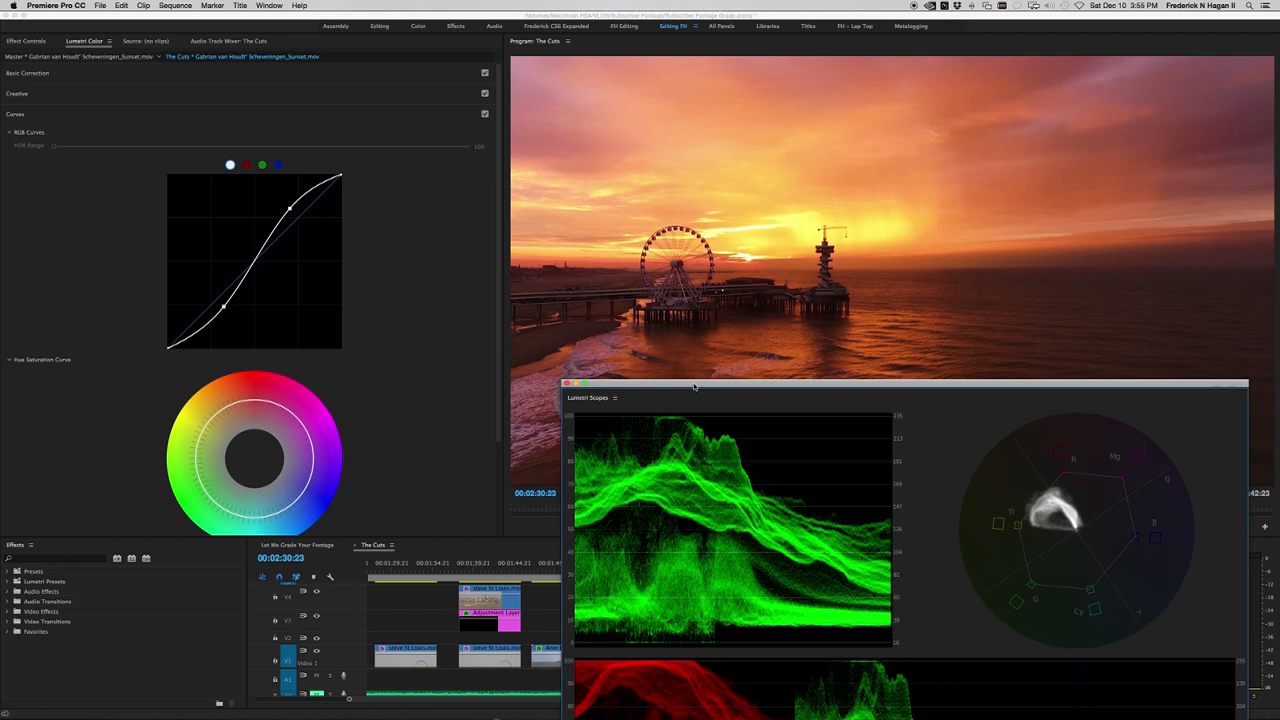
- Reposition the Lumetri Scopes window beneath the sunset frame
left_click_drag(696, 388, 690, 368)
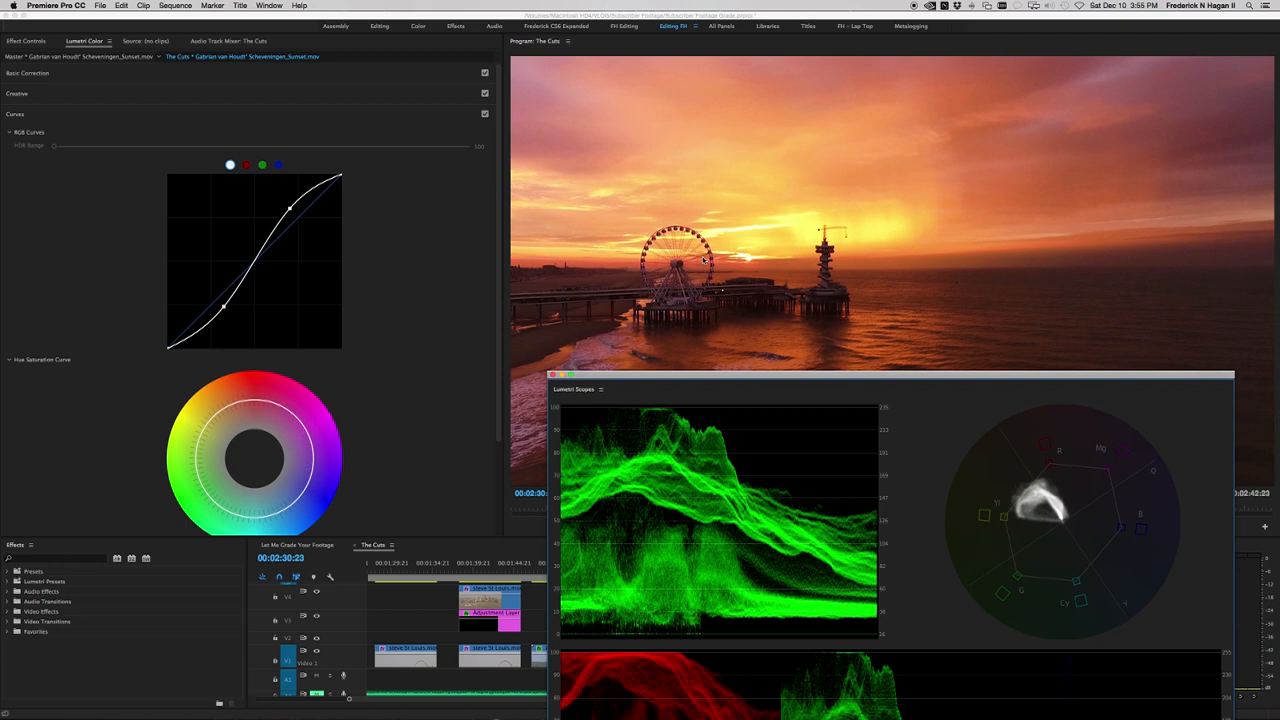
mouse_move(868, 360)
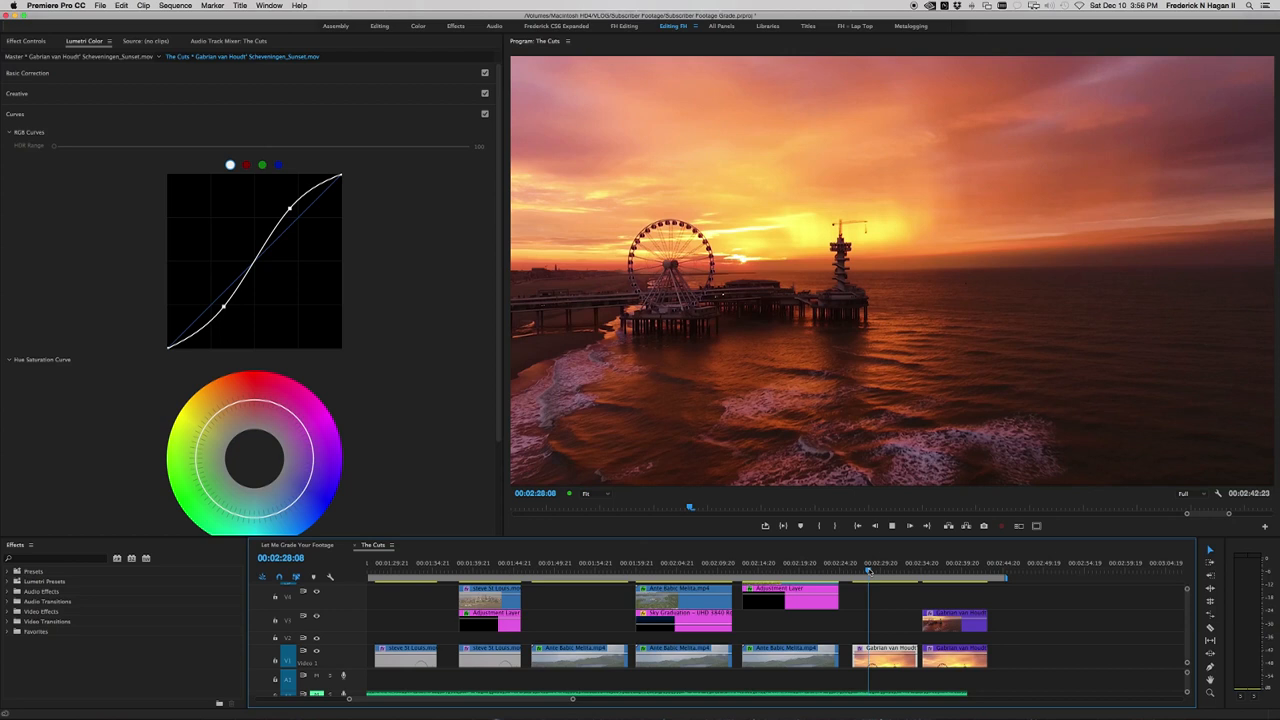
- Scrub the playhead to later moments of the graded sunset pier shot
left_click_drag(868, 570, 904, 570)
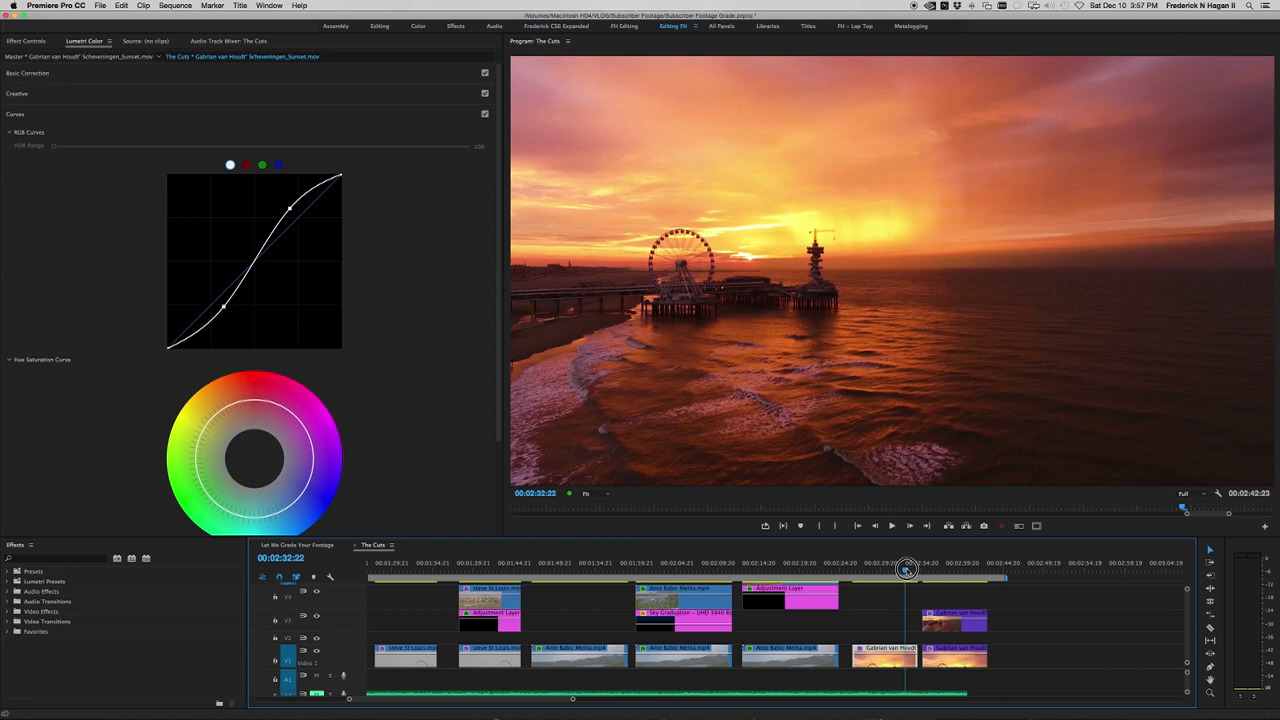
left_click_drag(904, 568, 924, 568)
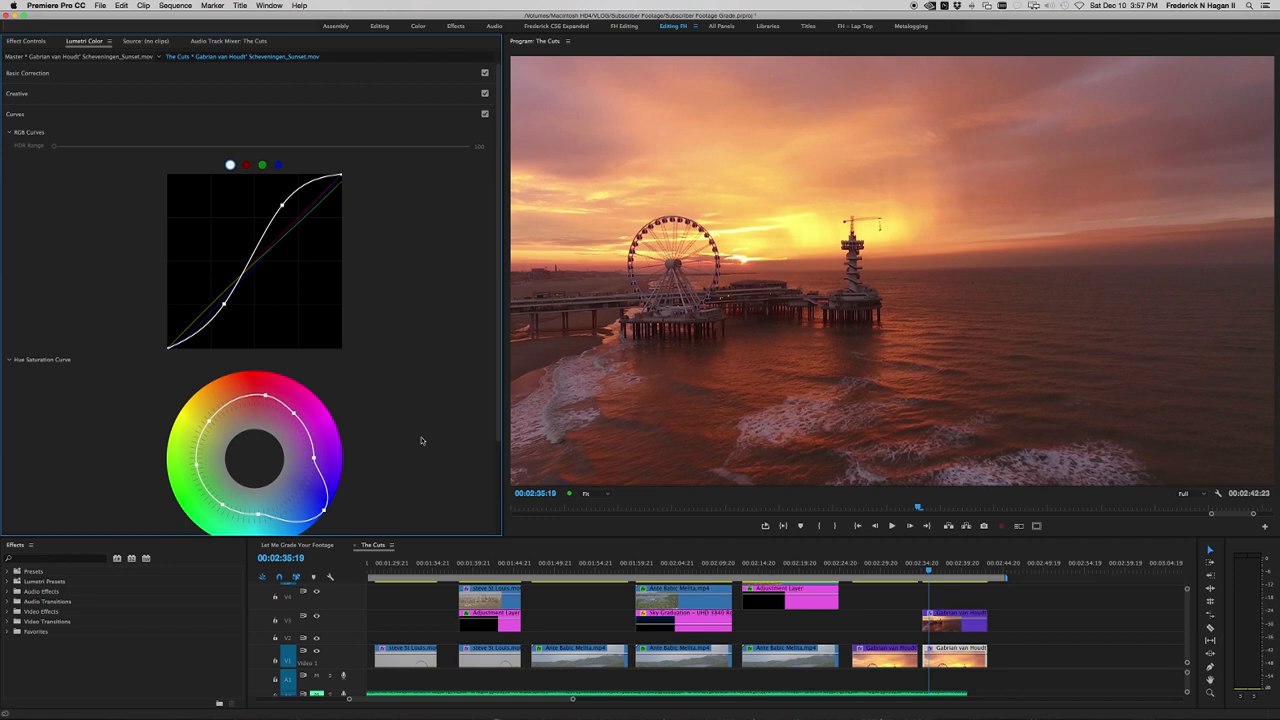
- Scroll to the Hue Saturation curve and nudge a point to refine the pier shot's colour
scroll("down", 3)
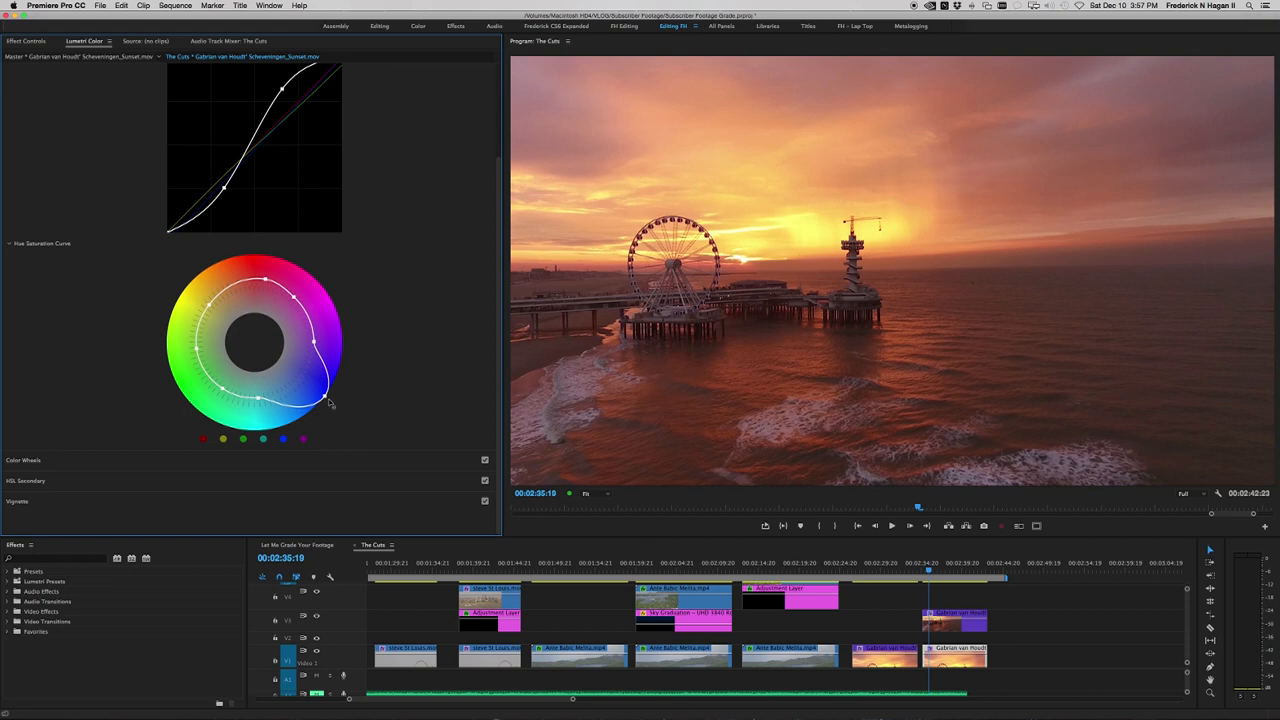
mouse_move(1110, 120)
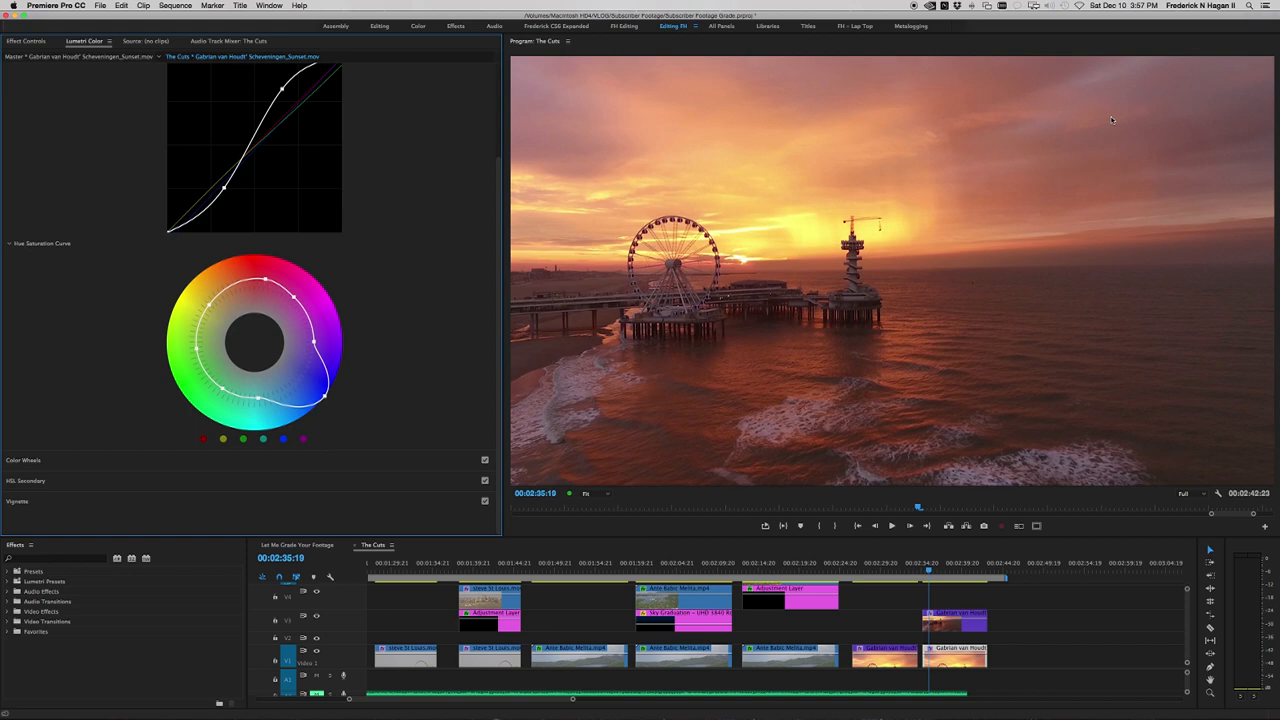
mouse_move(974, 284)
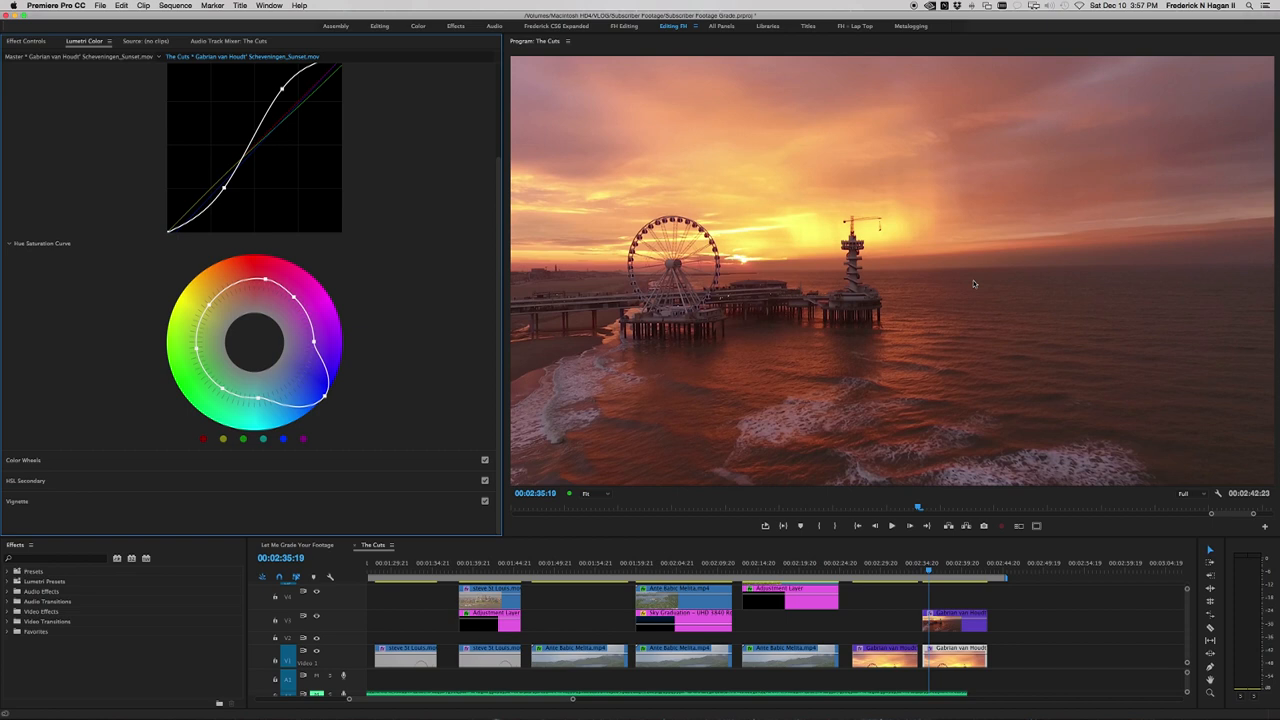
mouse_move(956, 168)
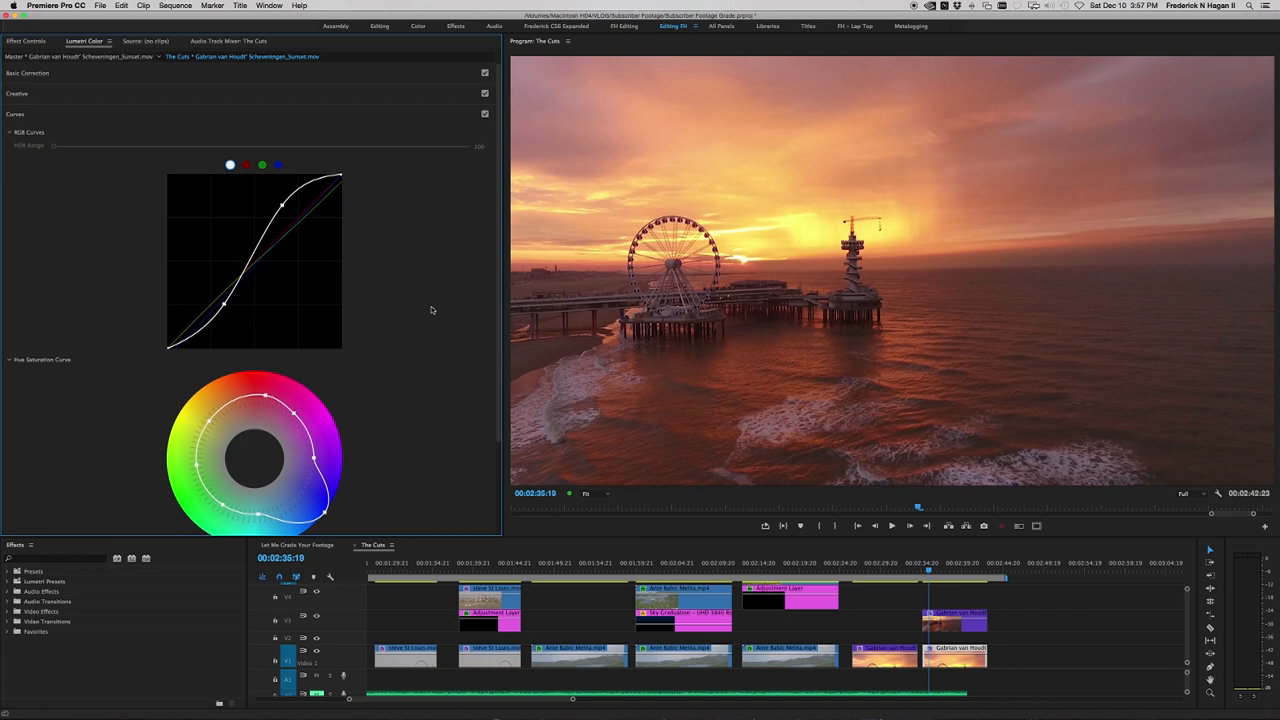
scroll("down", 3)
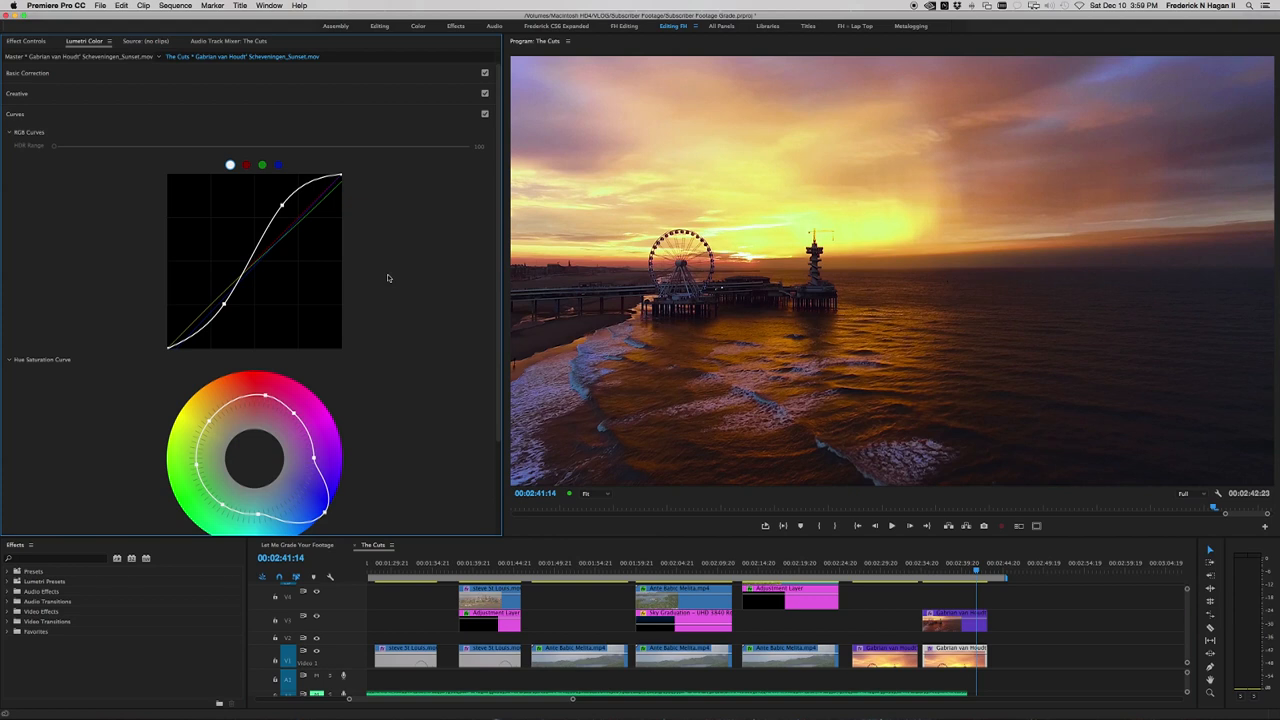
scroll("down", 3)
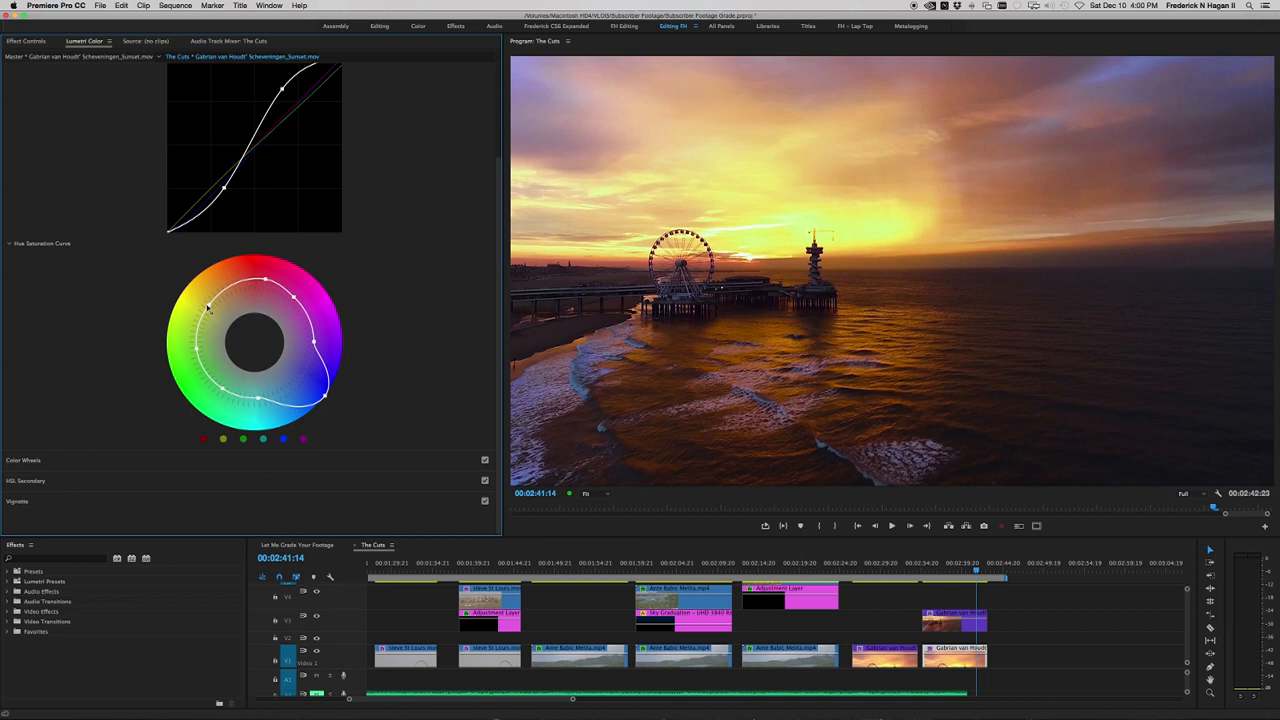
left_click_drag(210, 308, 180, 290)
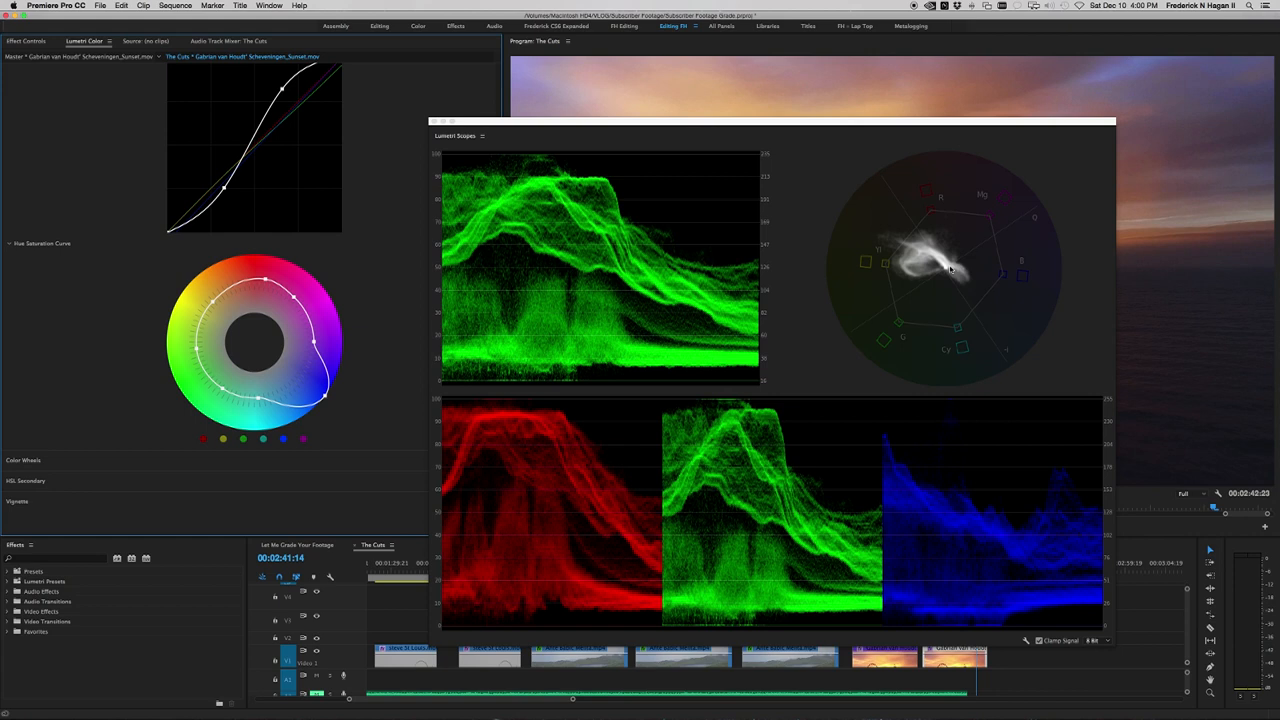
mouse_move(908, 244)
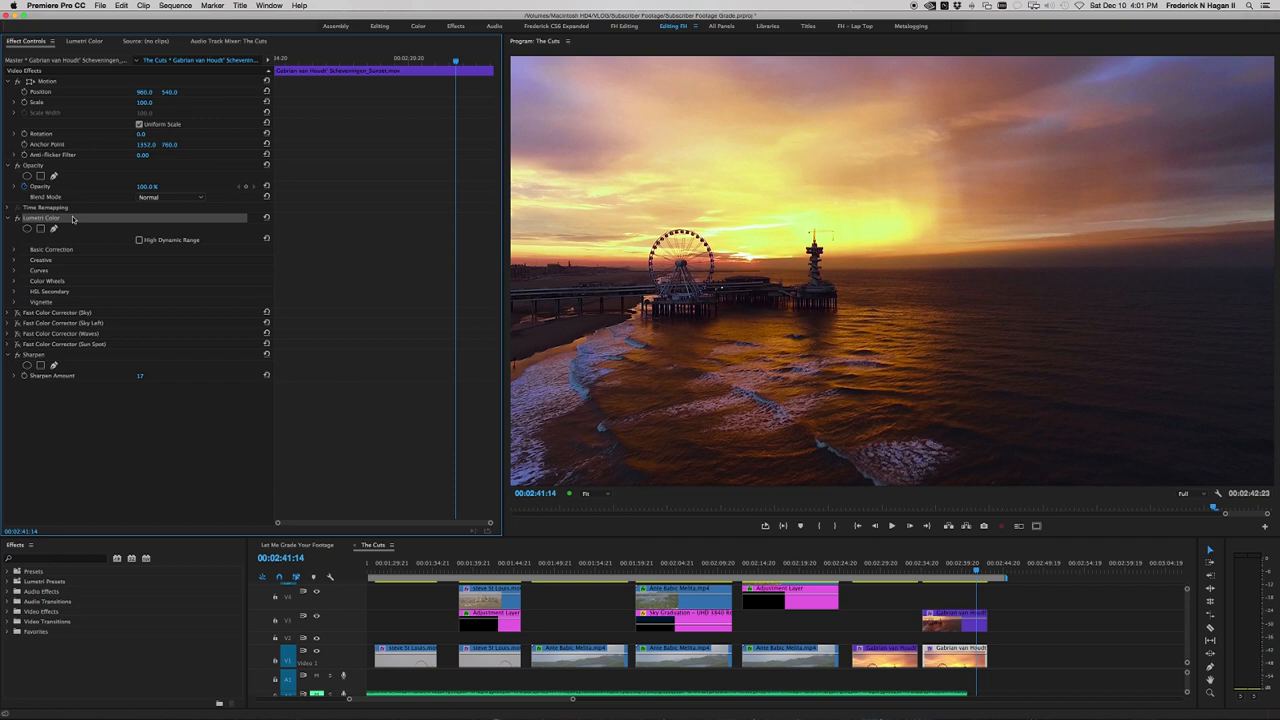
- Expand Fast Color Corrector (Sky) and review its mask path tinting the upper frame purple-blue
left_click(16, 312)
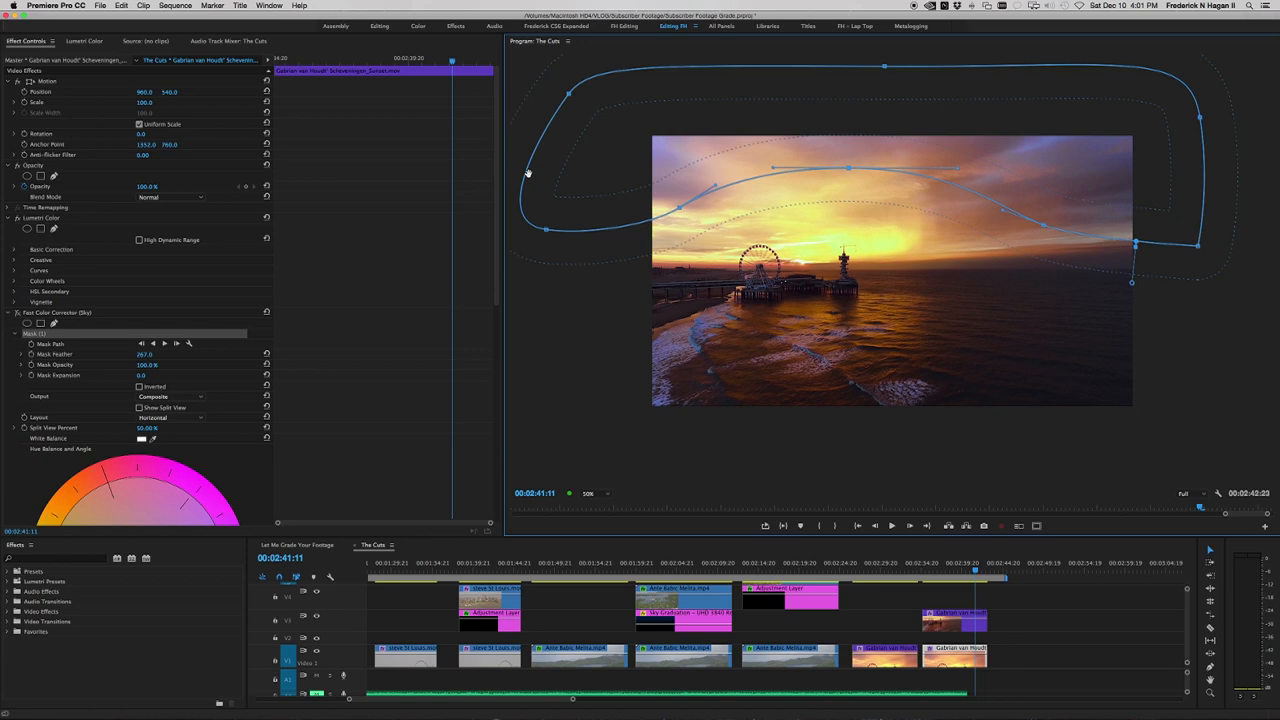
mouse_move(648, 244)
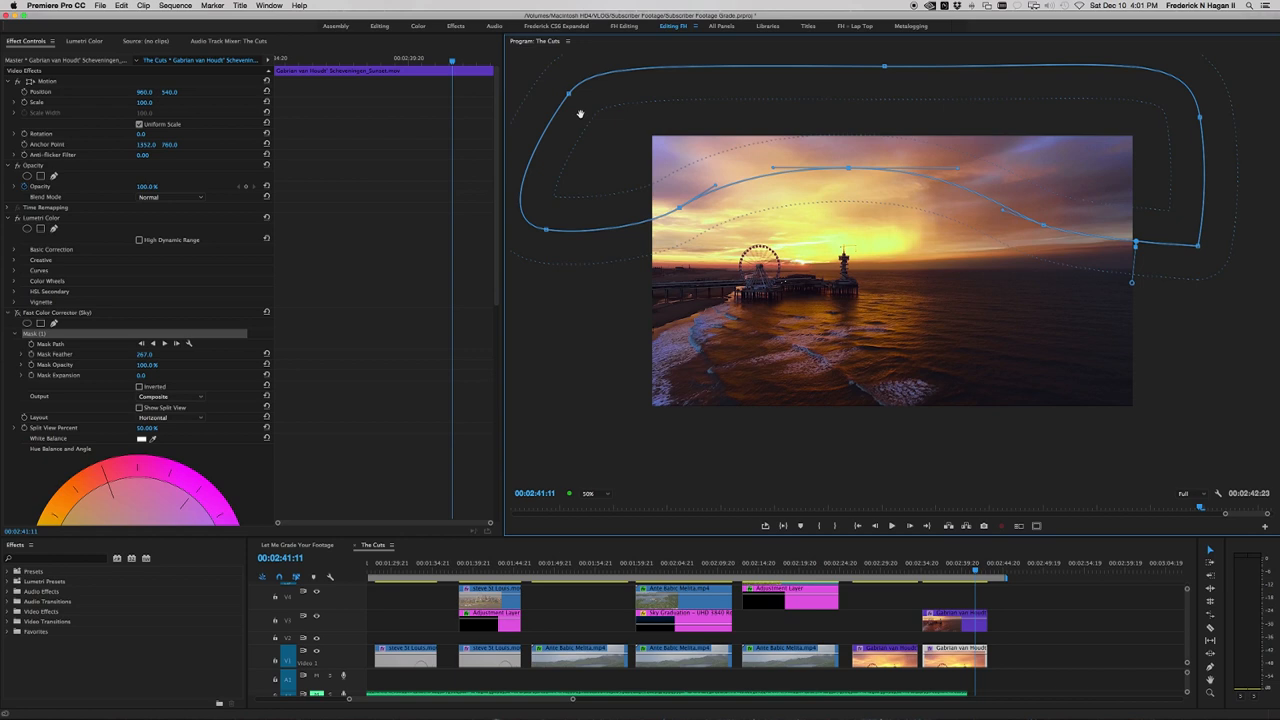
scroll("down", 3)
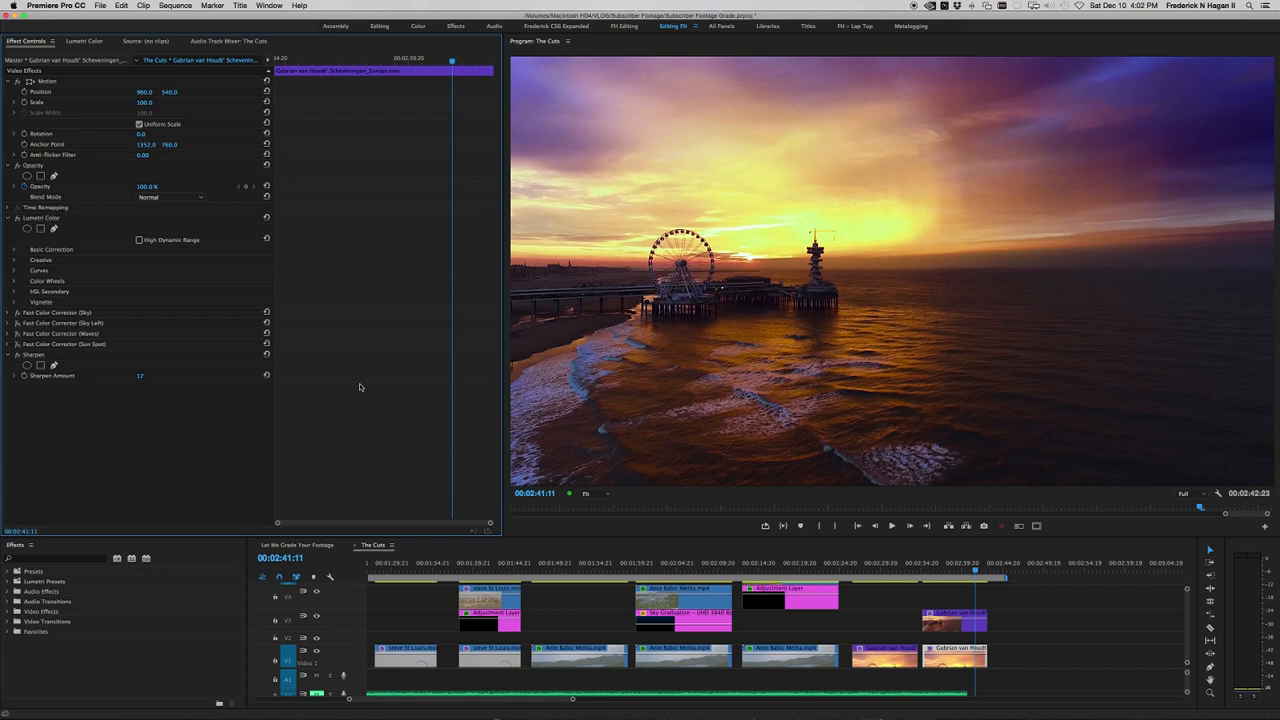
- Expand Fast Color Corrector (Sky Left) and check its mask warming the upper-left sky
left_click(16, 324)
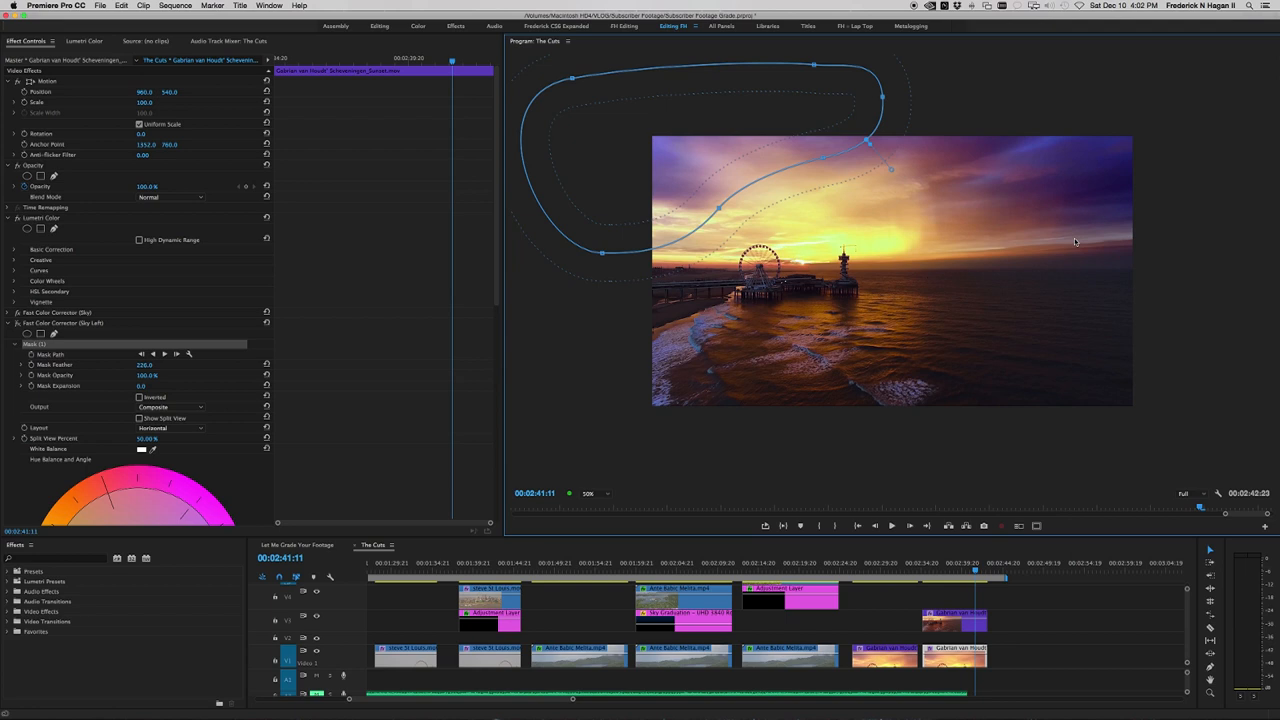
left_click(588, 492)
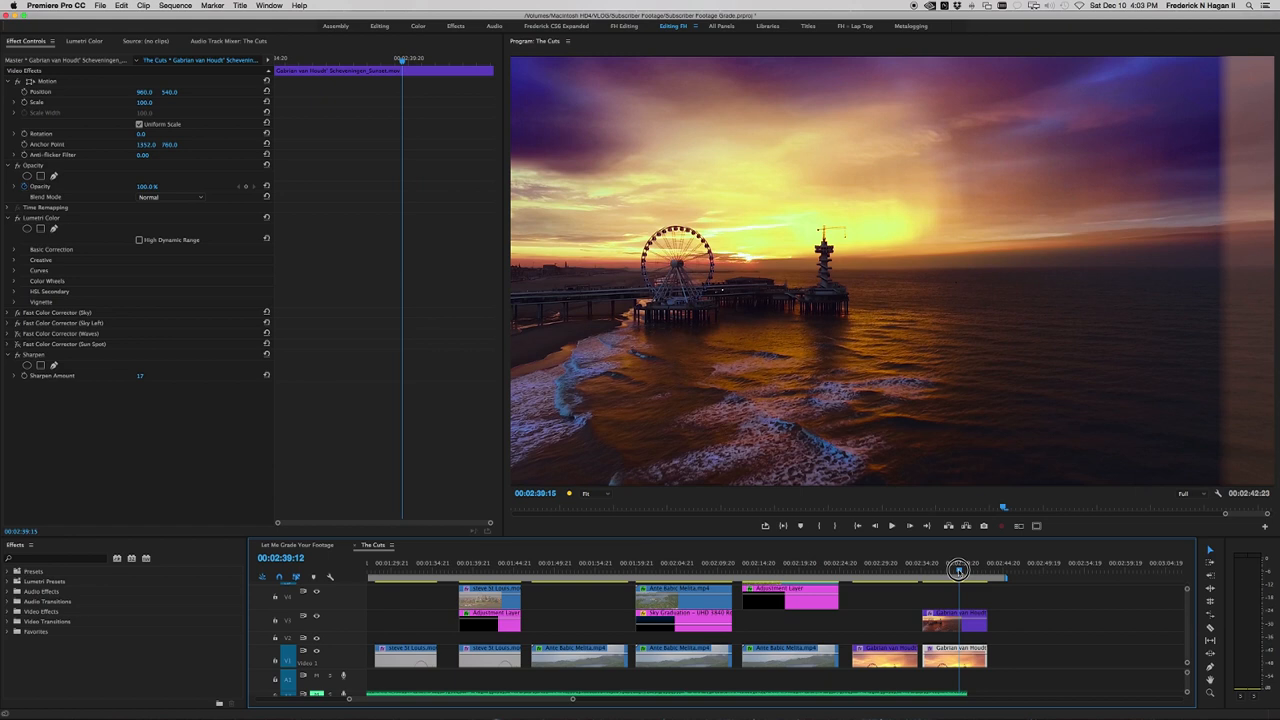
- Scrub the playhead forward to the close-up shot of the glowing surf
left_click_drag(958, 570, 964, 570)
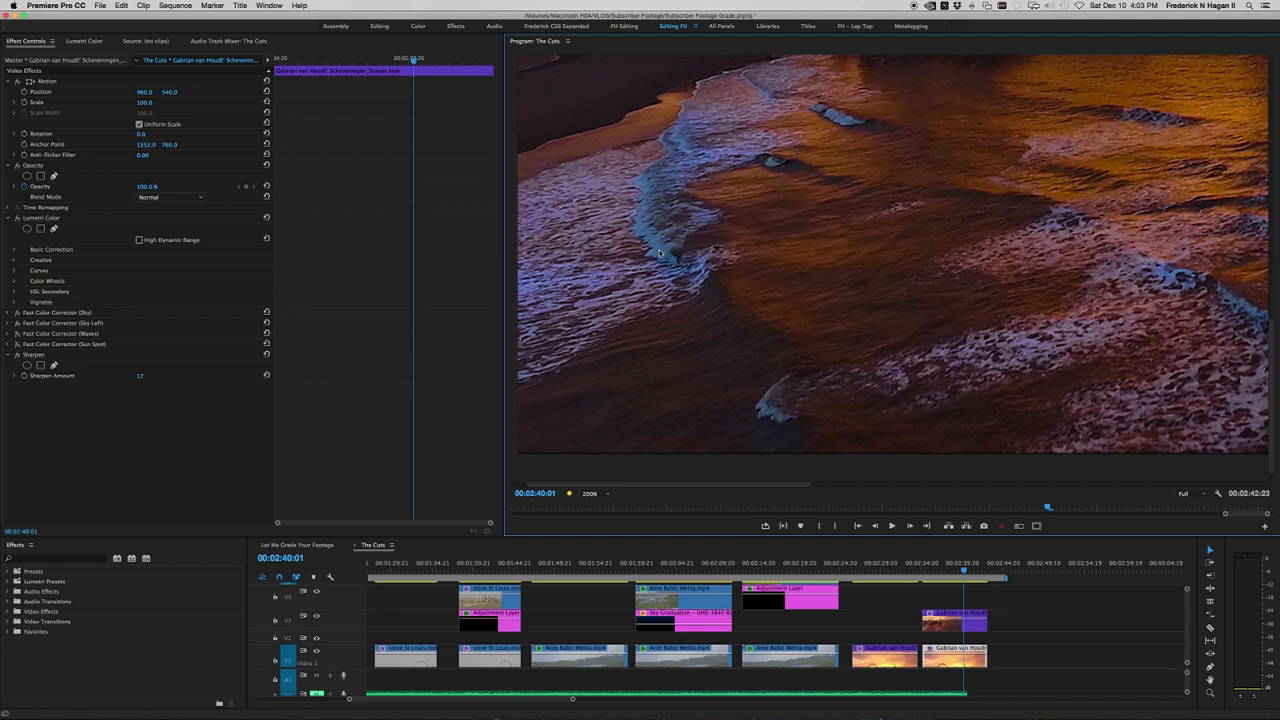
mouse_move(772, 112)
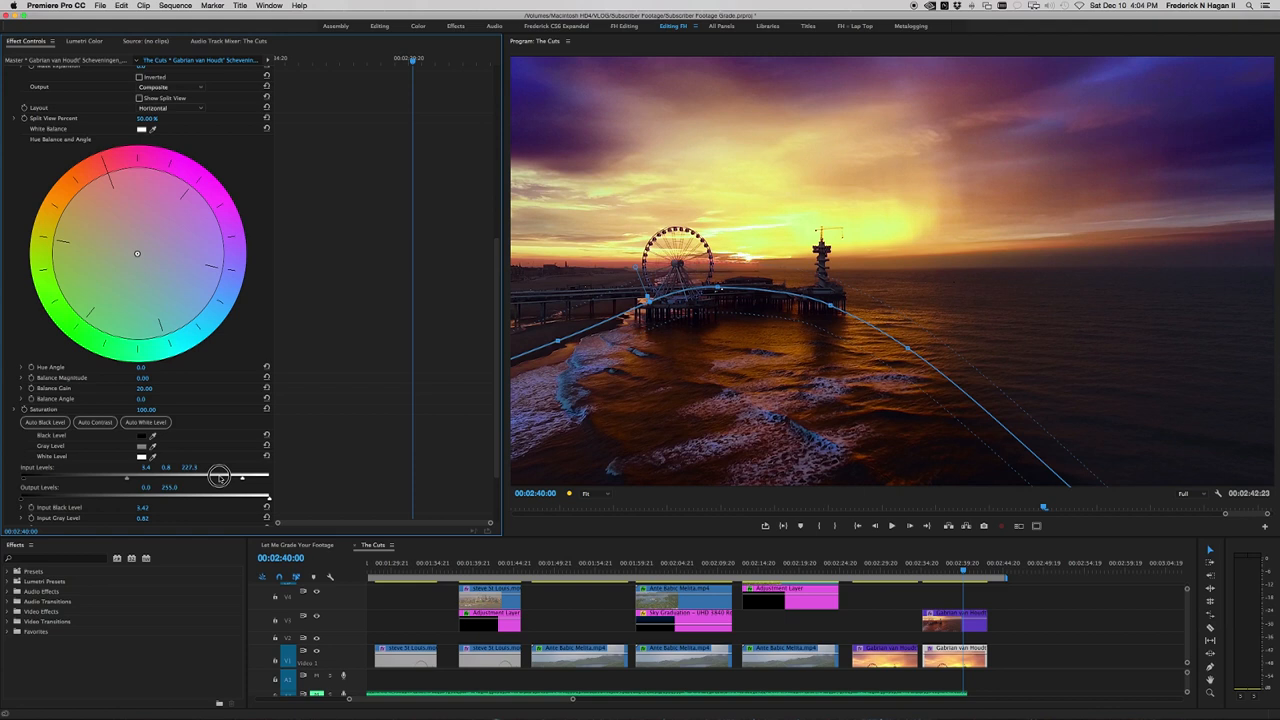
- Raise the waves' contrast with Input Levels and shift the colour wheel toward cooler blues
left_click_drag(220, 476, 170, 476)
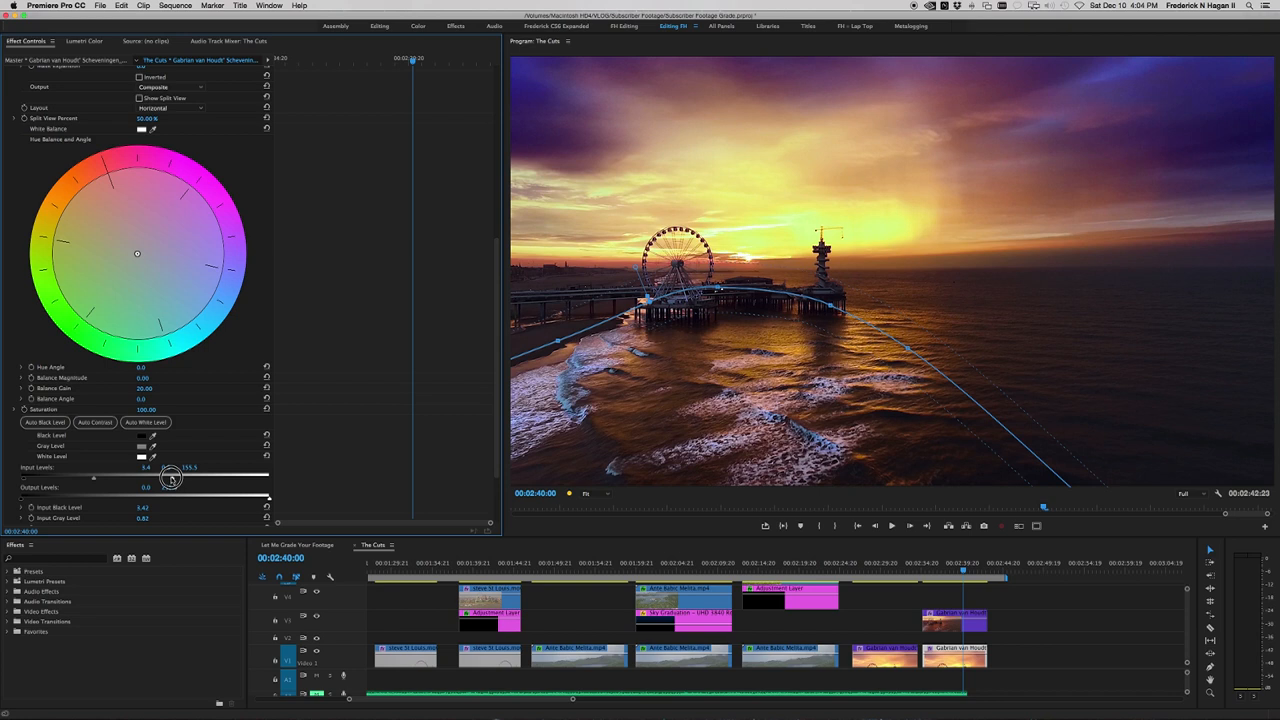
left_click(588, 492)
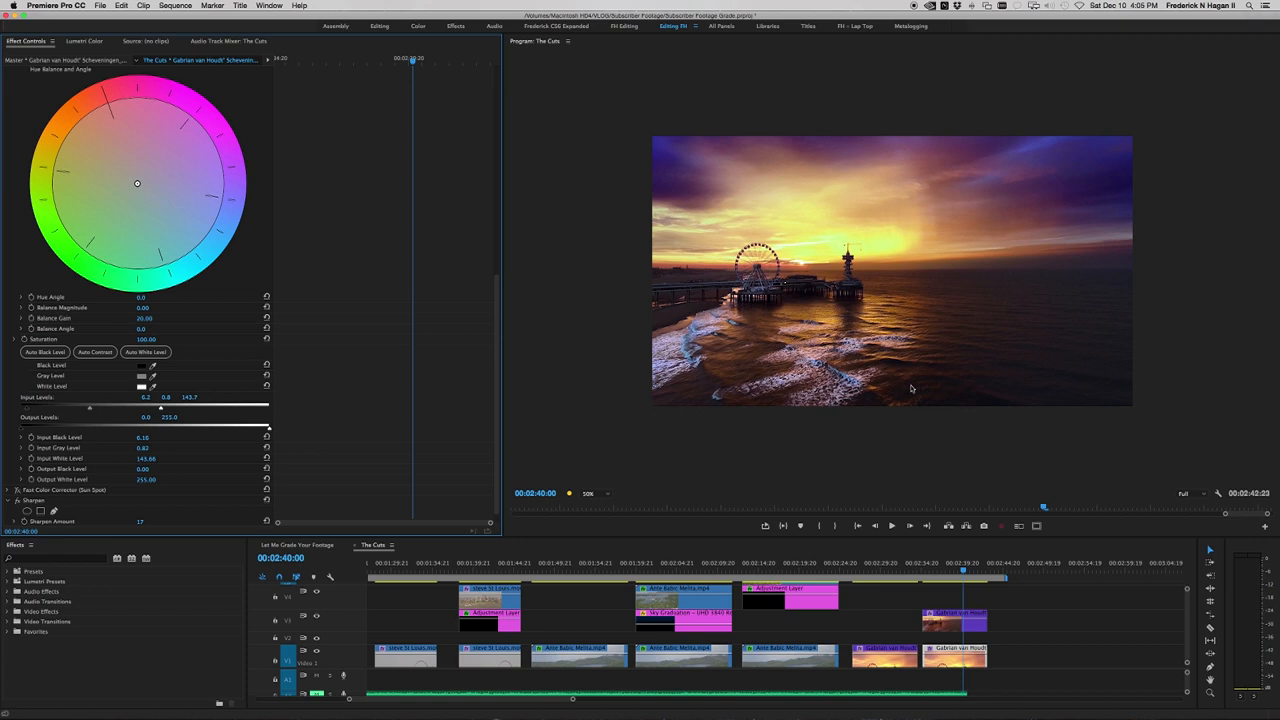
left_click_drag(136, 184, 140, 186)
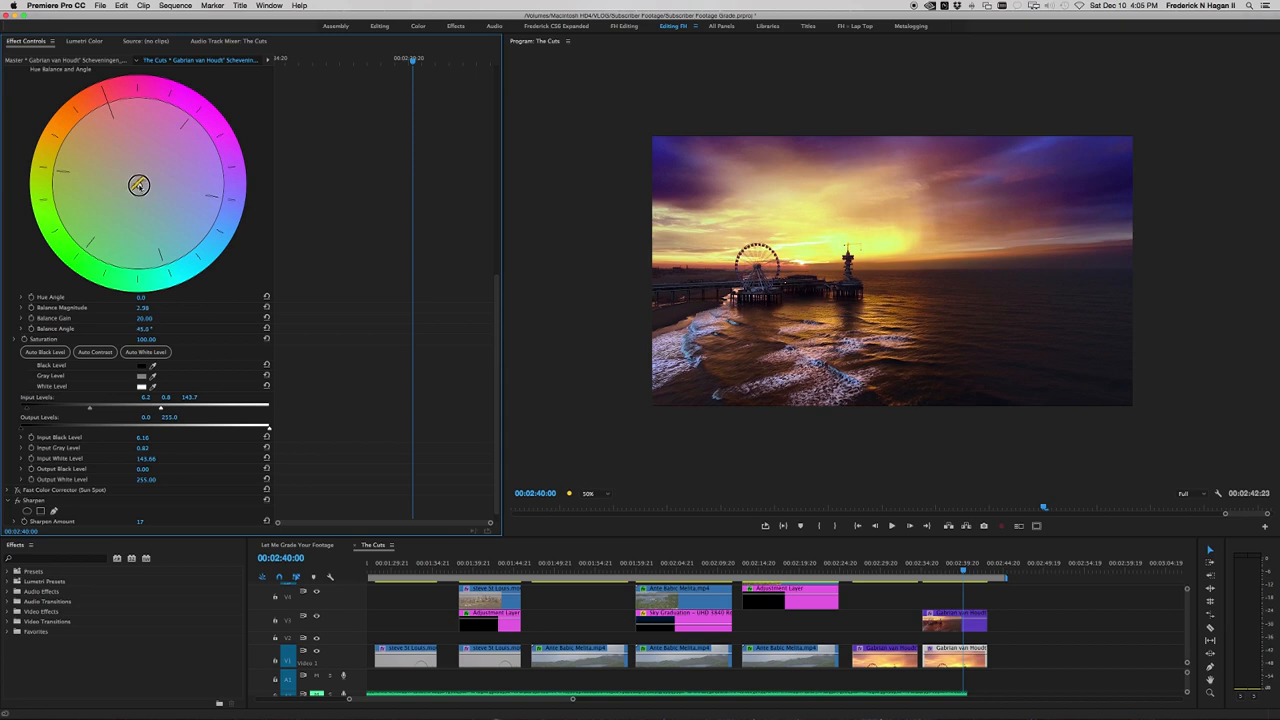
left_click_drag(138, 184, 148, 188)
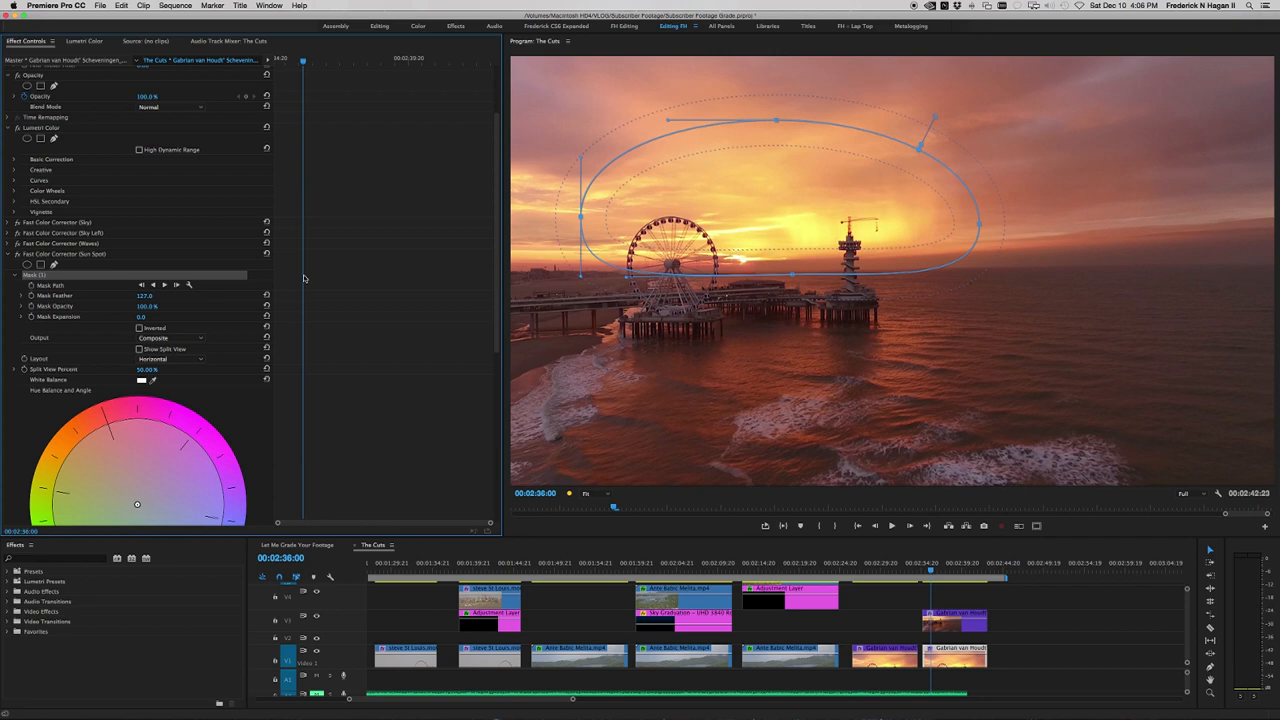
- Hide the Sun Spot corrector's ellipse mask outline and move down to its levels settings
left_click(20, 276)
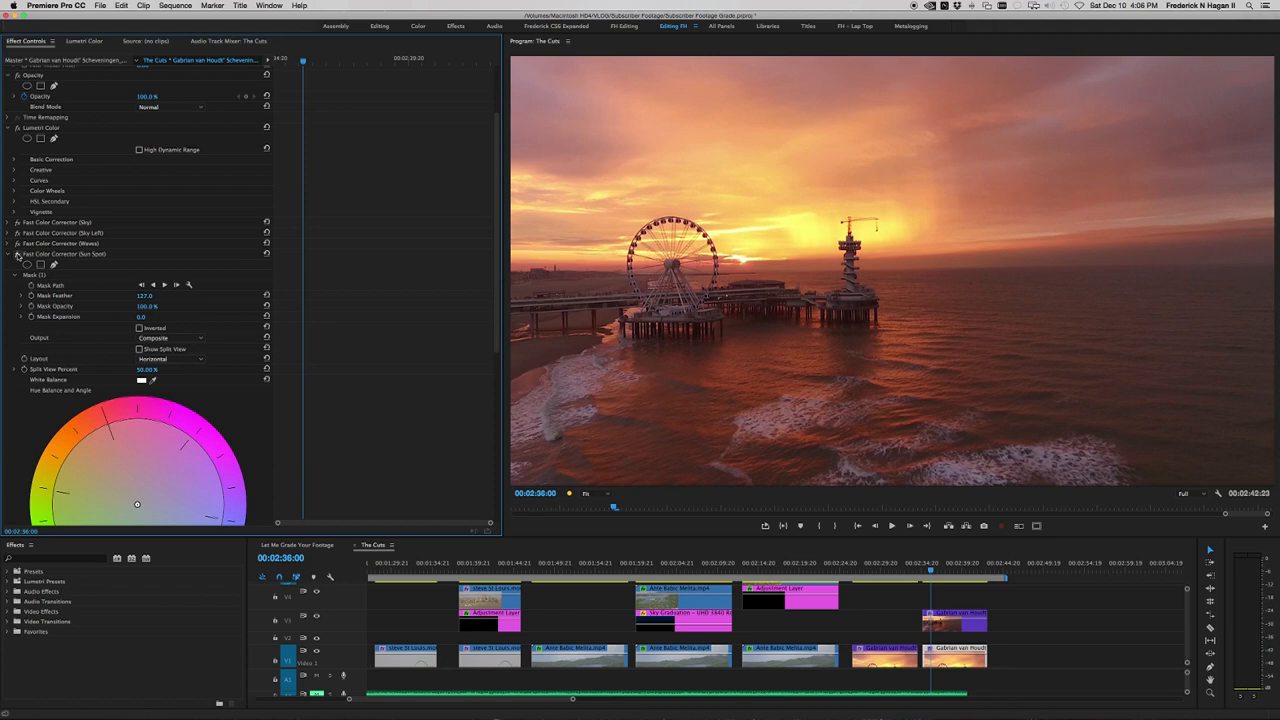
scroll("down", 3)
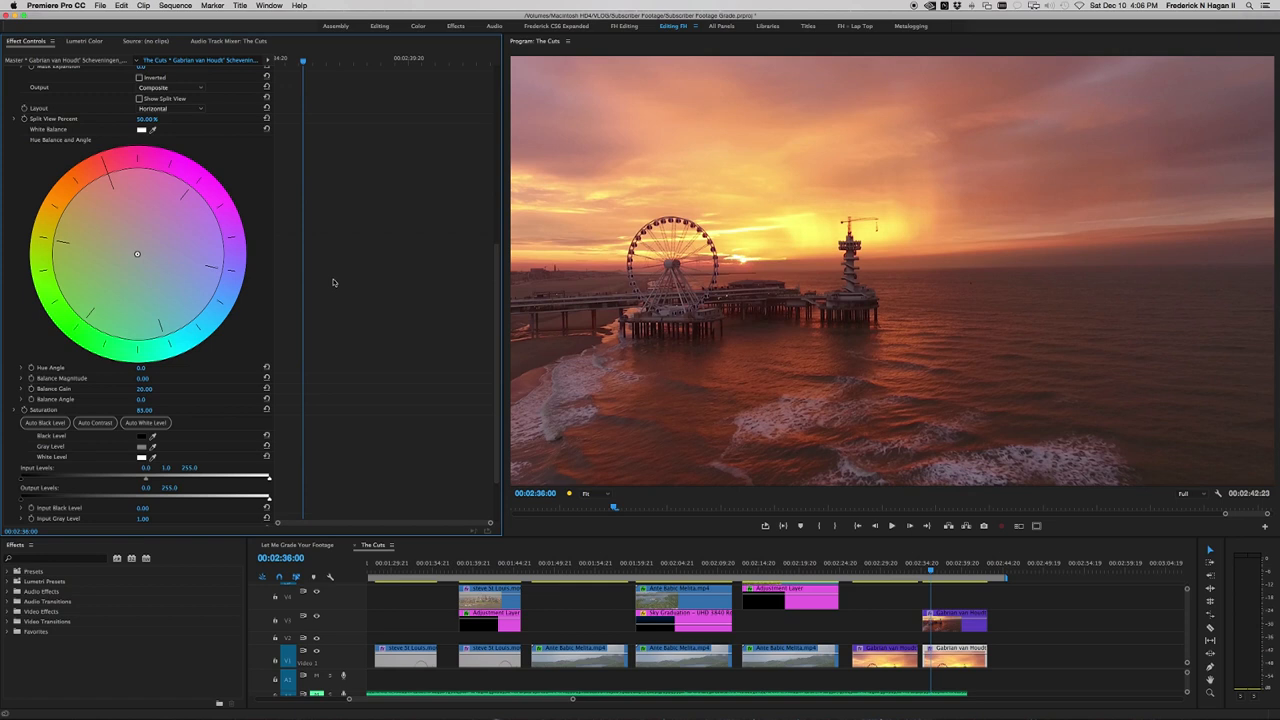